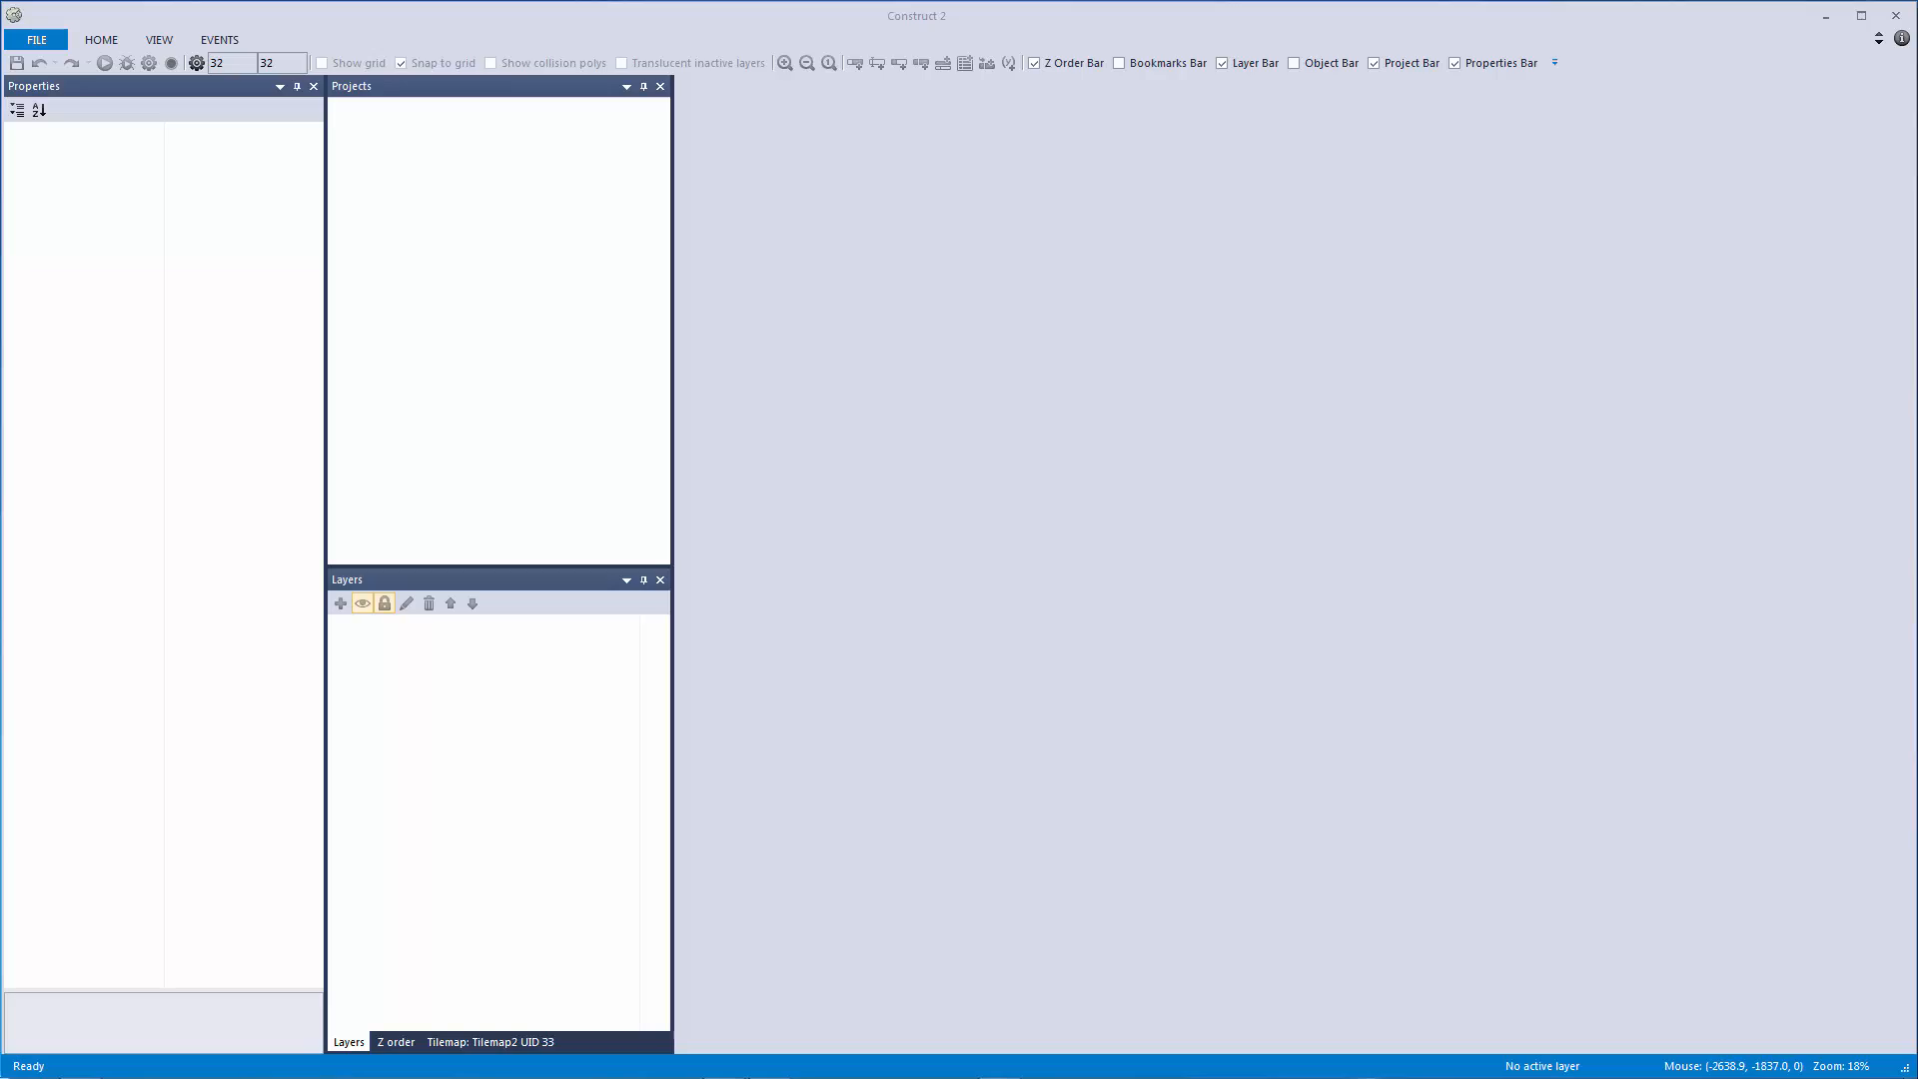
Start a new project to bring up the template and example chooser.
{"action": "left_click", "coordinate": [36, 40]}
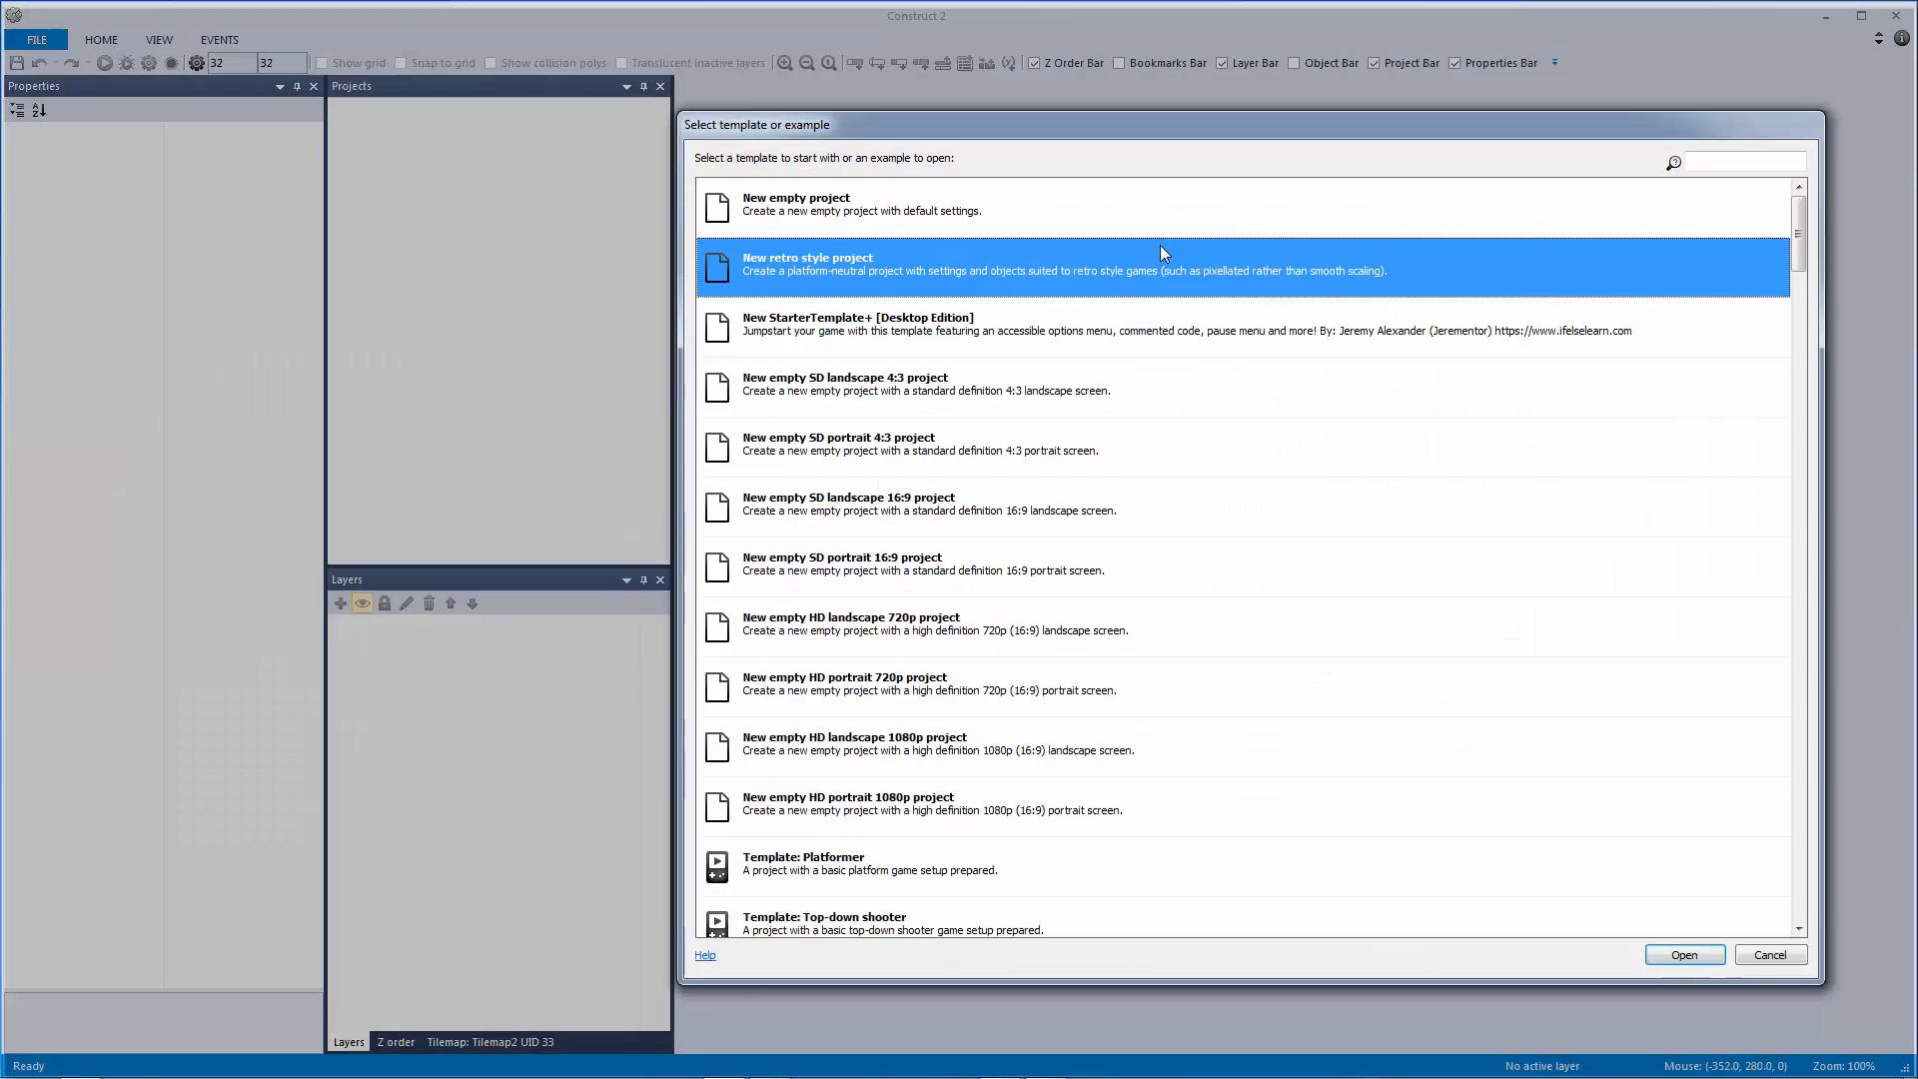
Create the project from the 'New retro style project' template.
{"action": "left_click", "coordinate": [1683, 955]}
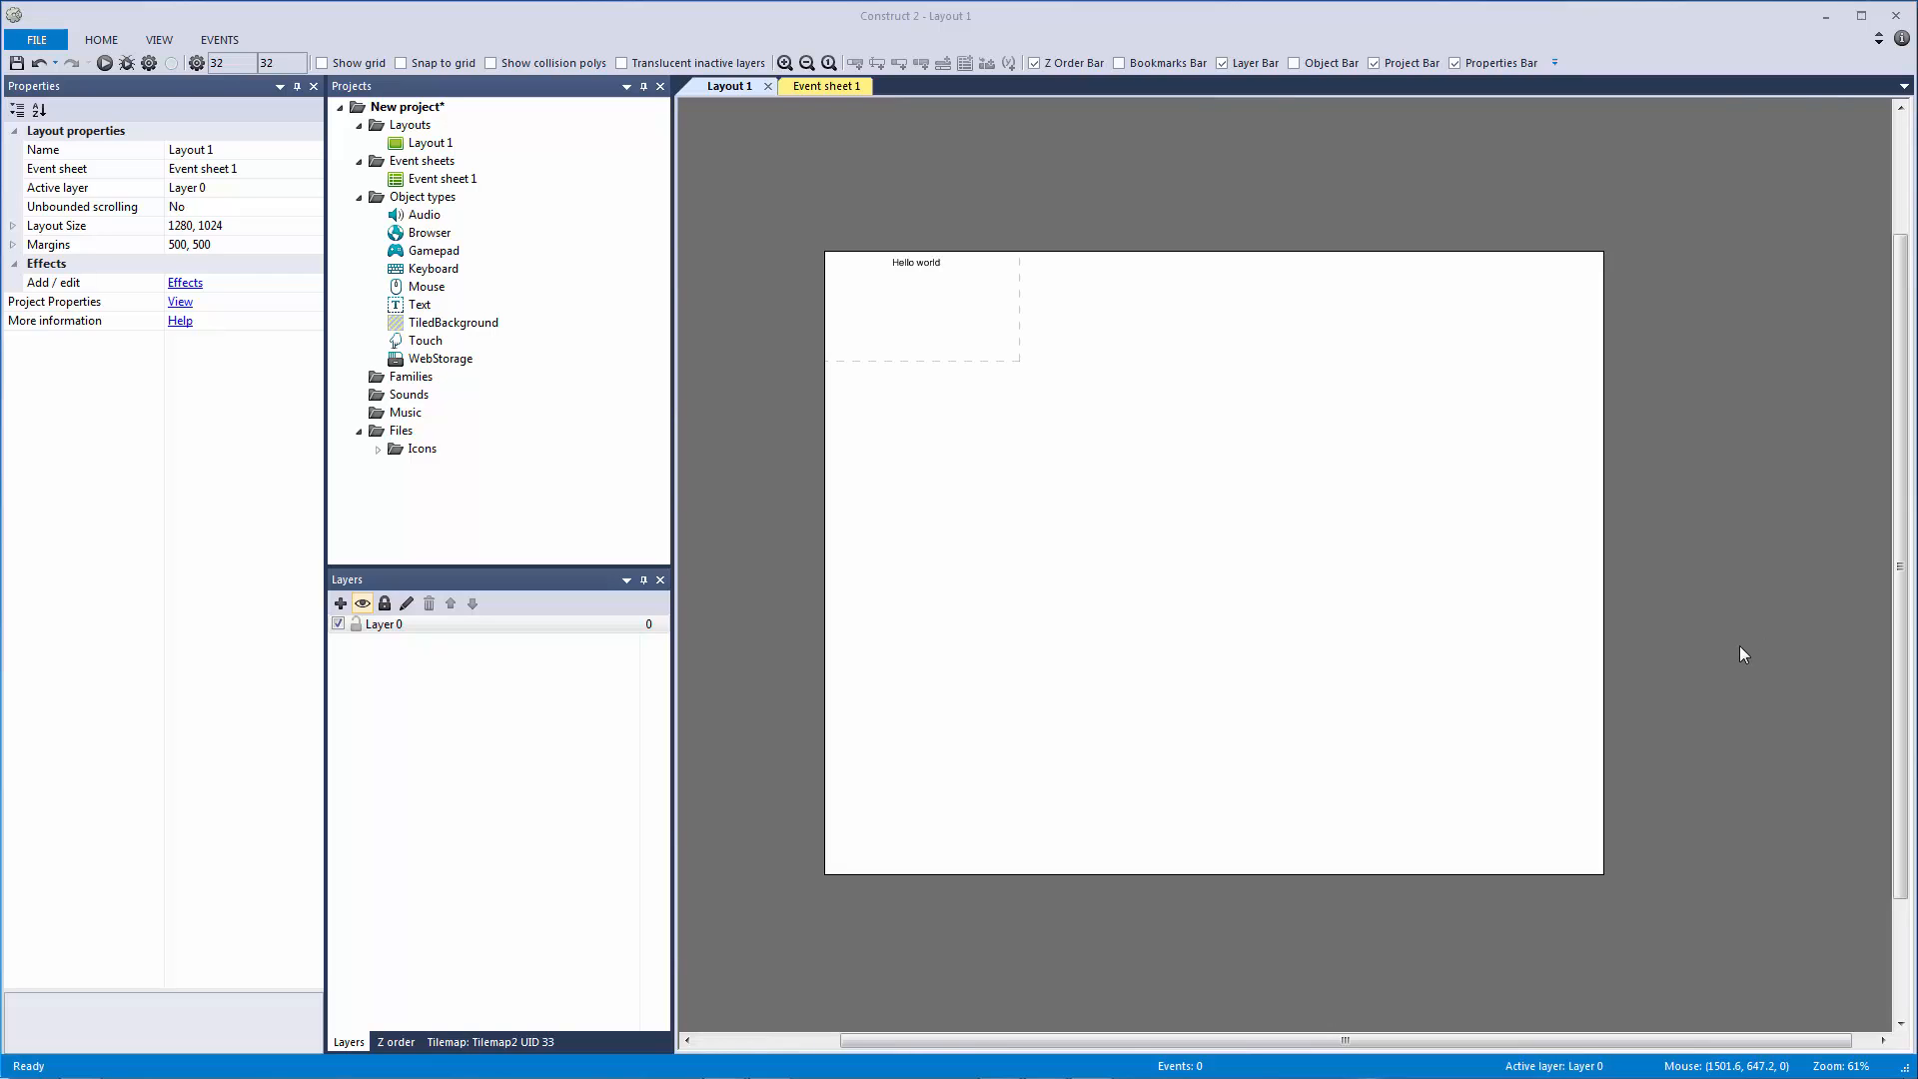
{"action": "mouse_move", "coordinate": [296, 322]}
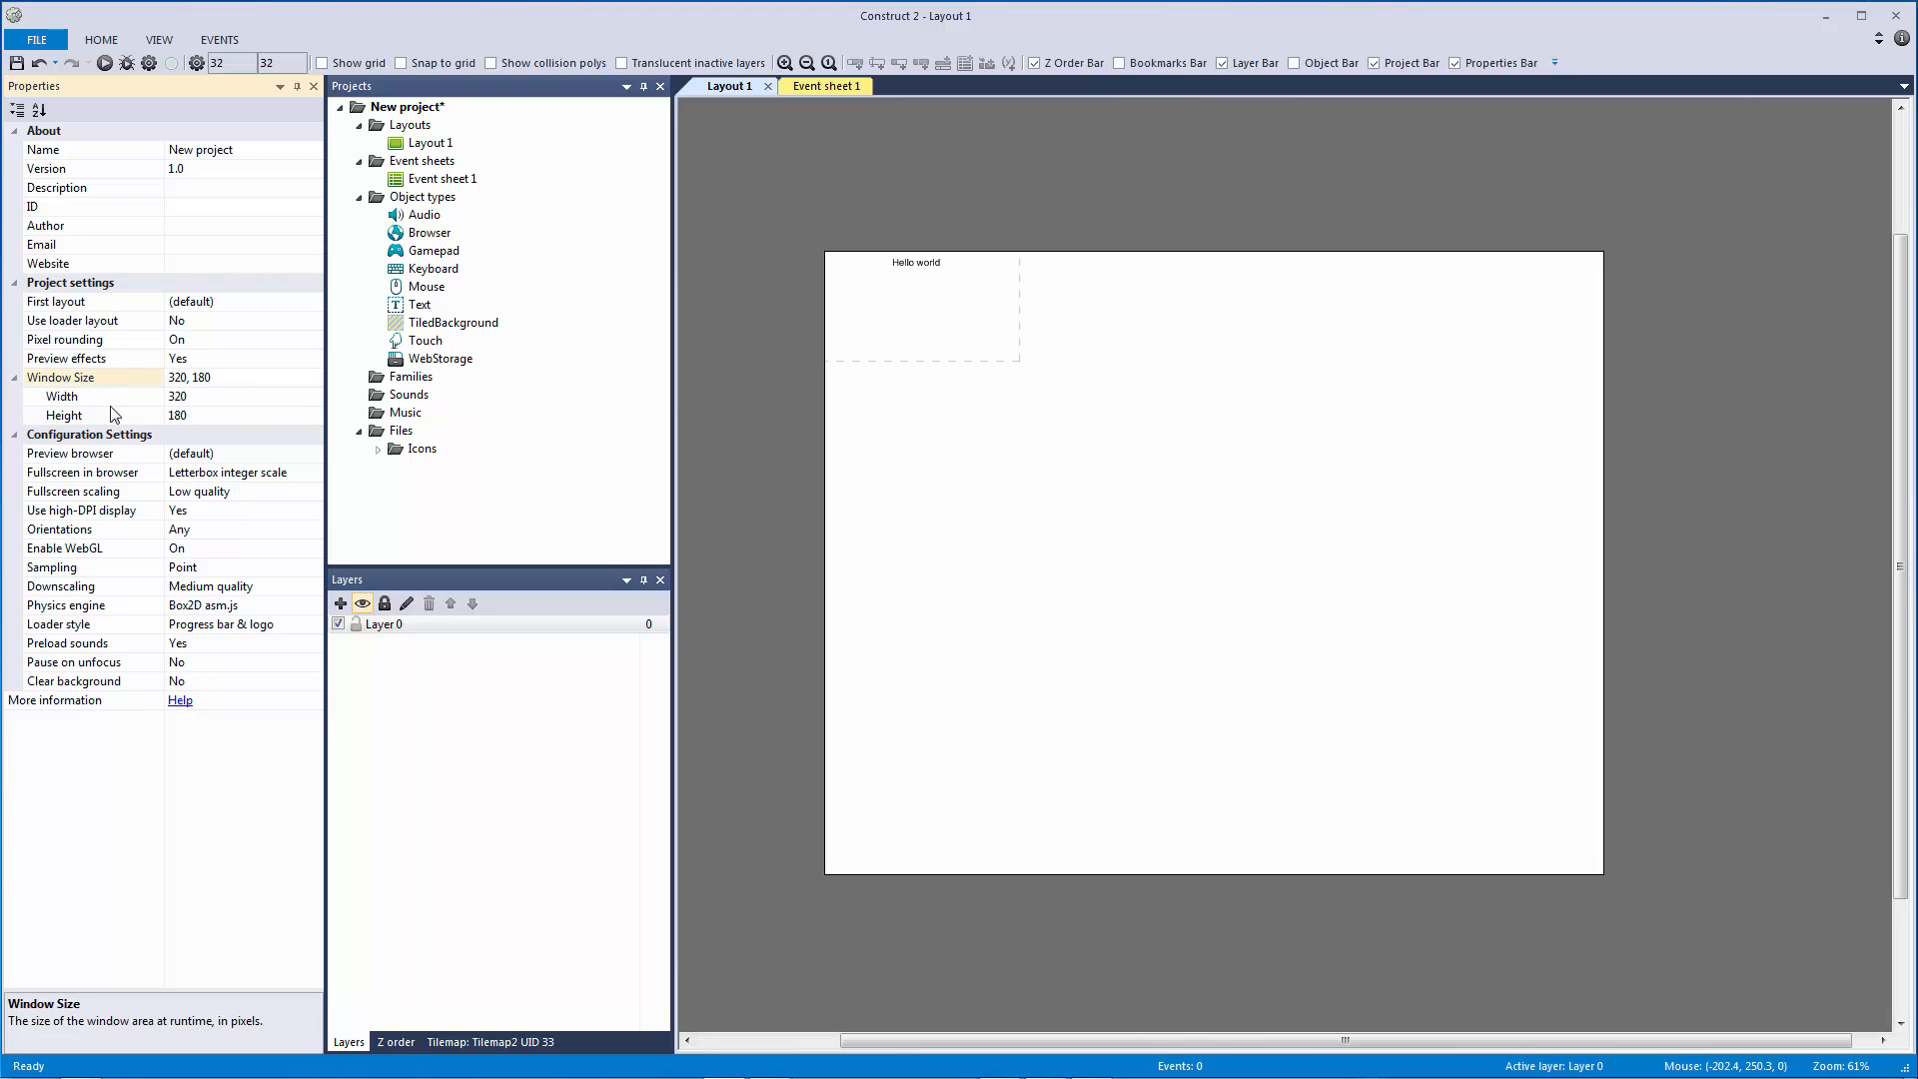
{"action": "mouse_move", "coordinate": [100, 401]}
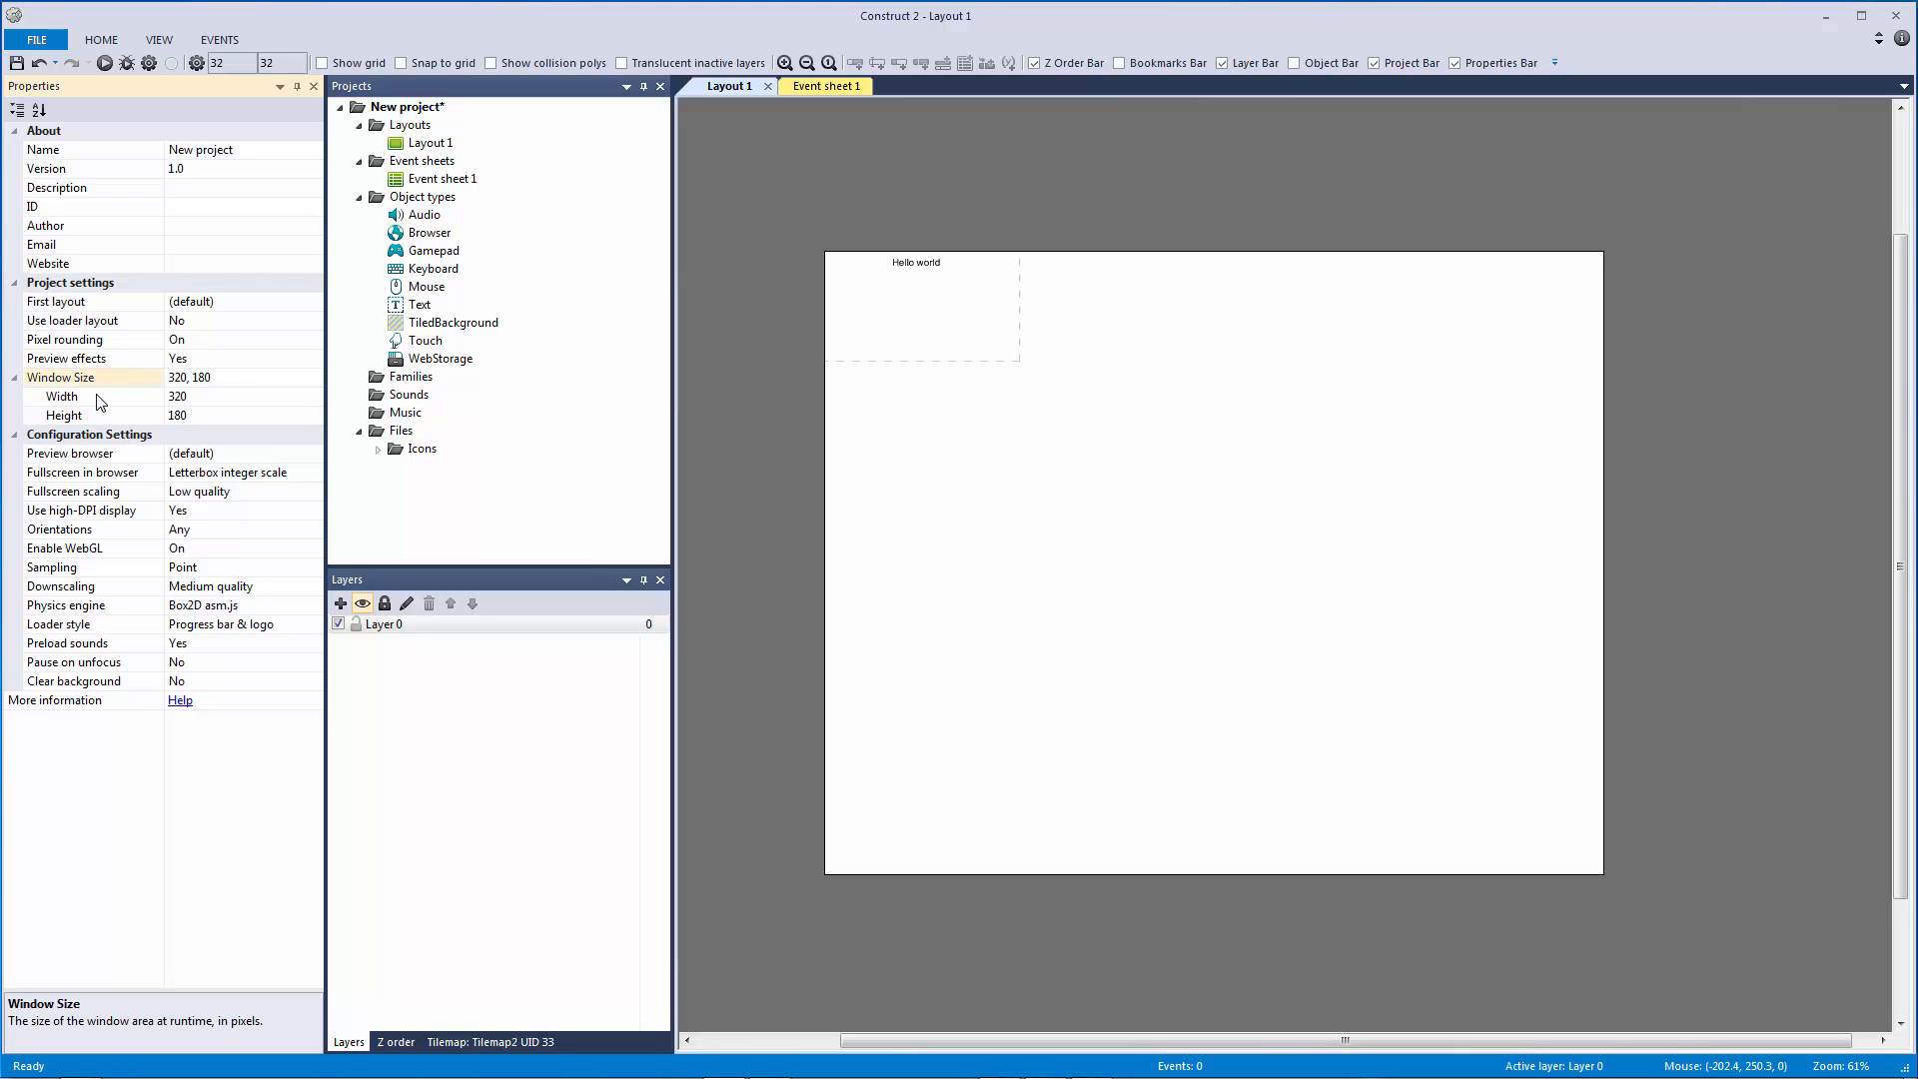
Select the Window Size Height row in the project properties.
{"action": "left_click", "coordinate": [64, 415]}
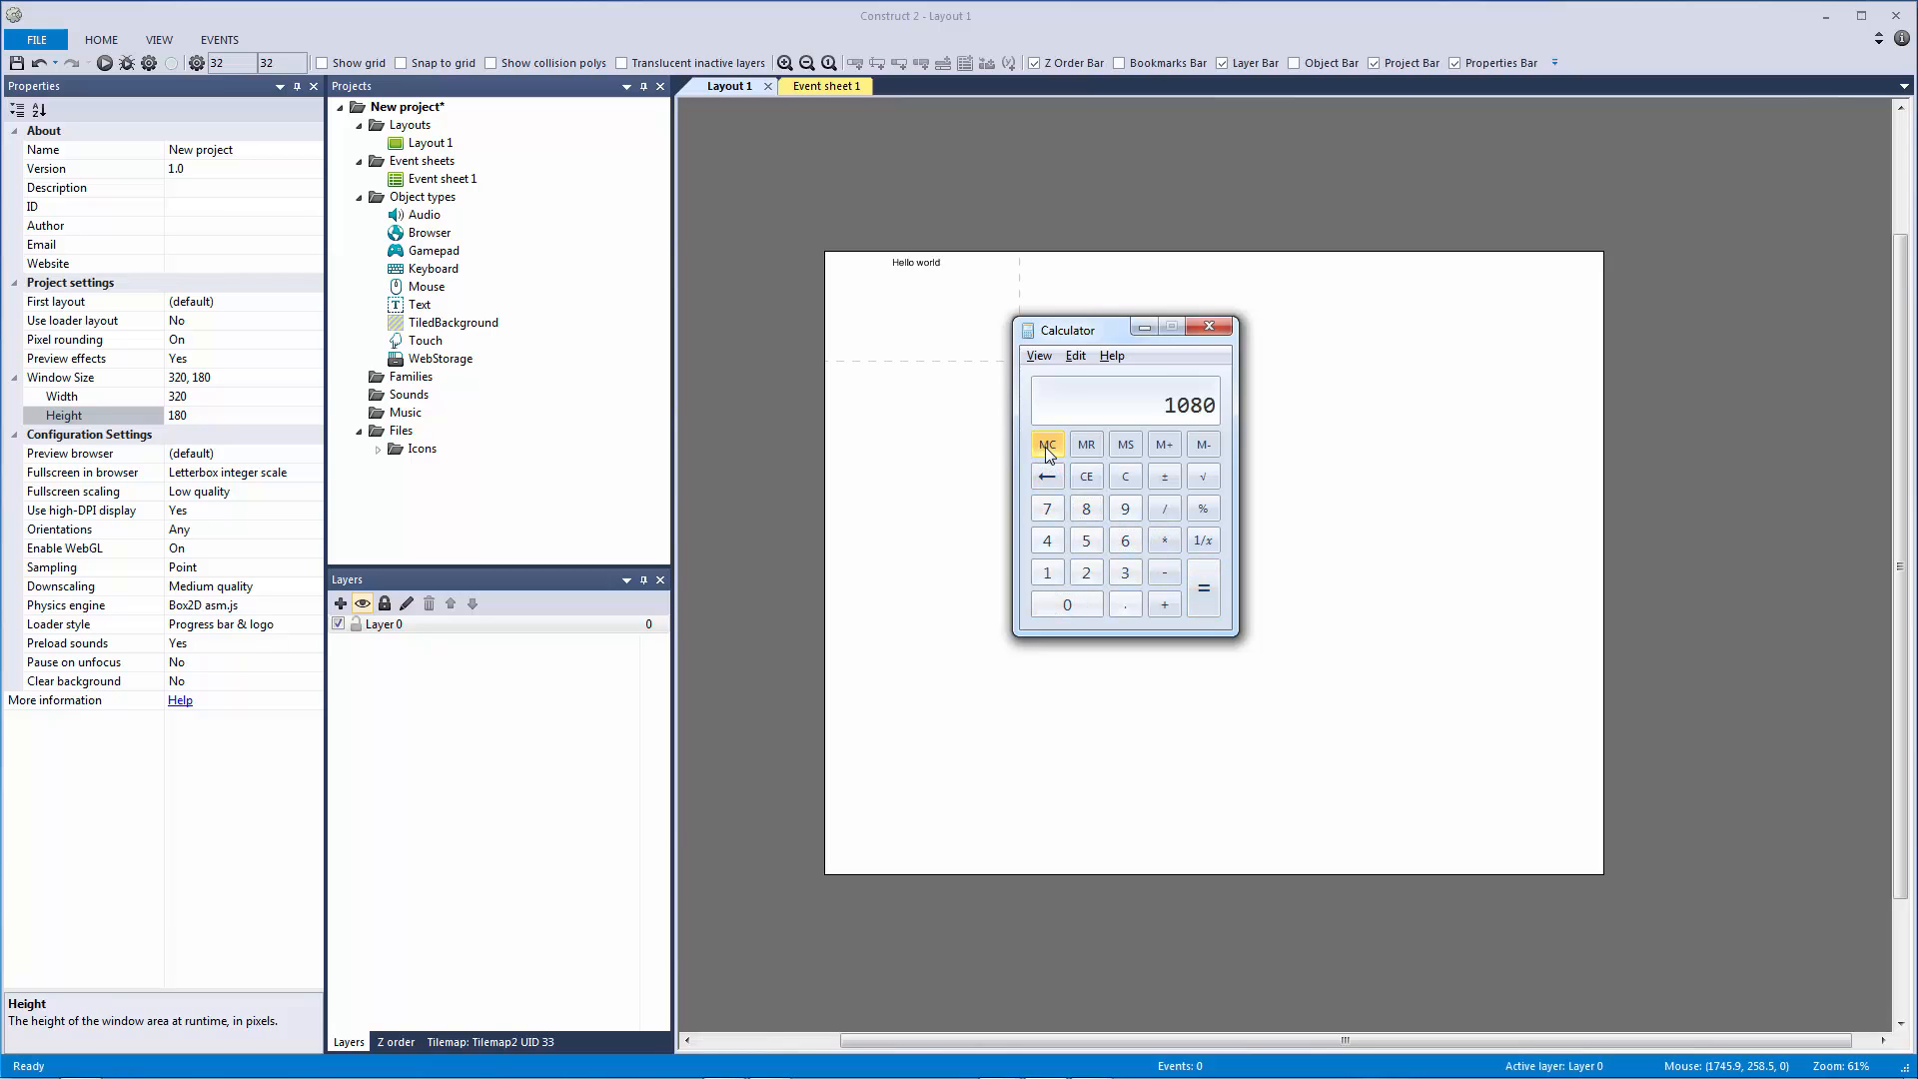
Set window height to 240, compute 320×4 = 1280 and 240×4 = 960, then close Calculator.
{"action": "left_click", "coordinate": [1209, 326]}
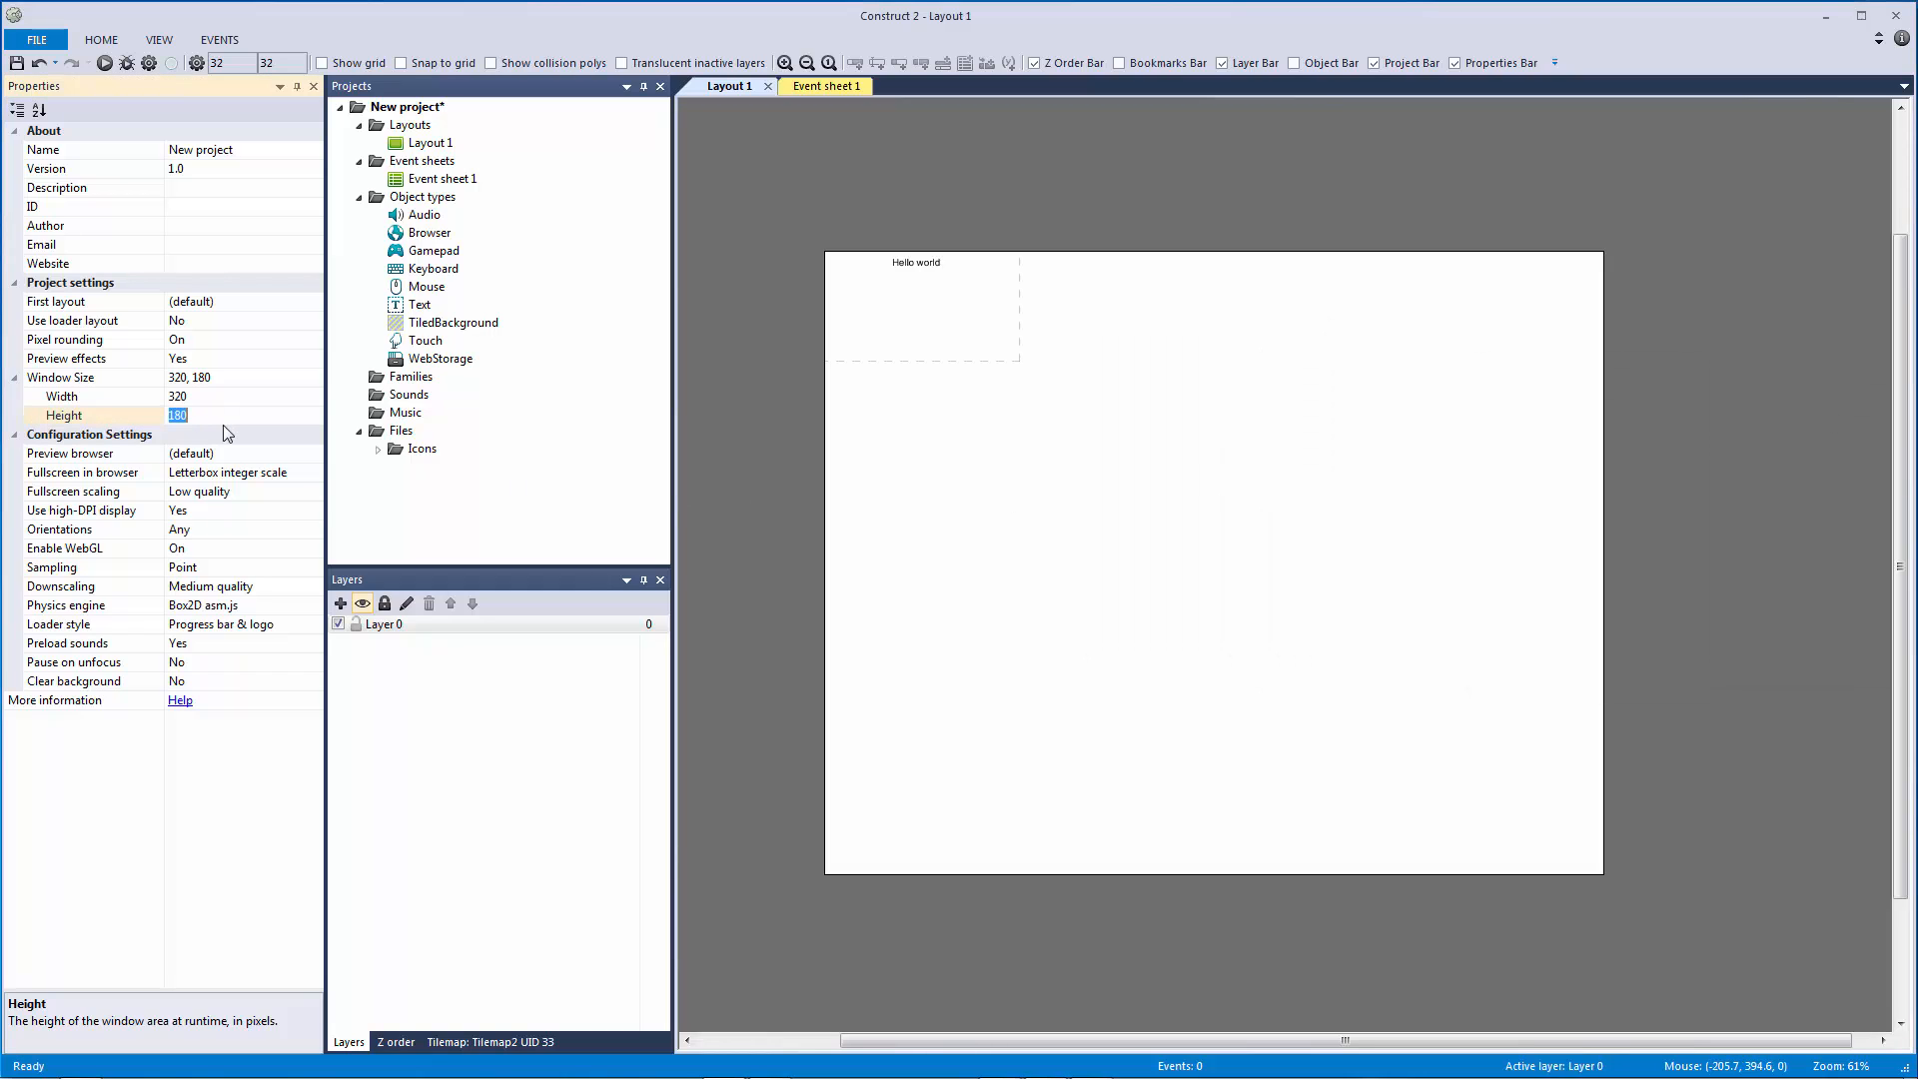
{"action": "type", "text": "240"}
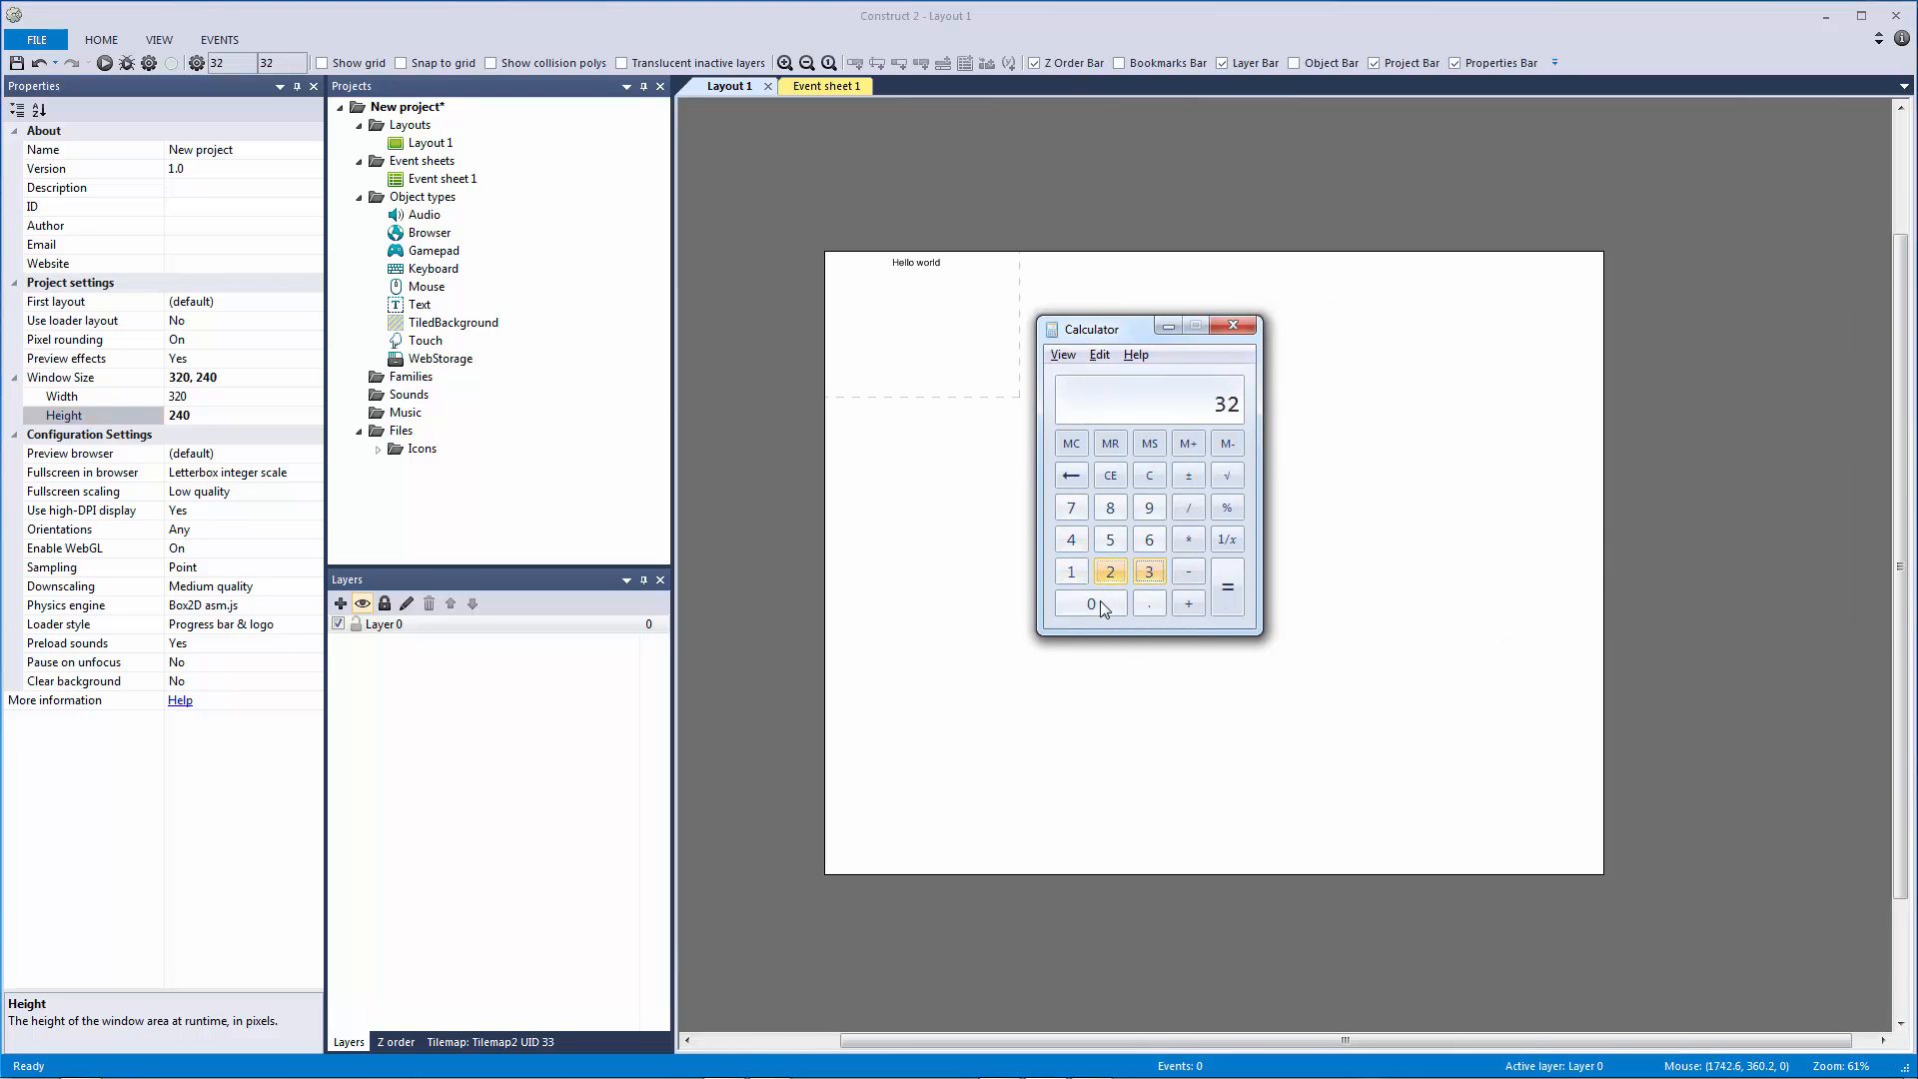
{"action": "left_click", "coordinate": [1227, 587]}
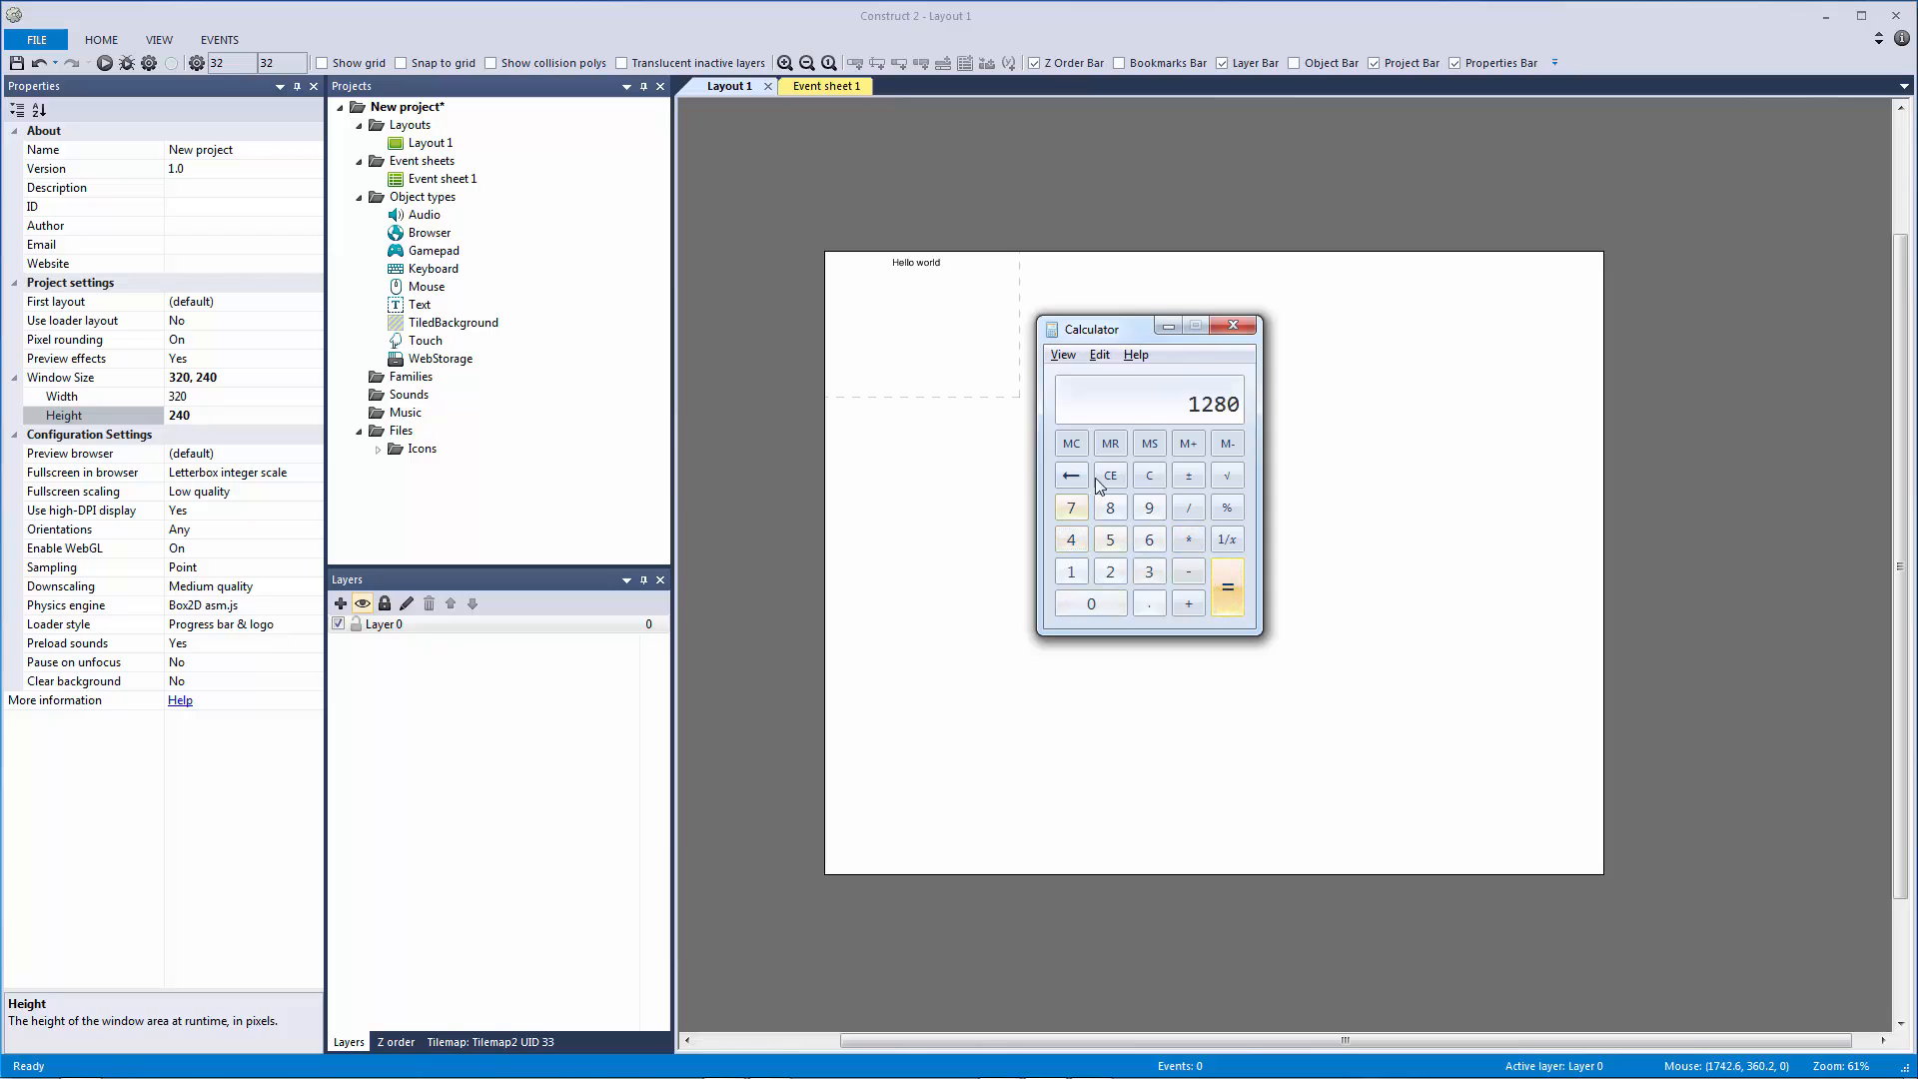
{"action": "left_click", "coordinate": [1110, 571]}
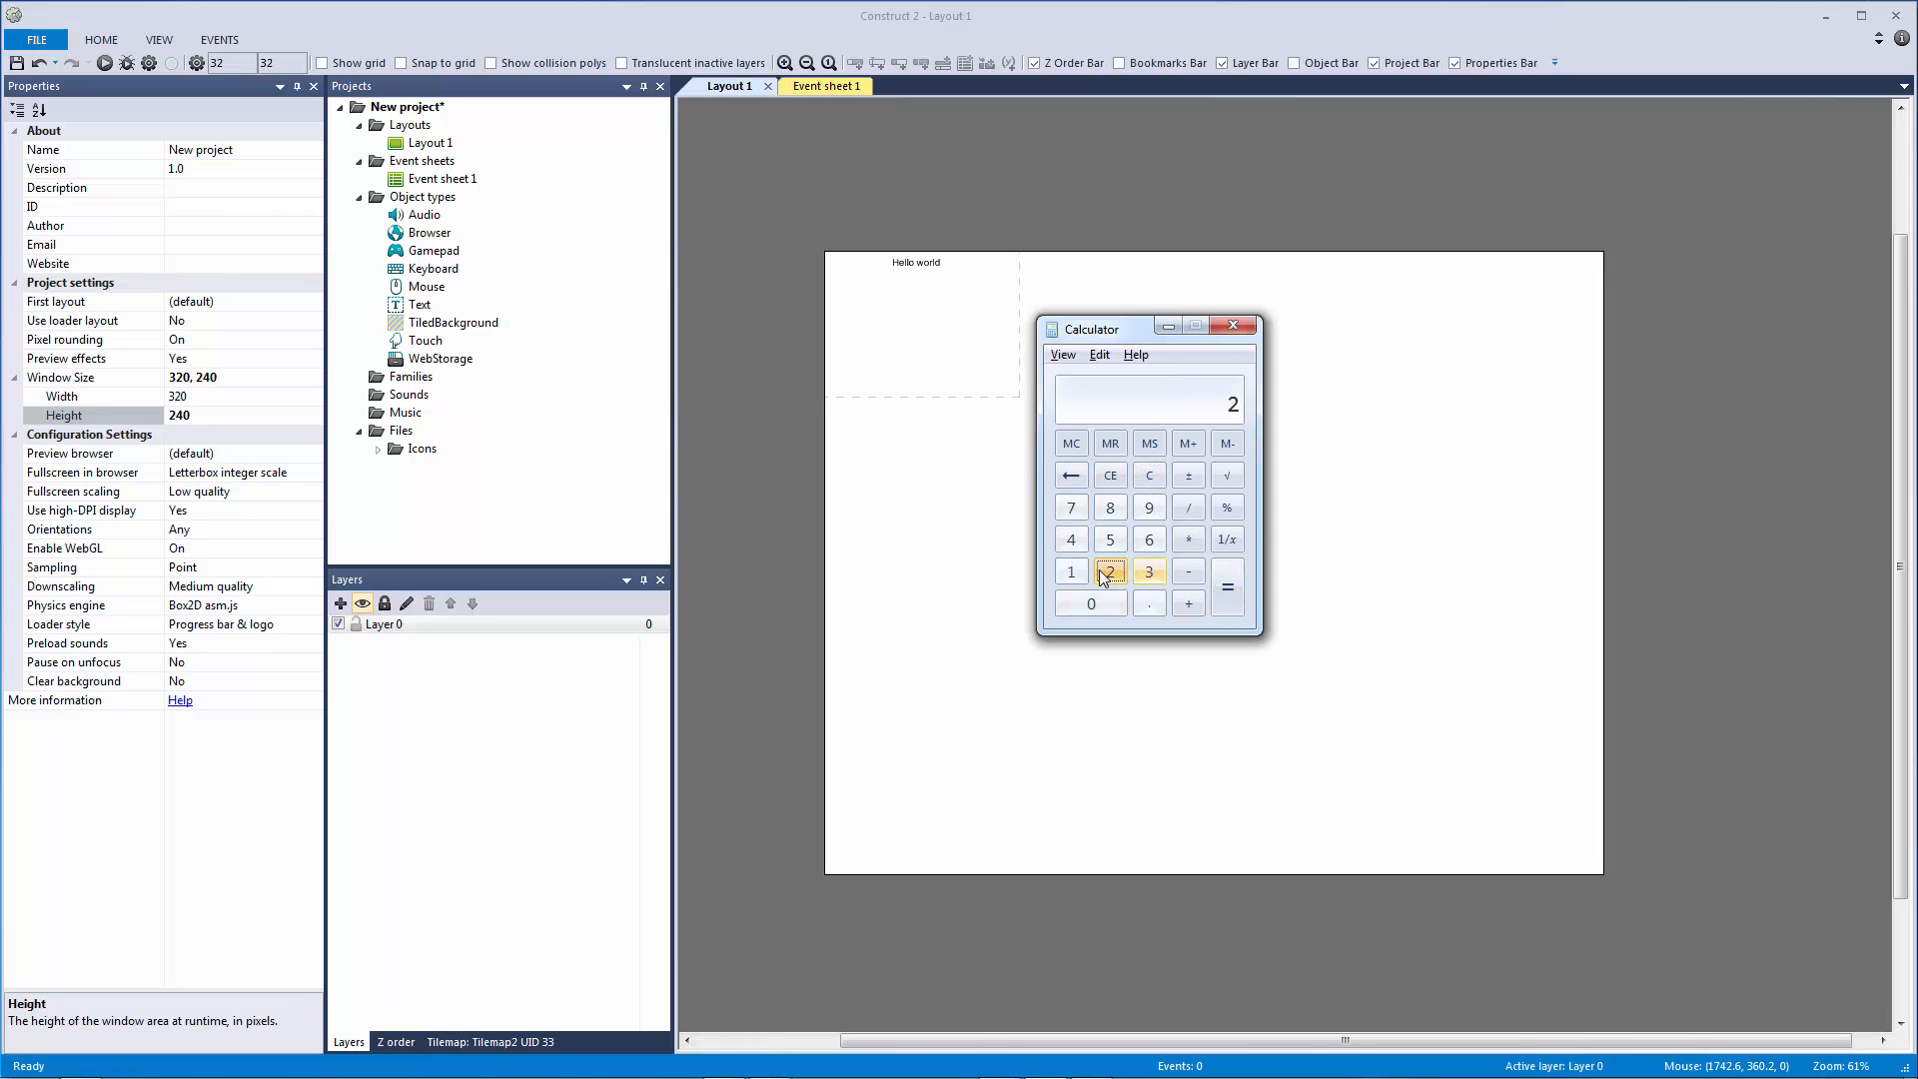
{"action": "left_click", "coordinate": [1091, 604]}
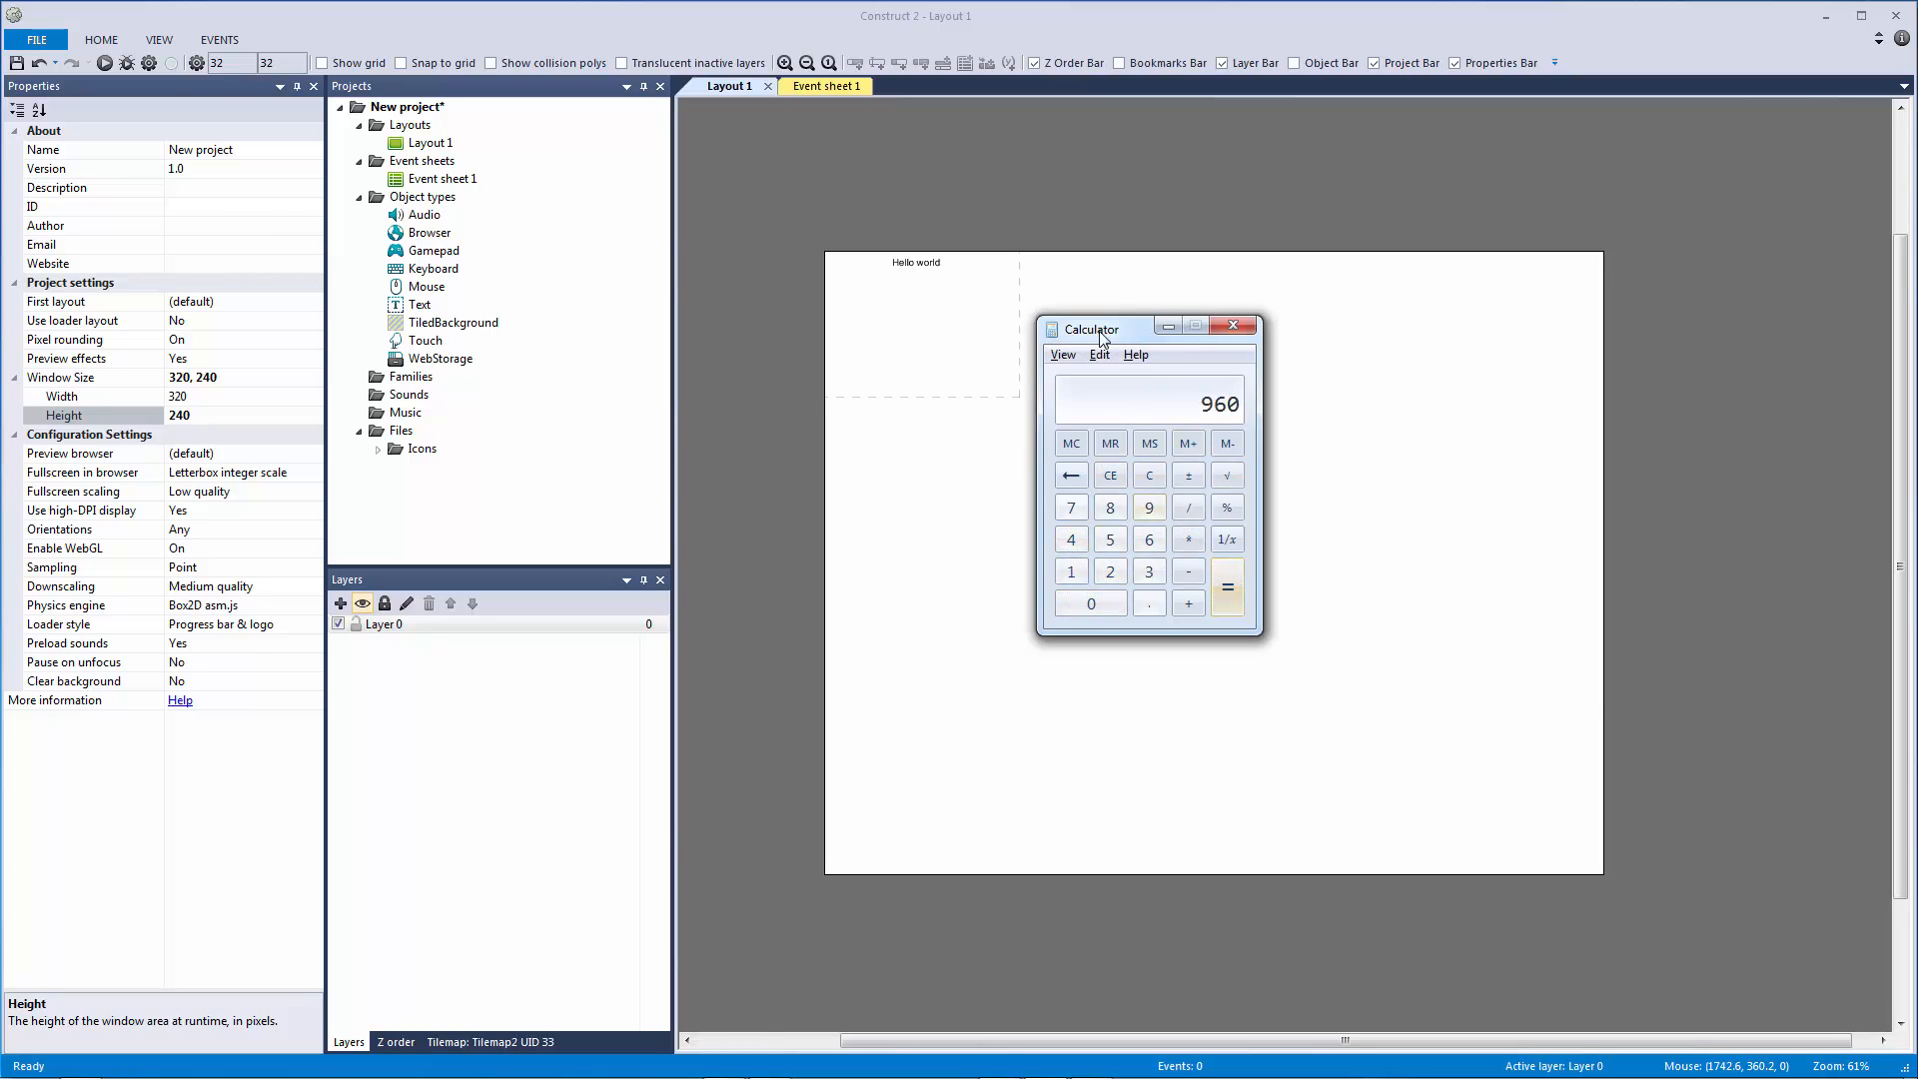
{"action": "left_click", "coordinate": [1233, 326]}
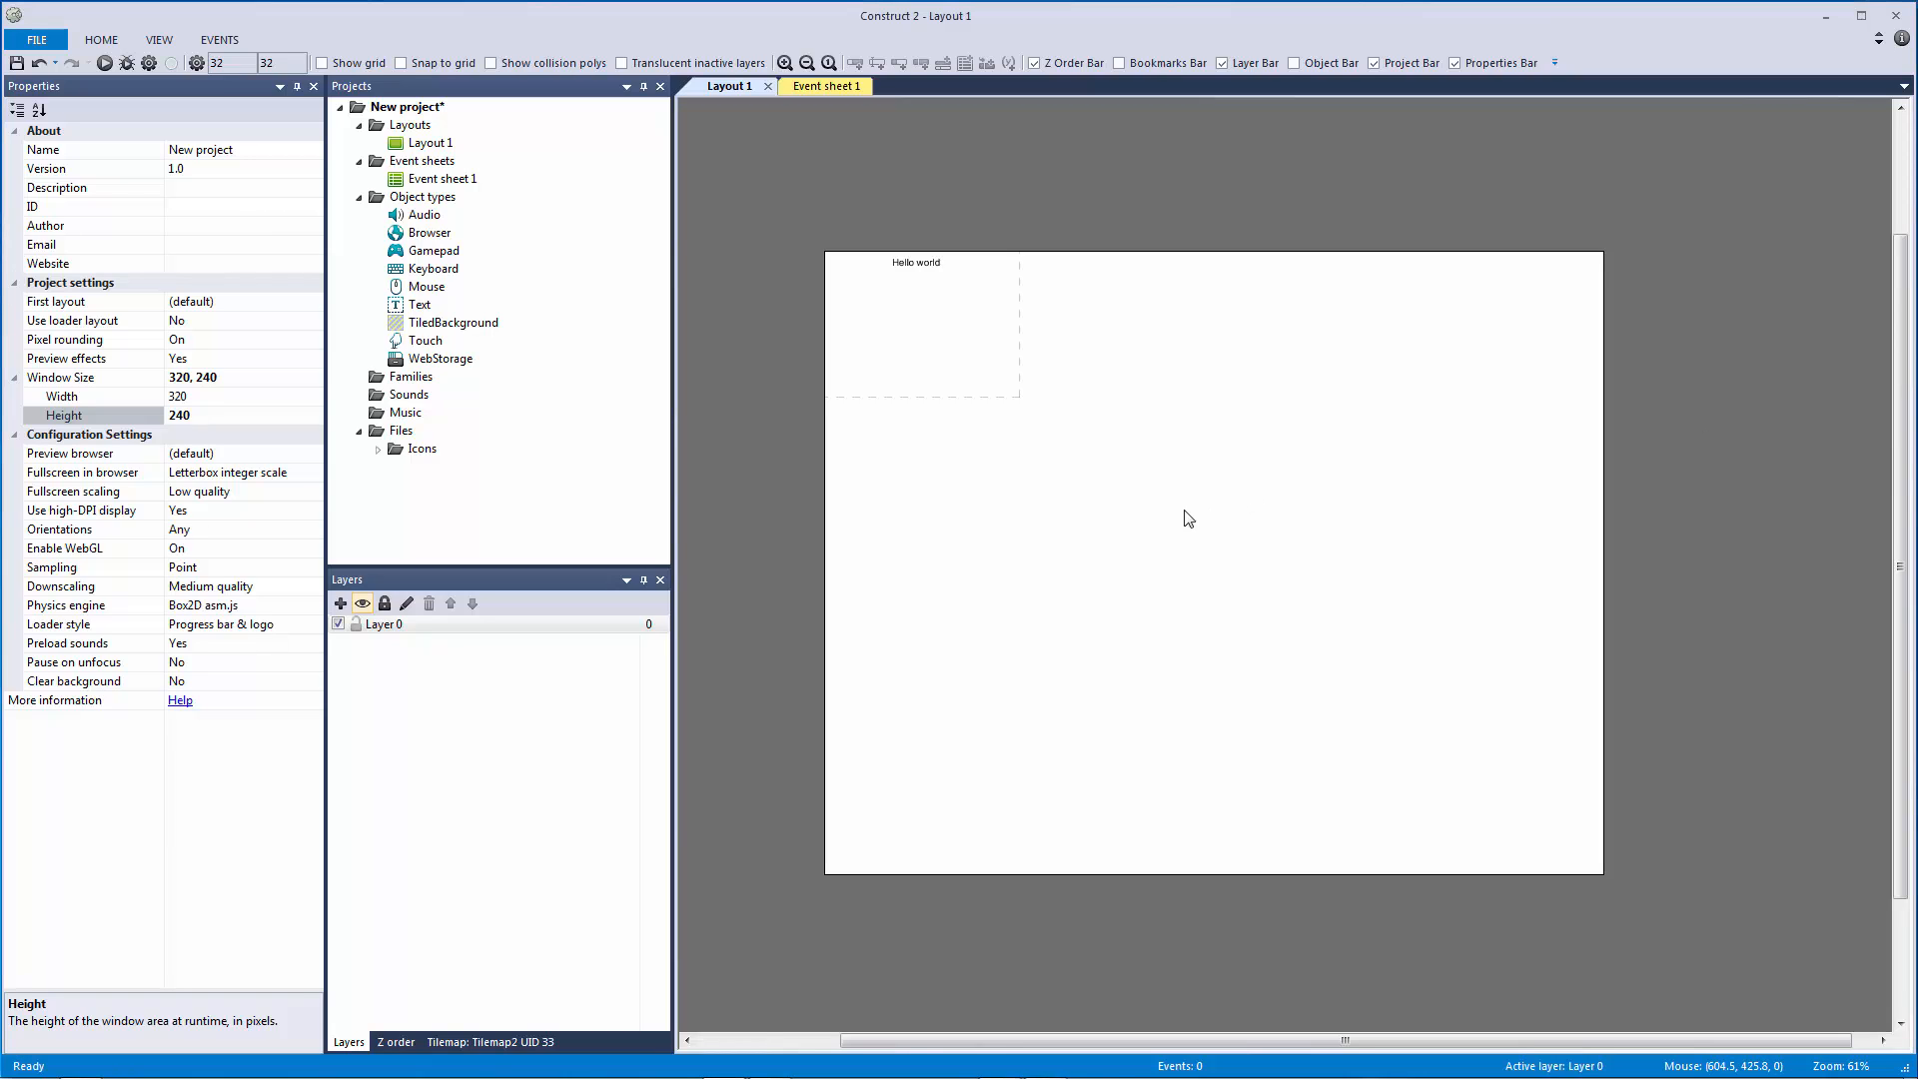
{"action": "mouse_move", "coordinate": [925, 537]}
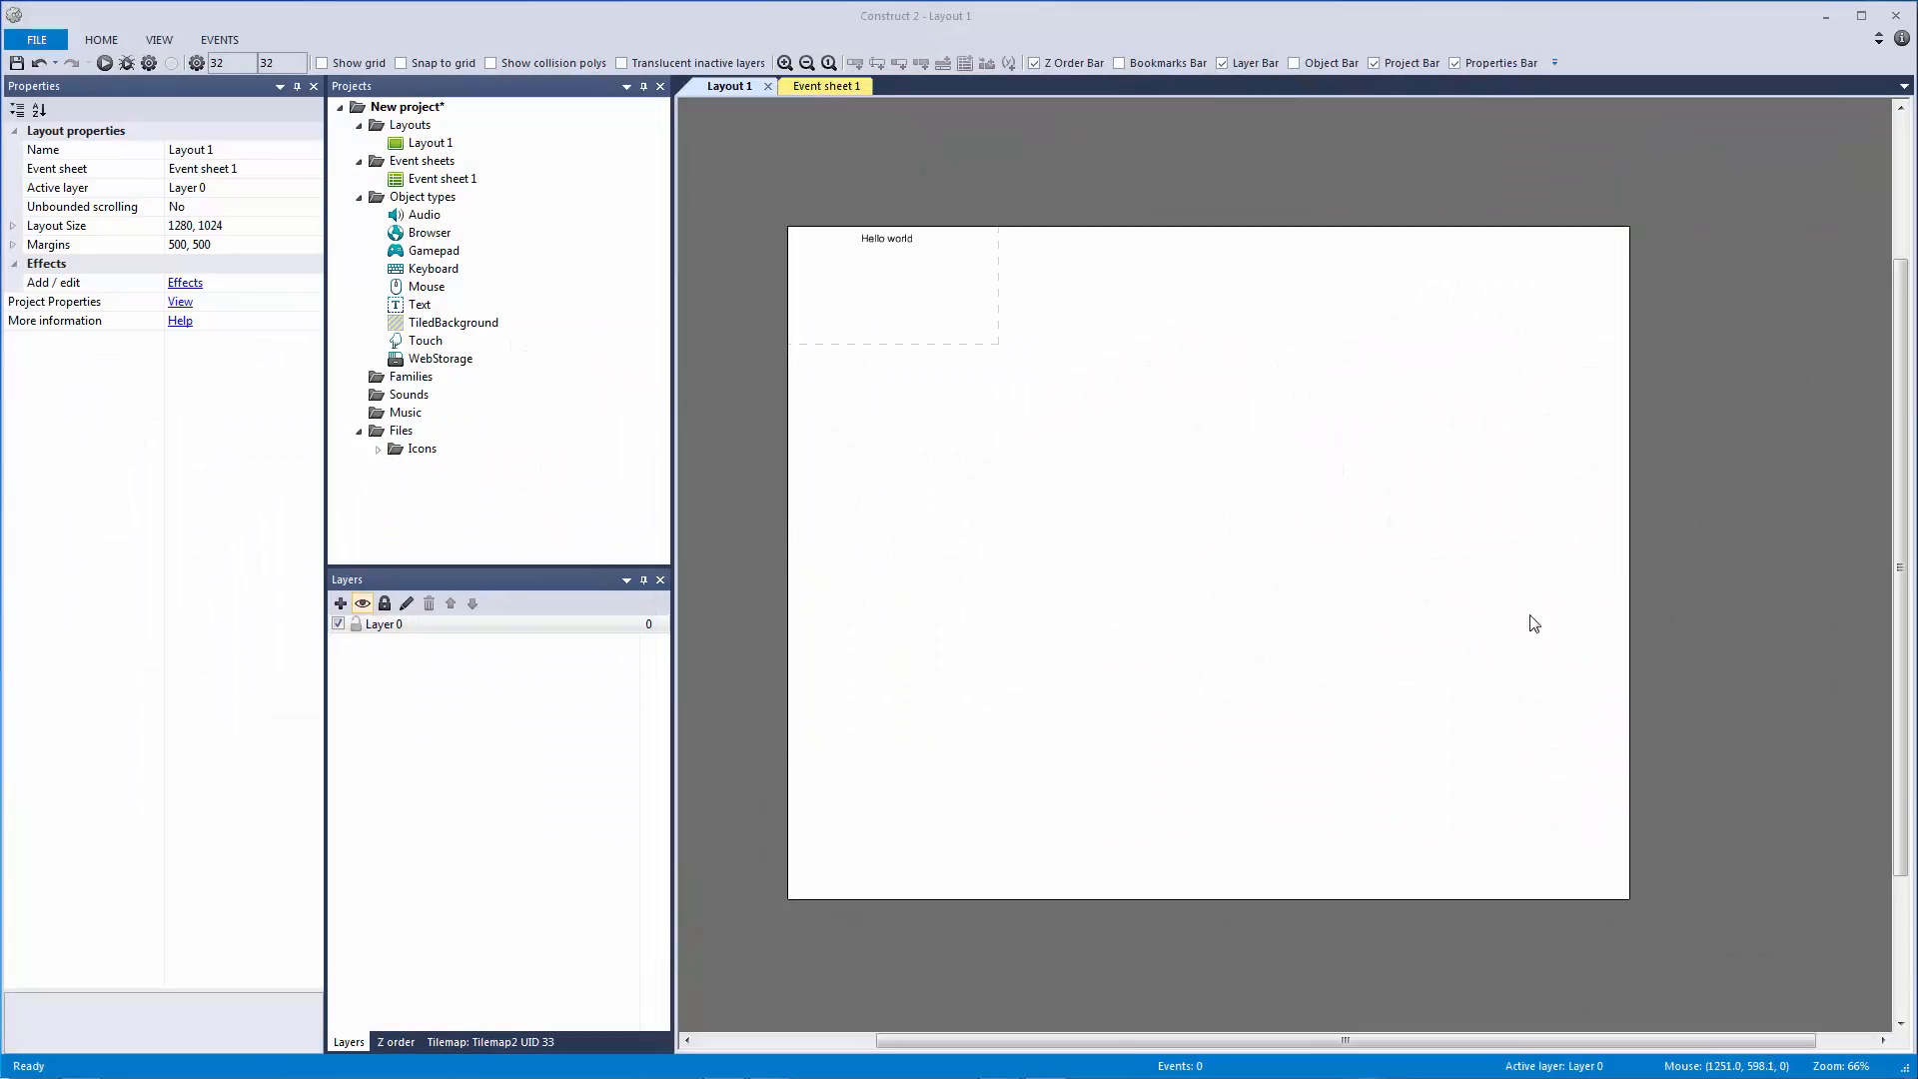
{"action": "mouse_move", "coordinate": [791, 367]}
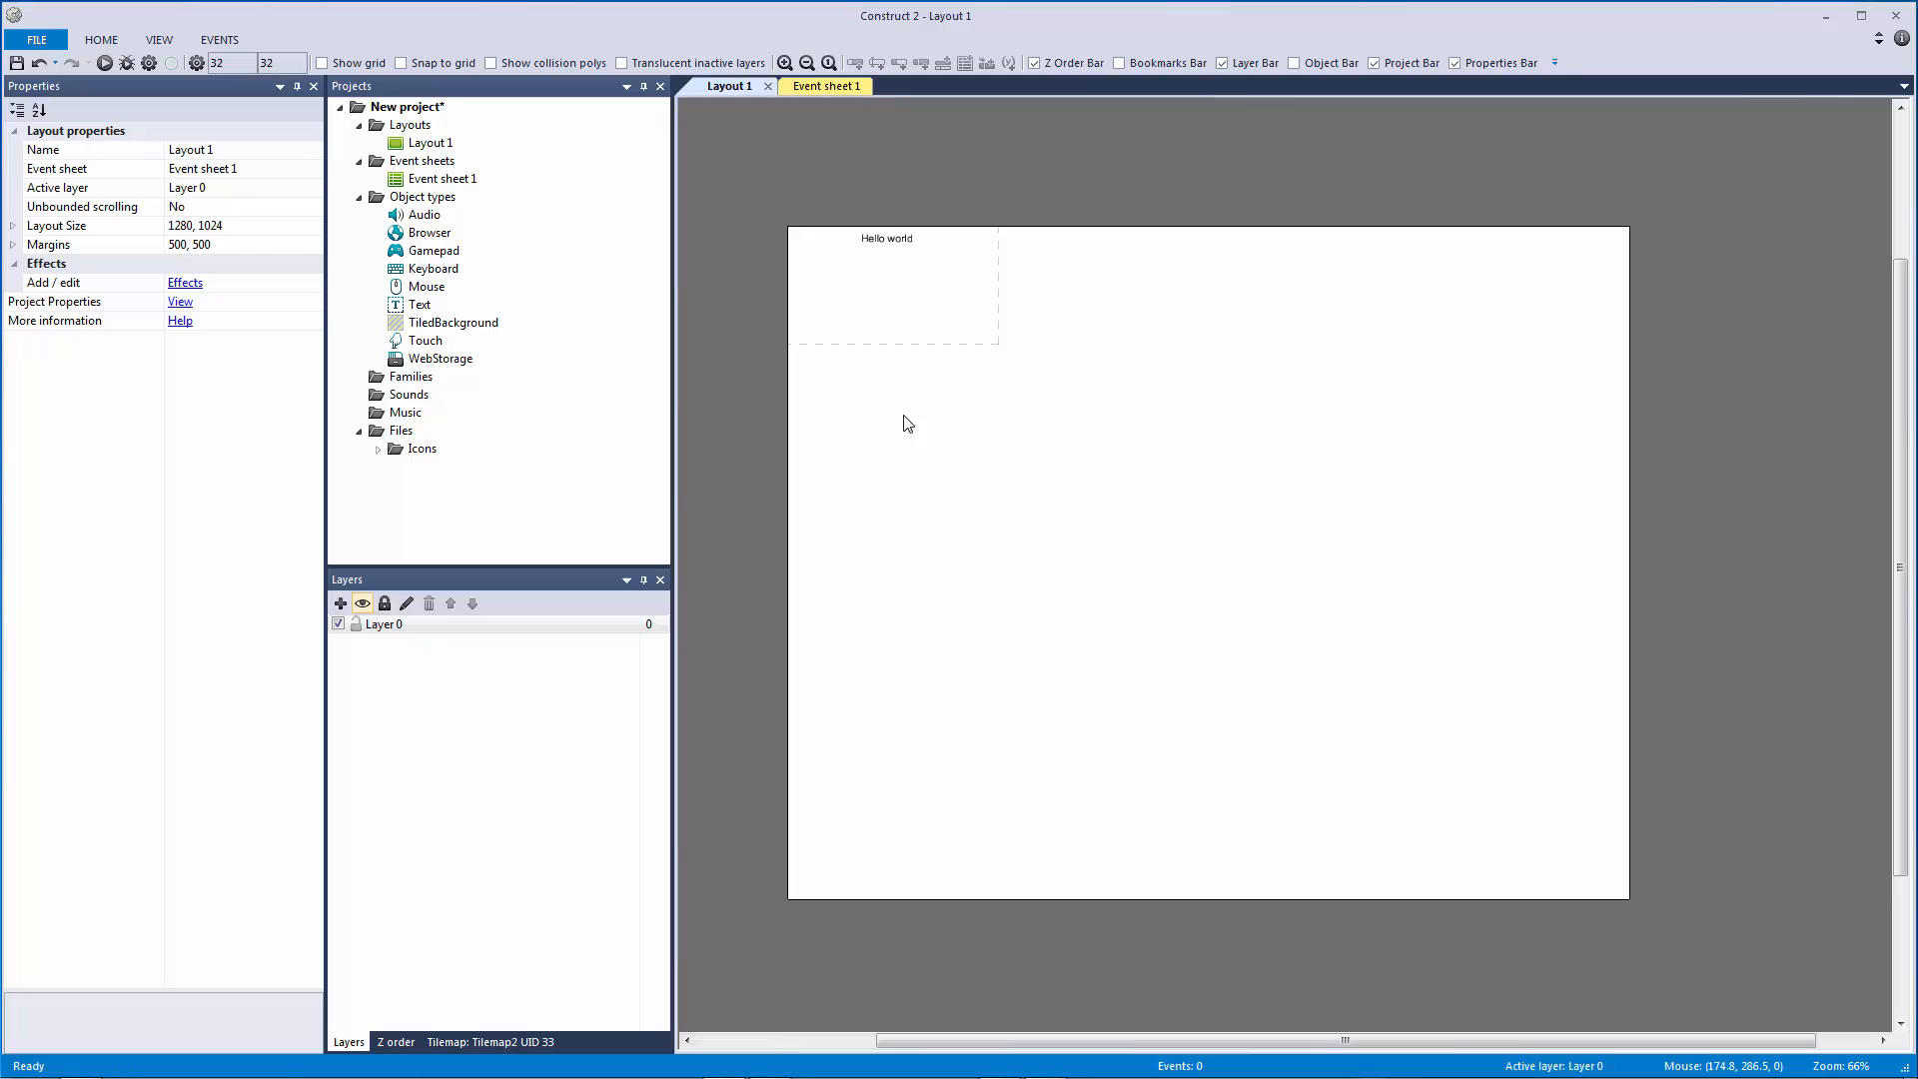
Expand Layout Size to show its separate width and height fields.
{"action": "left_click", "coordinate": [14, 226]}
{"action": "type", "text": "360"}
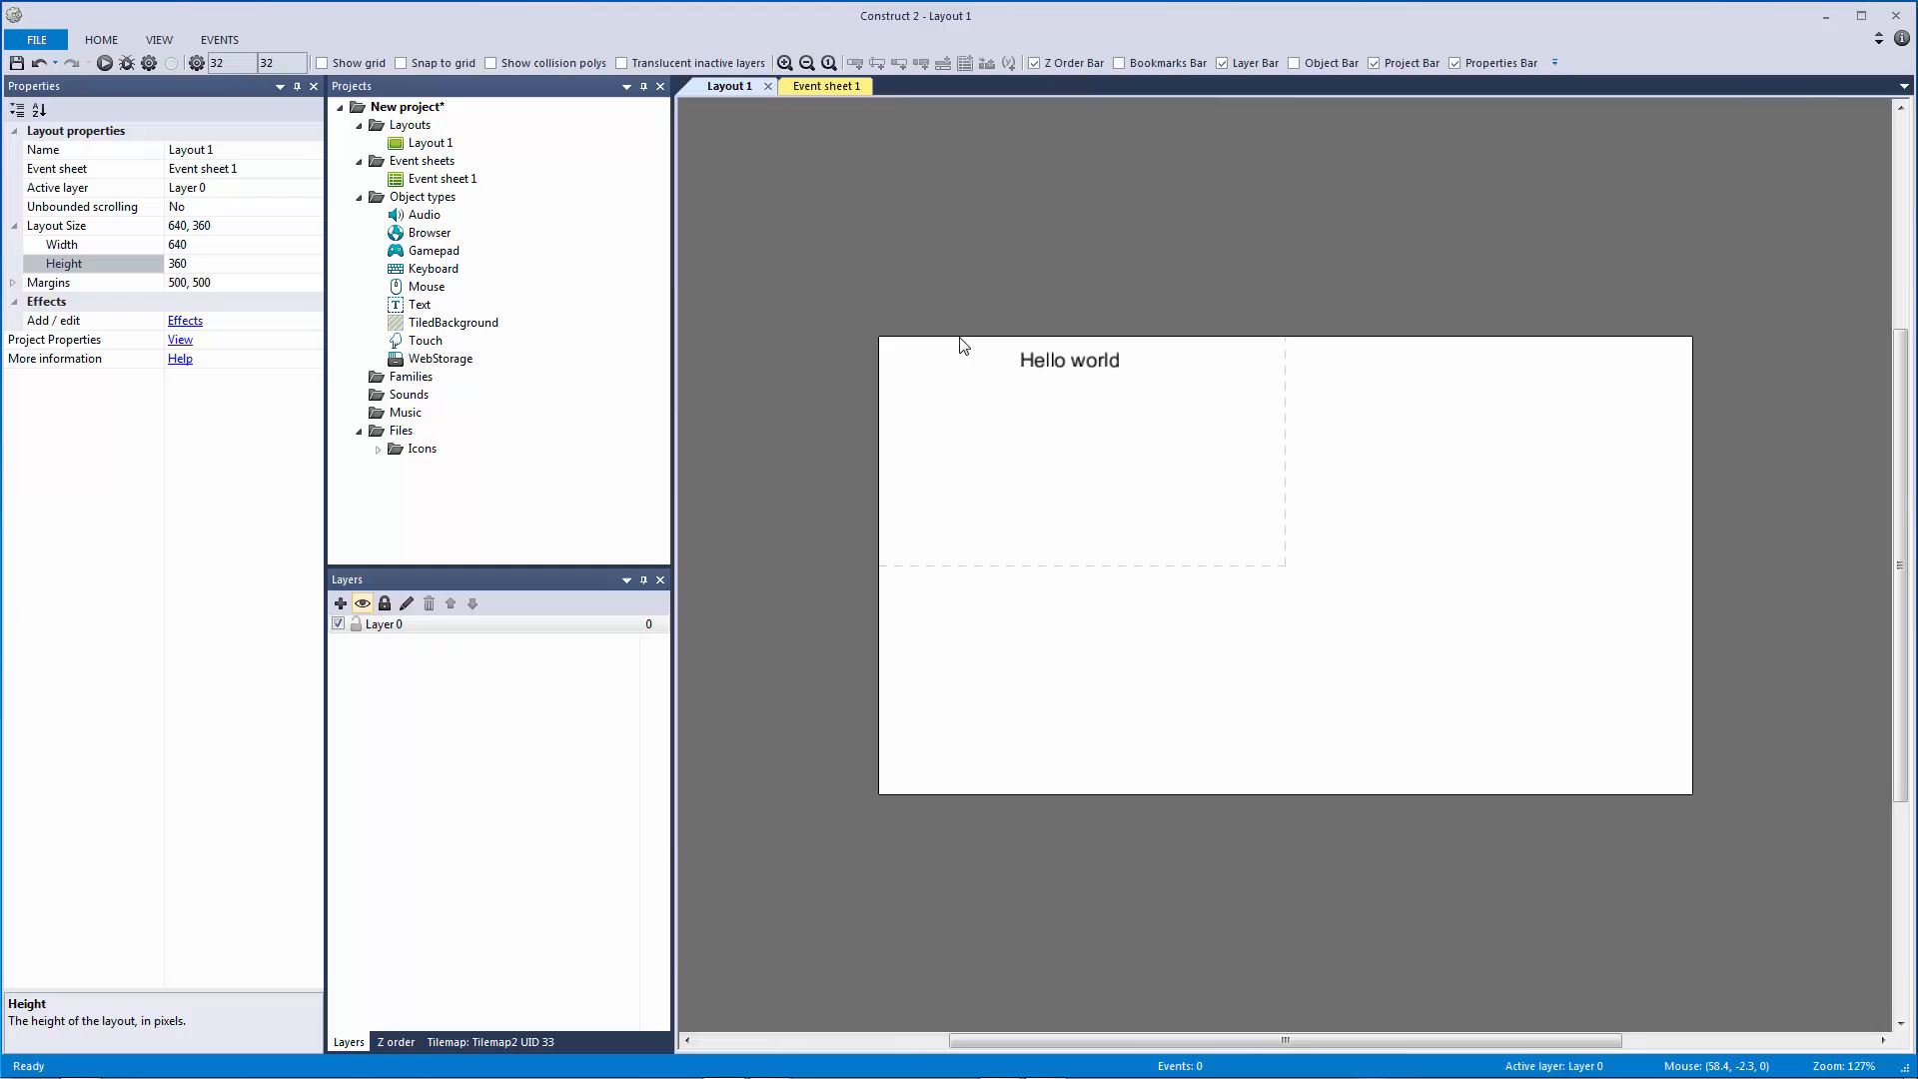
{"action": "mouse_move", "coordinate": [952, 368]}
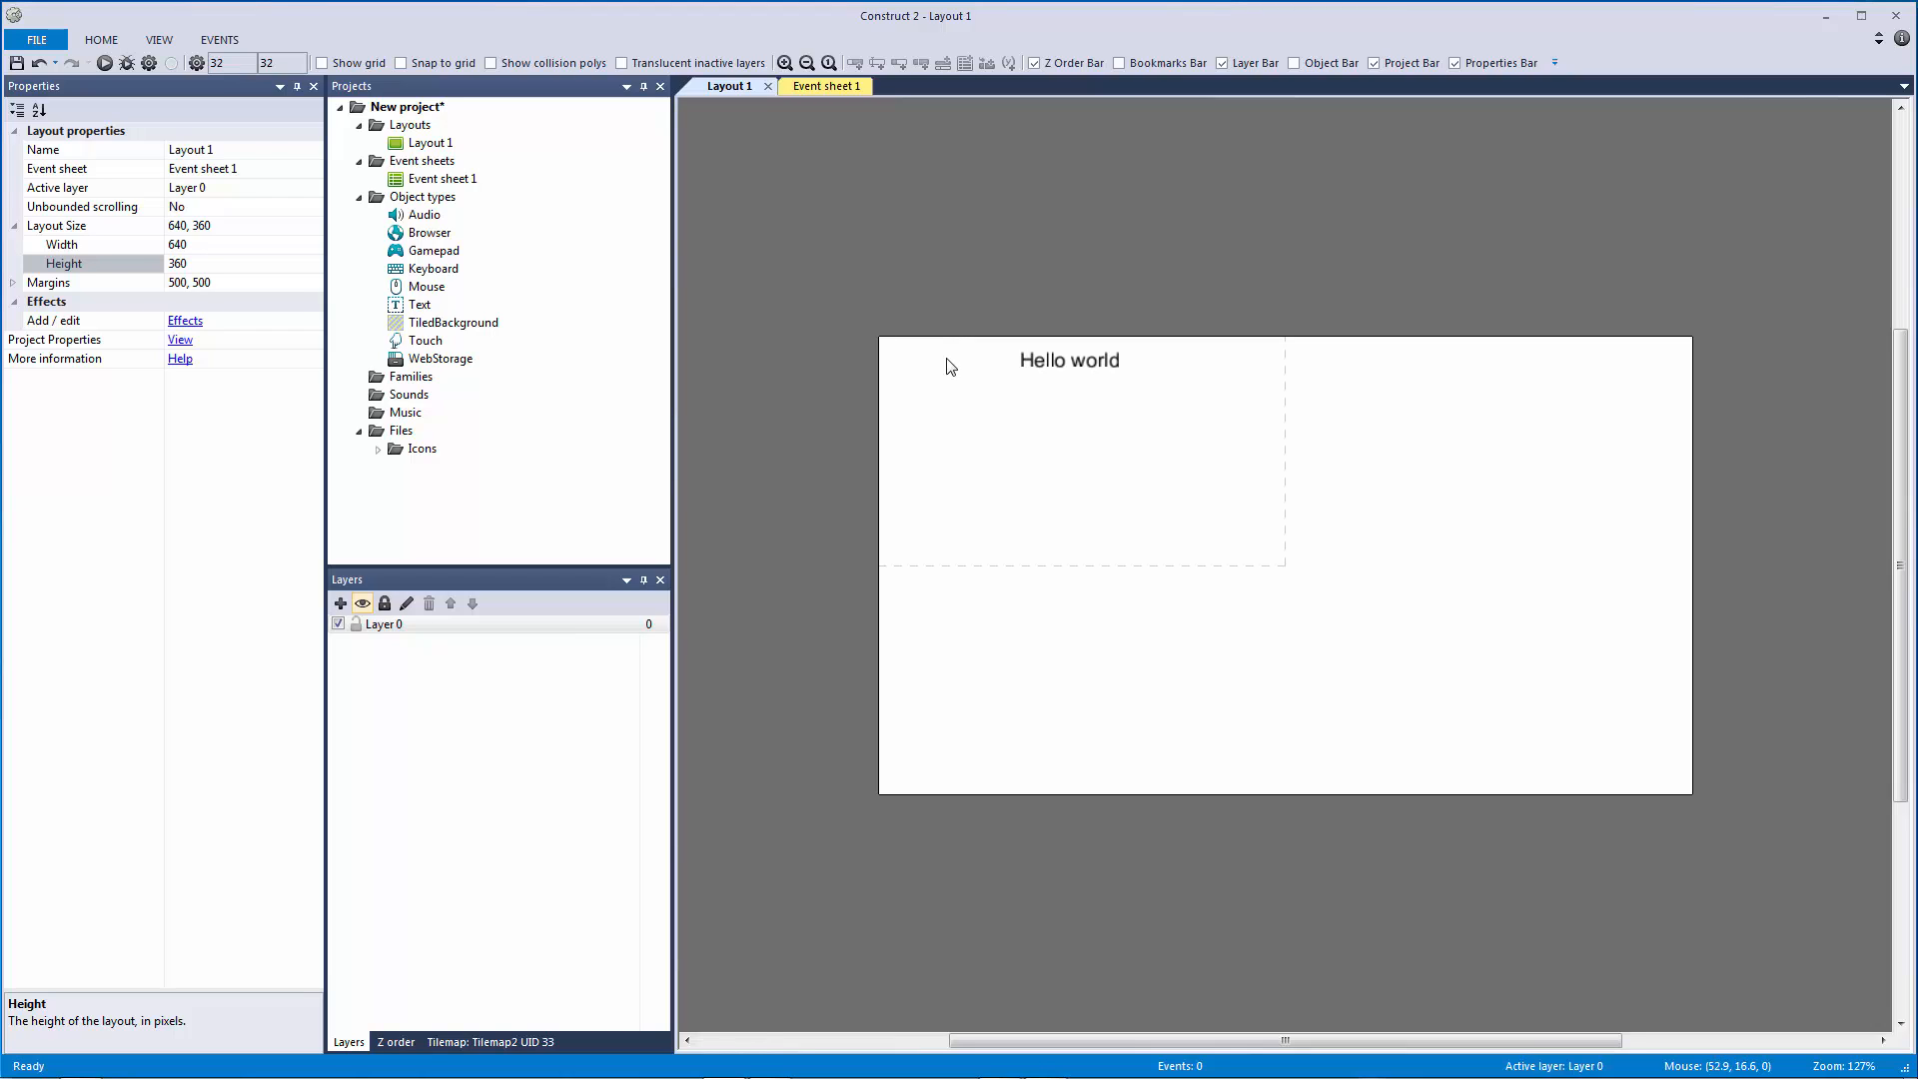
{"action": "mouse_move", "coordinate": [943, 456]}
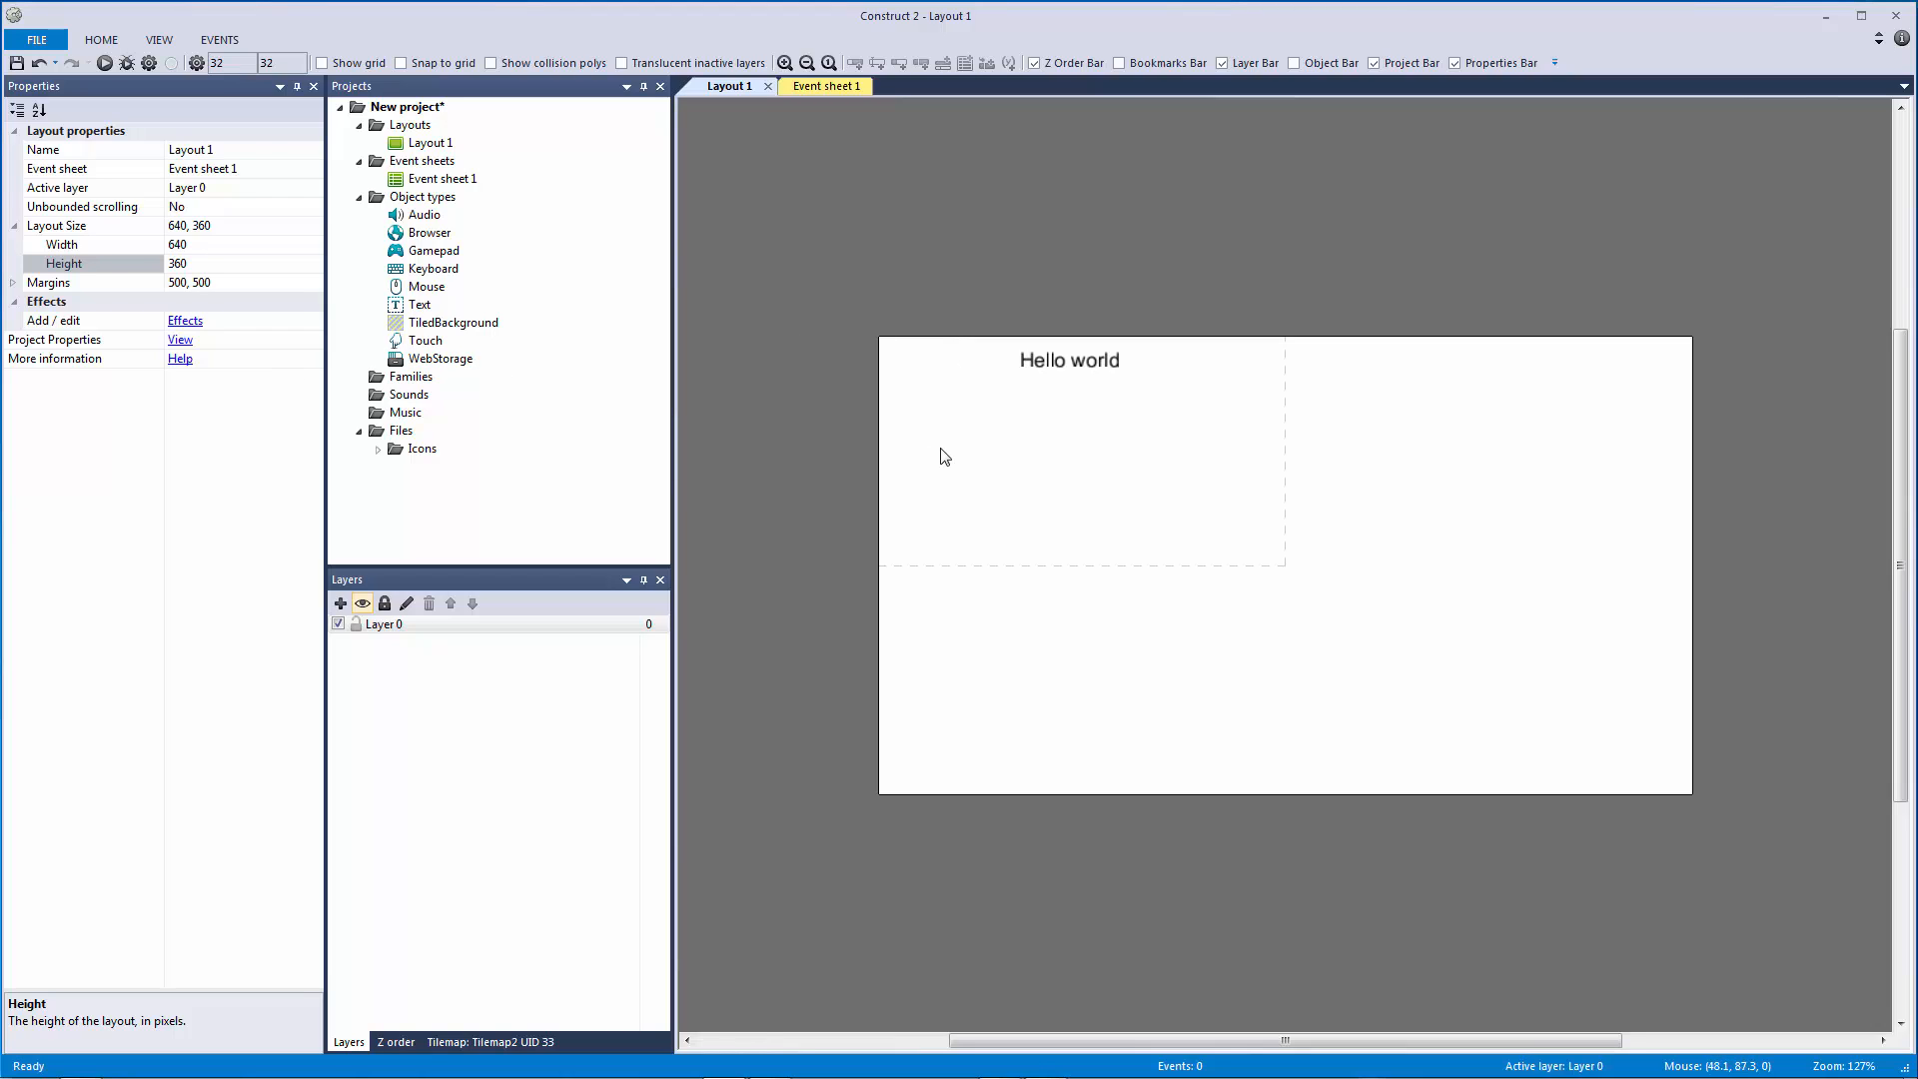
{"action": "mouse_move", "coordinate": [1061, 492]}
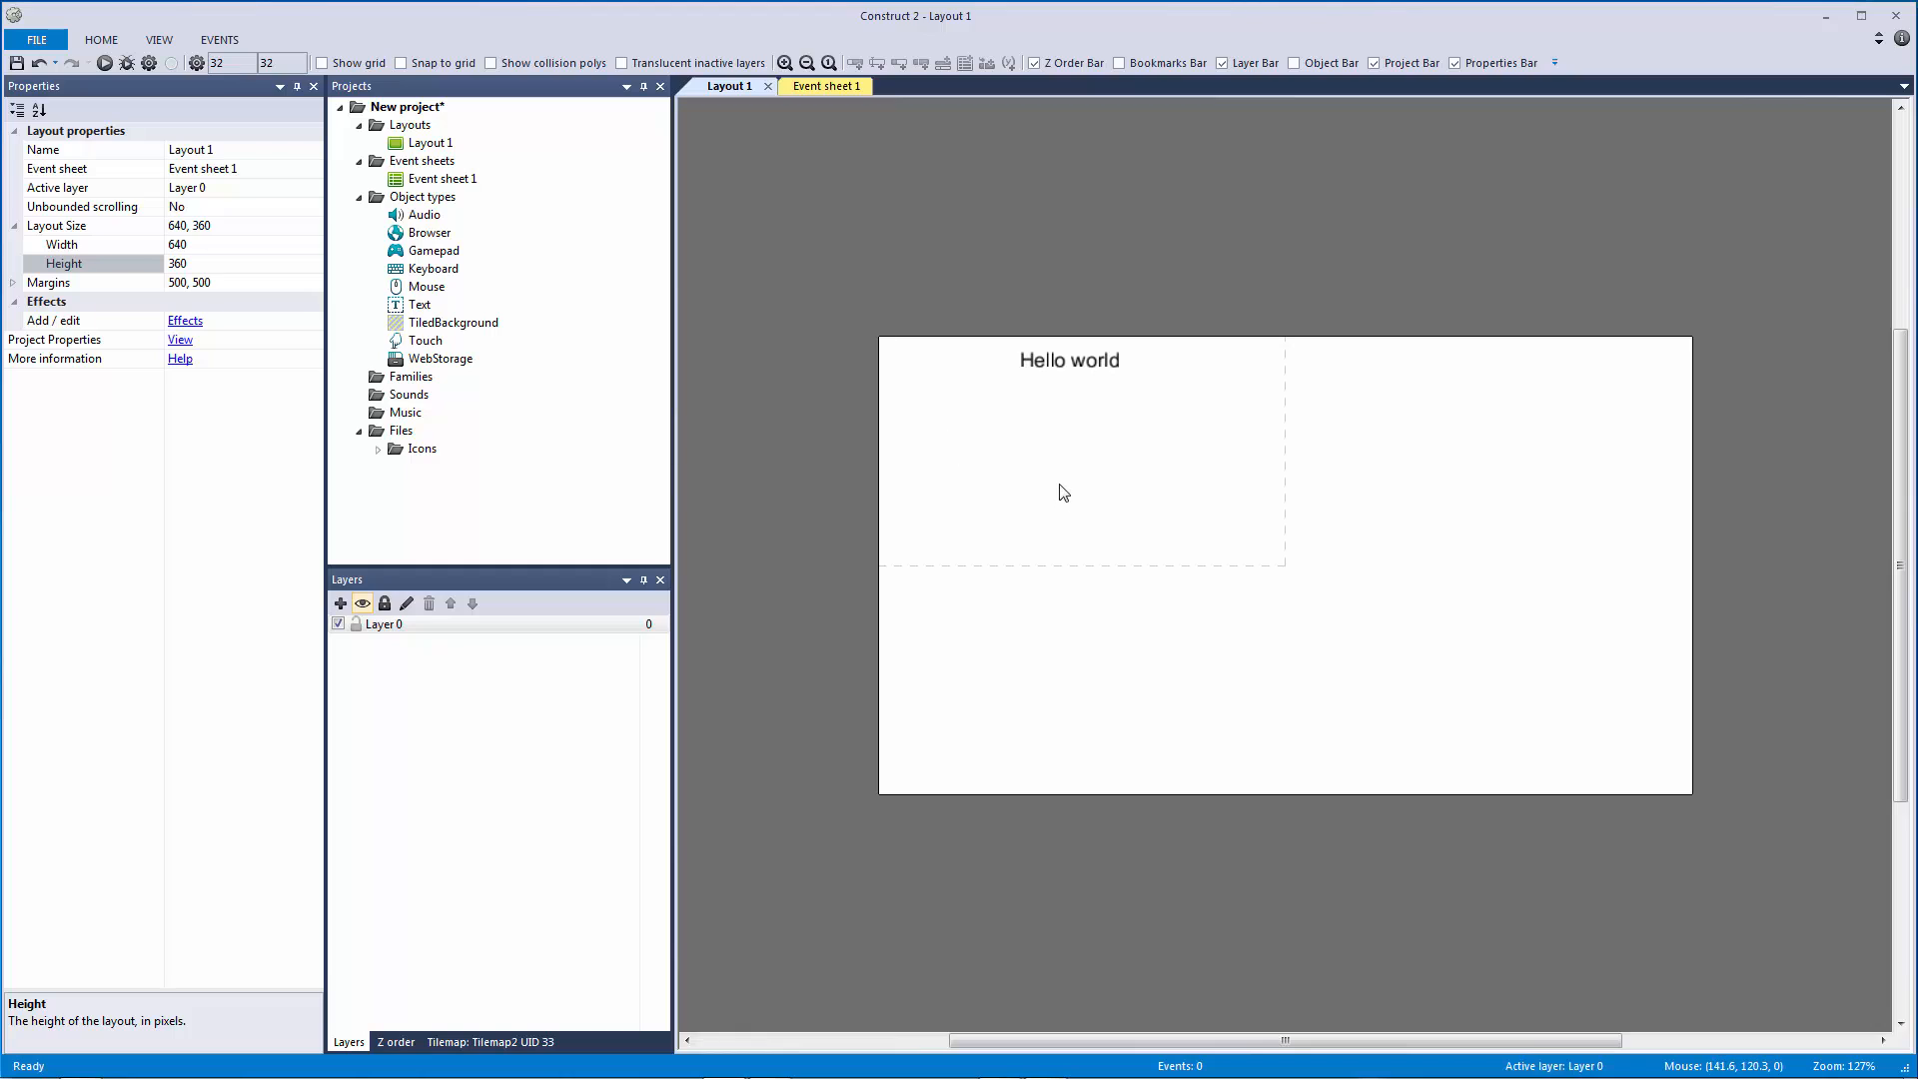
{"action": "mouse_move", "coordinate": [1067, 508]}
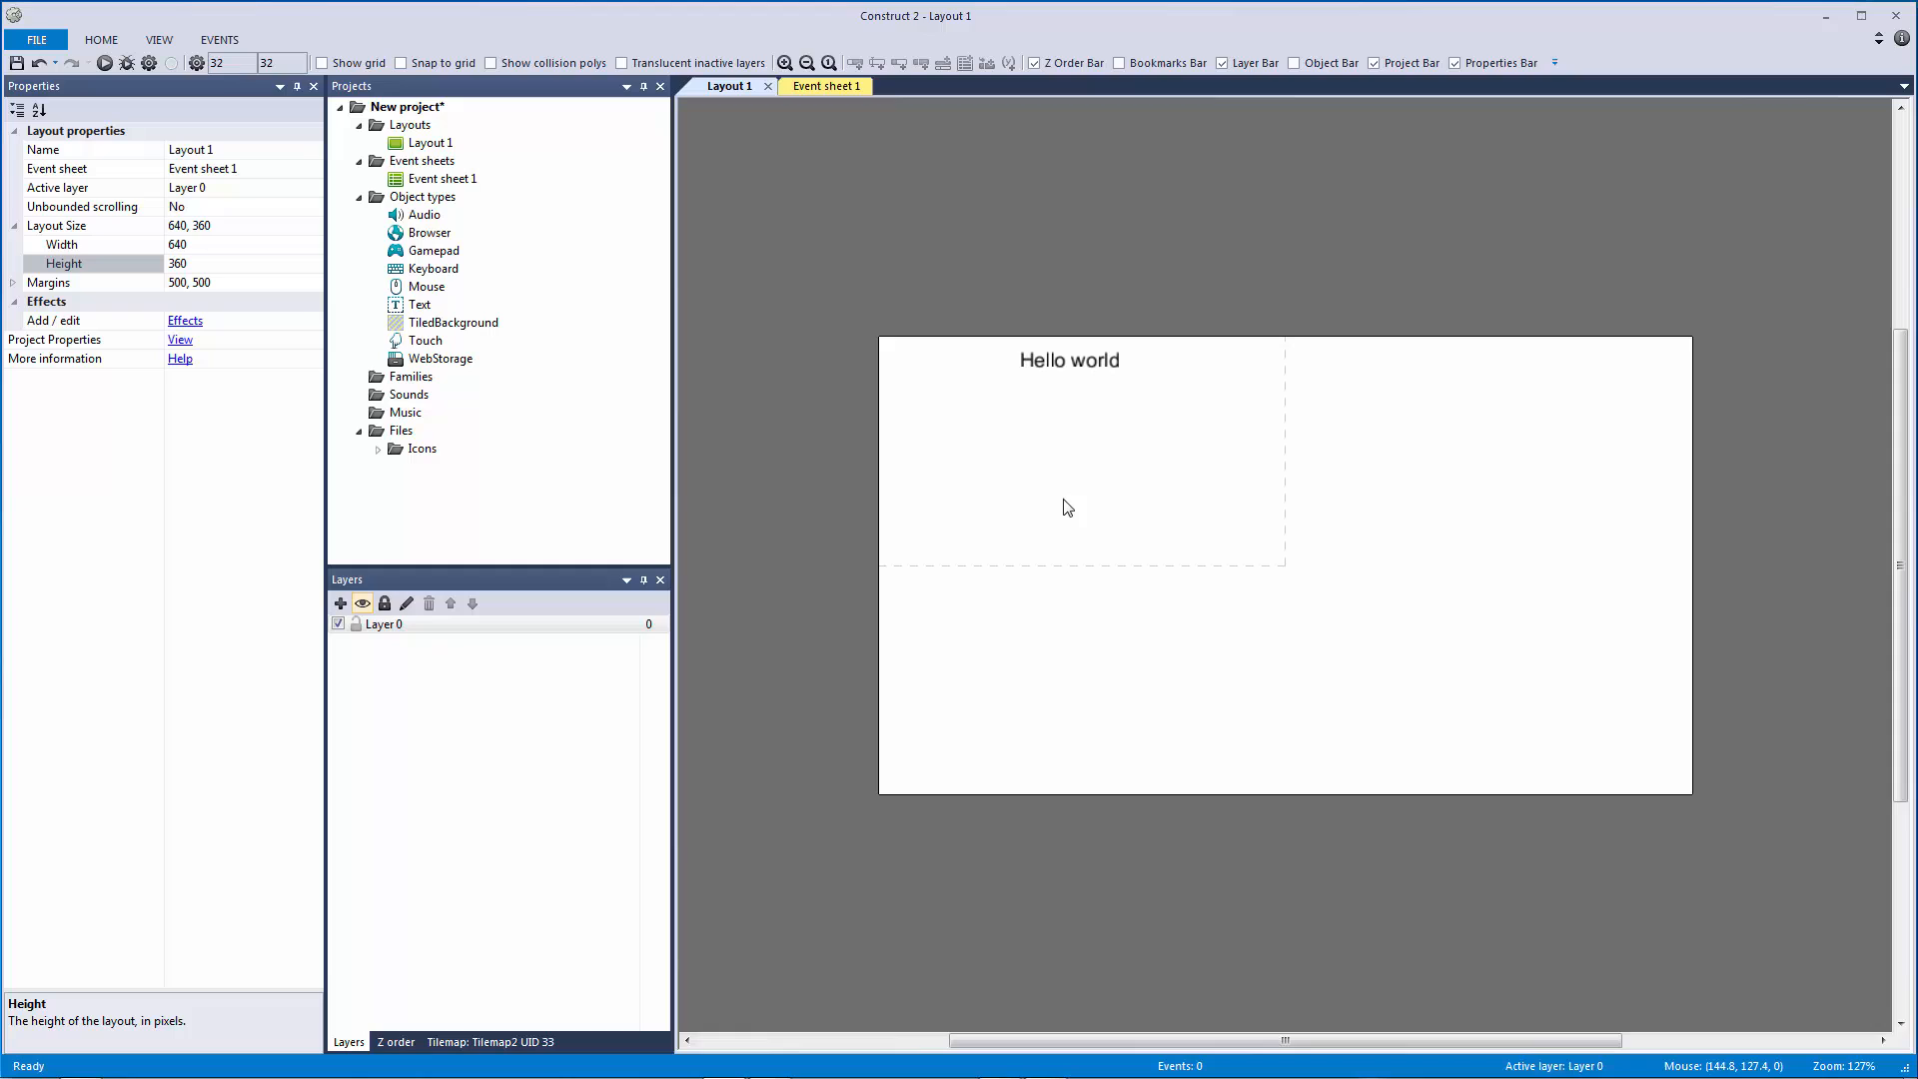
{"action": "mouse_move", "coordinate": [1059, 509]}
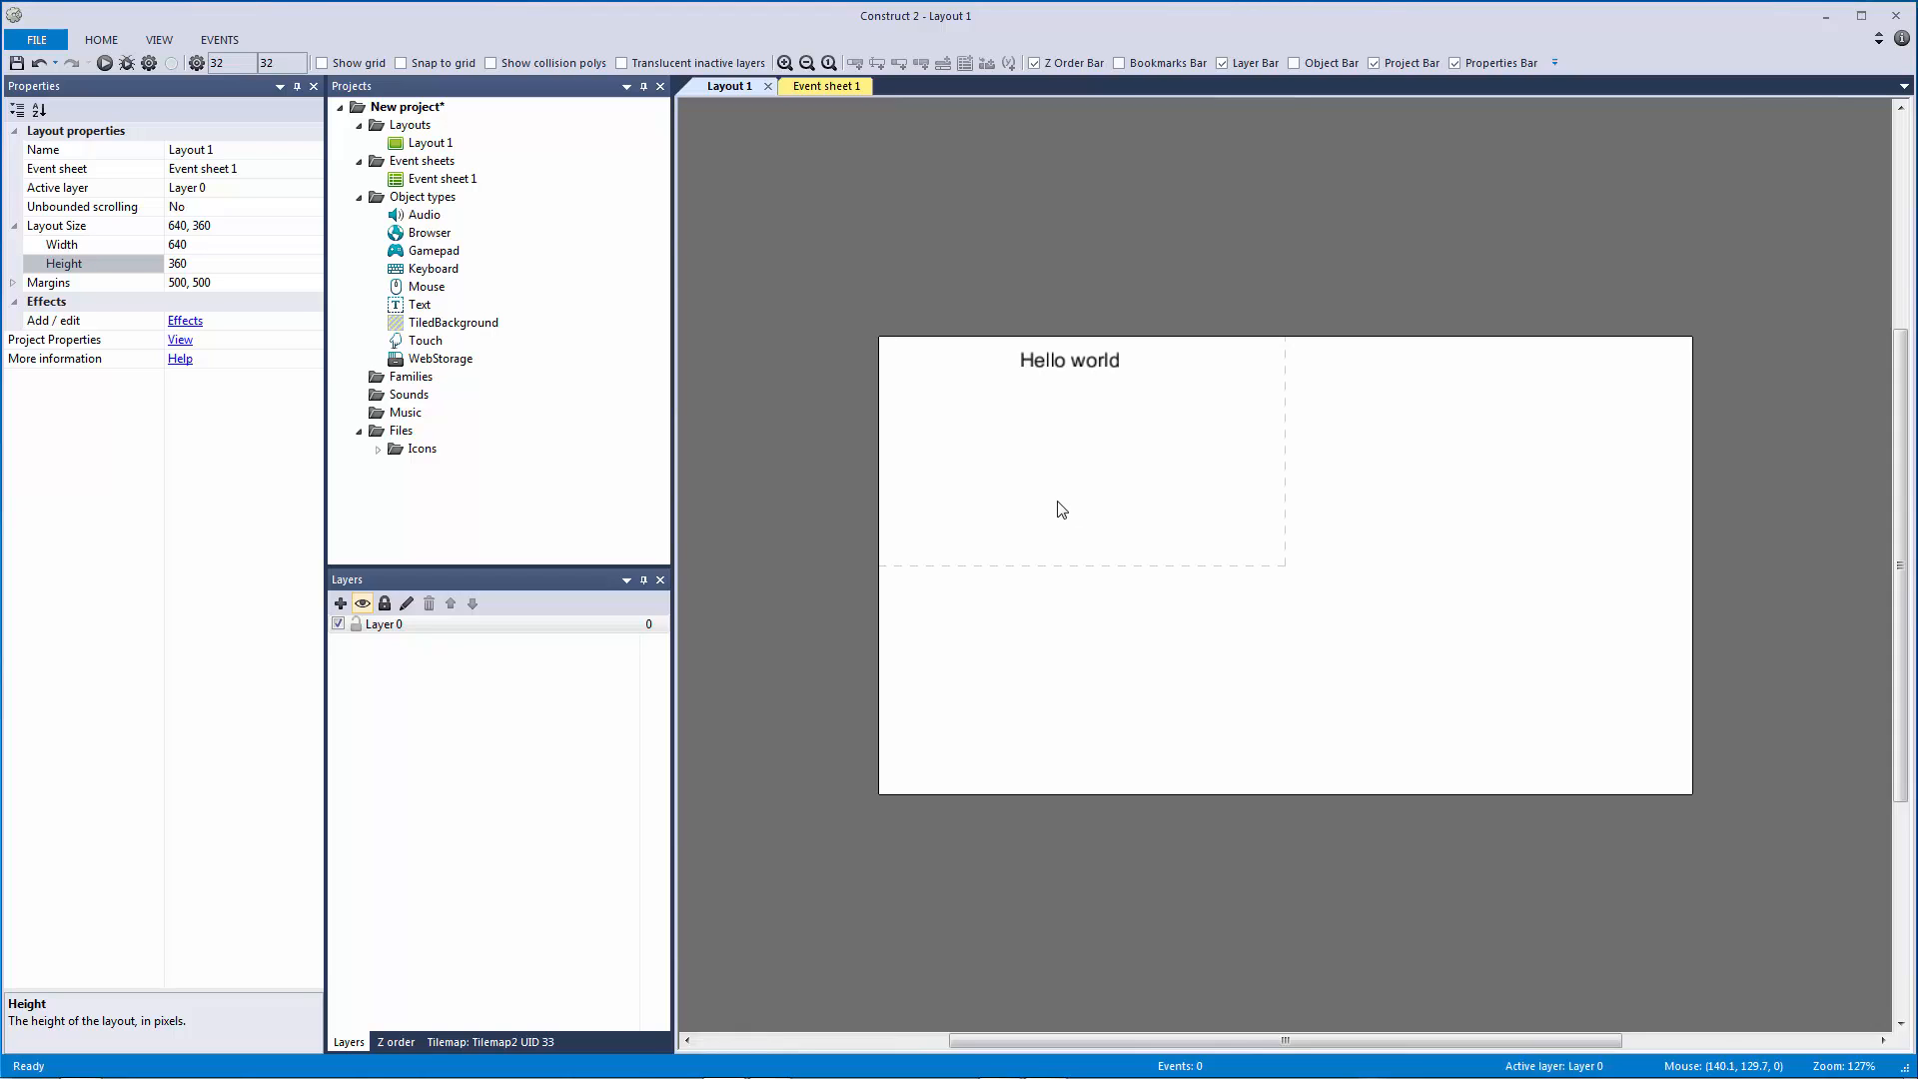
{"action": "mouse_move", "coordinate": [1062, 508]}
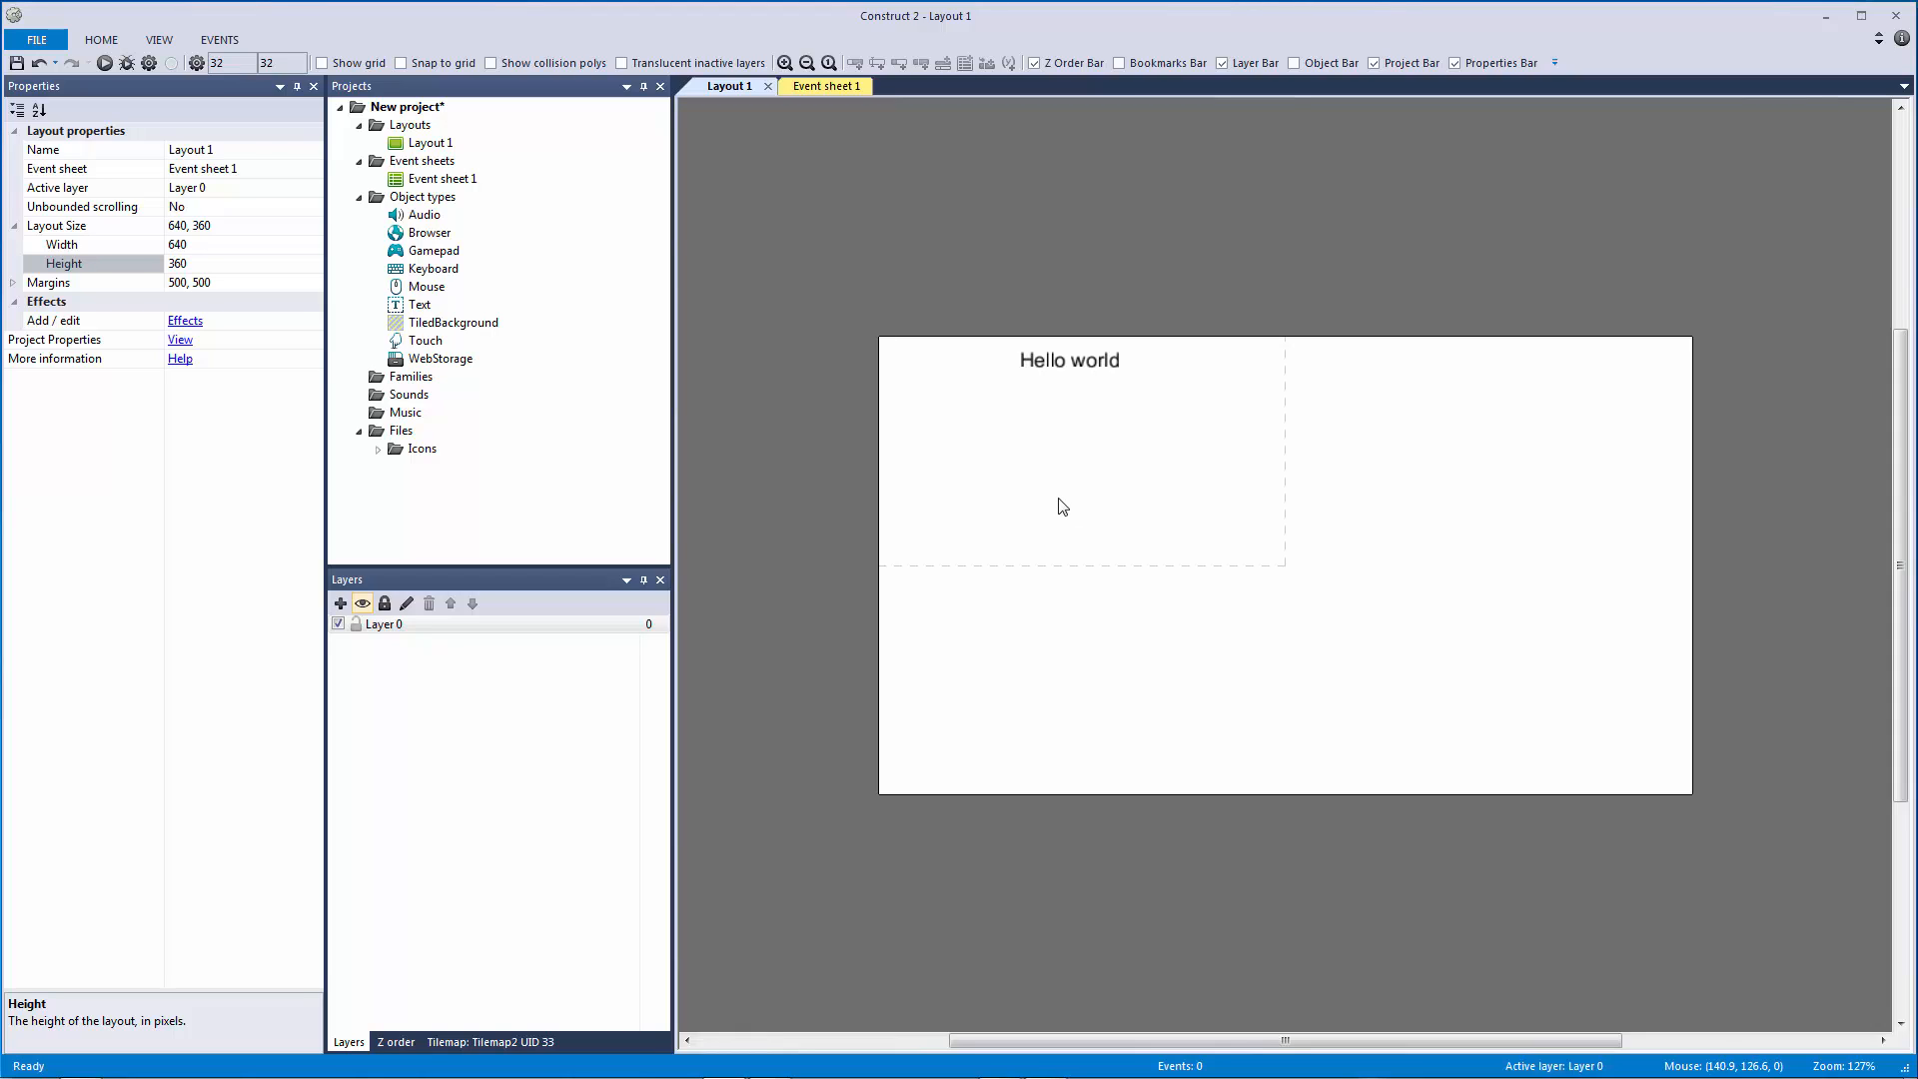
{"action": "mouse_move", "coordinate": [942, 518]}
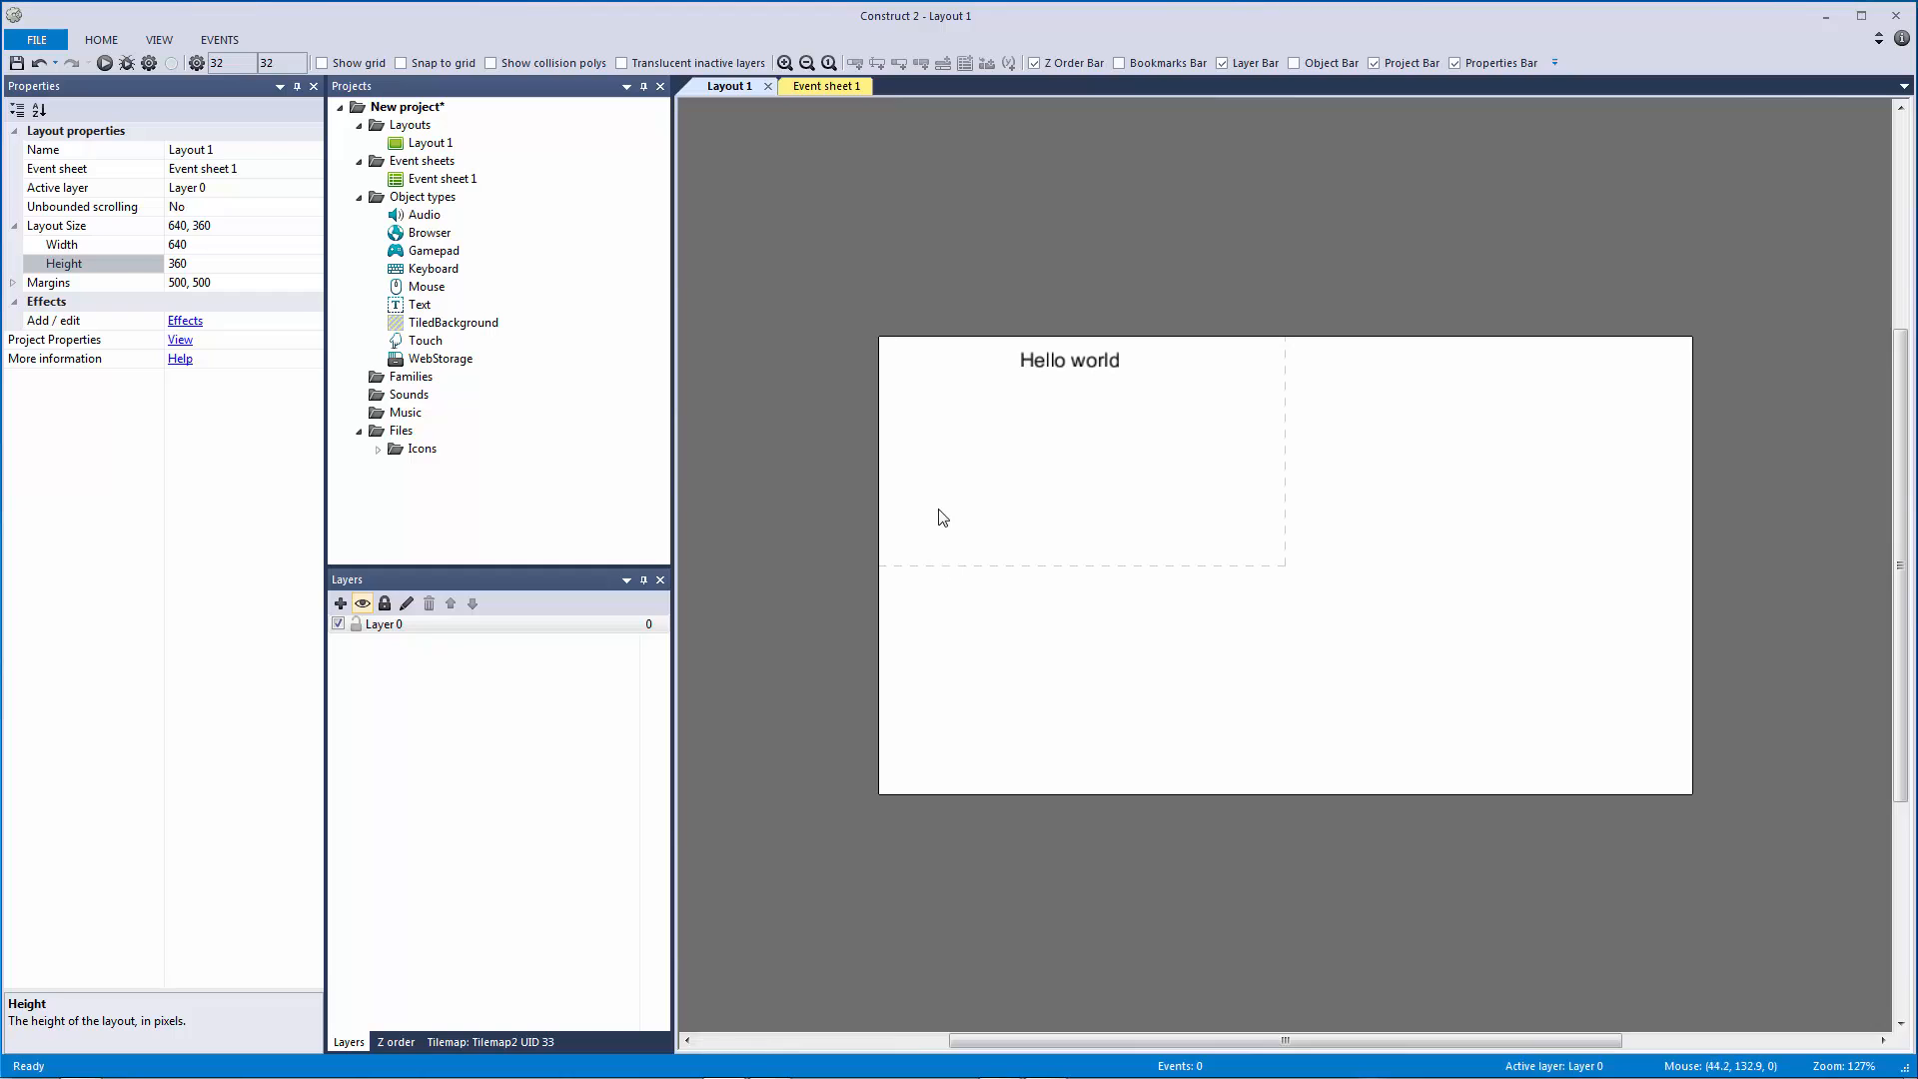
{"action": "mouse_move", "coordinate": [949, 580]}
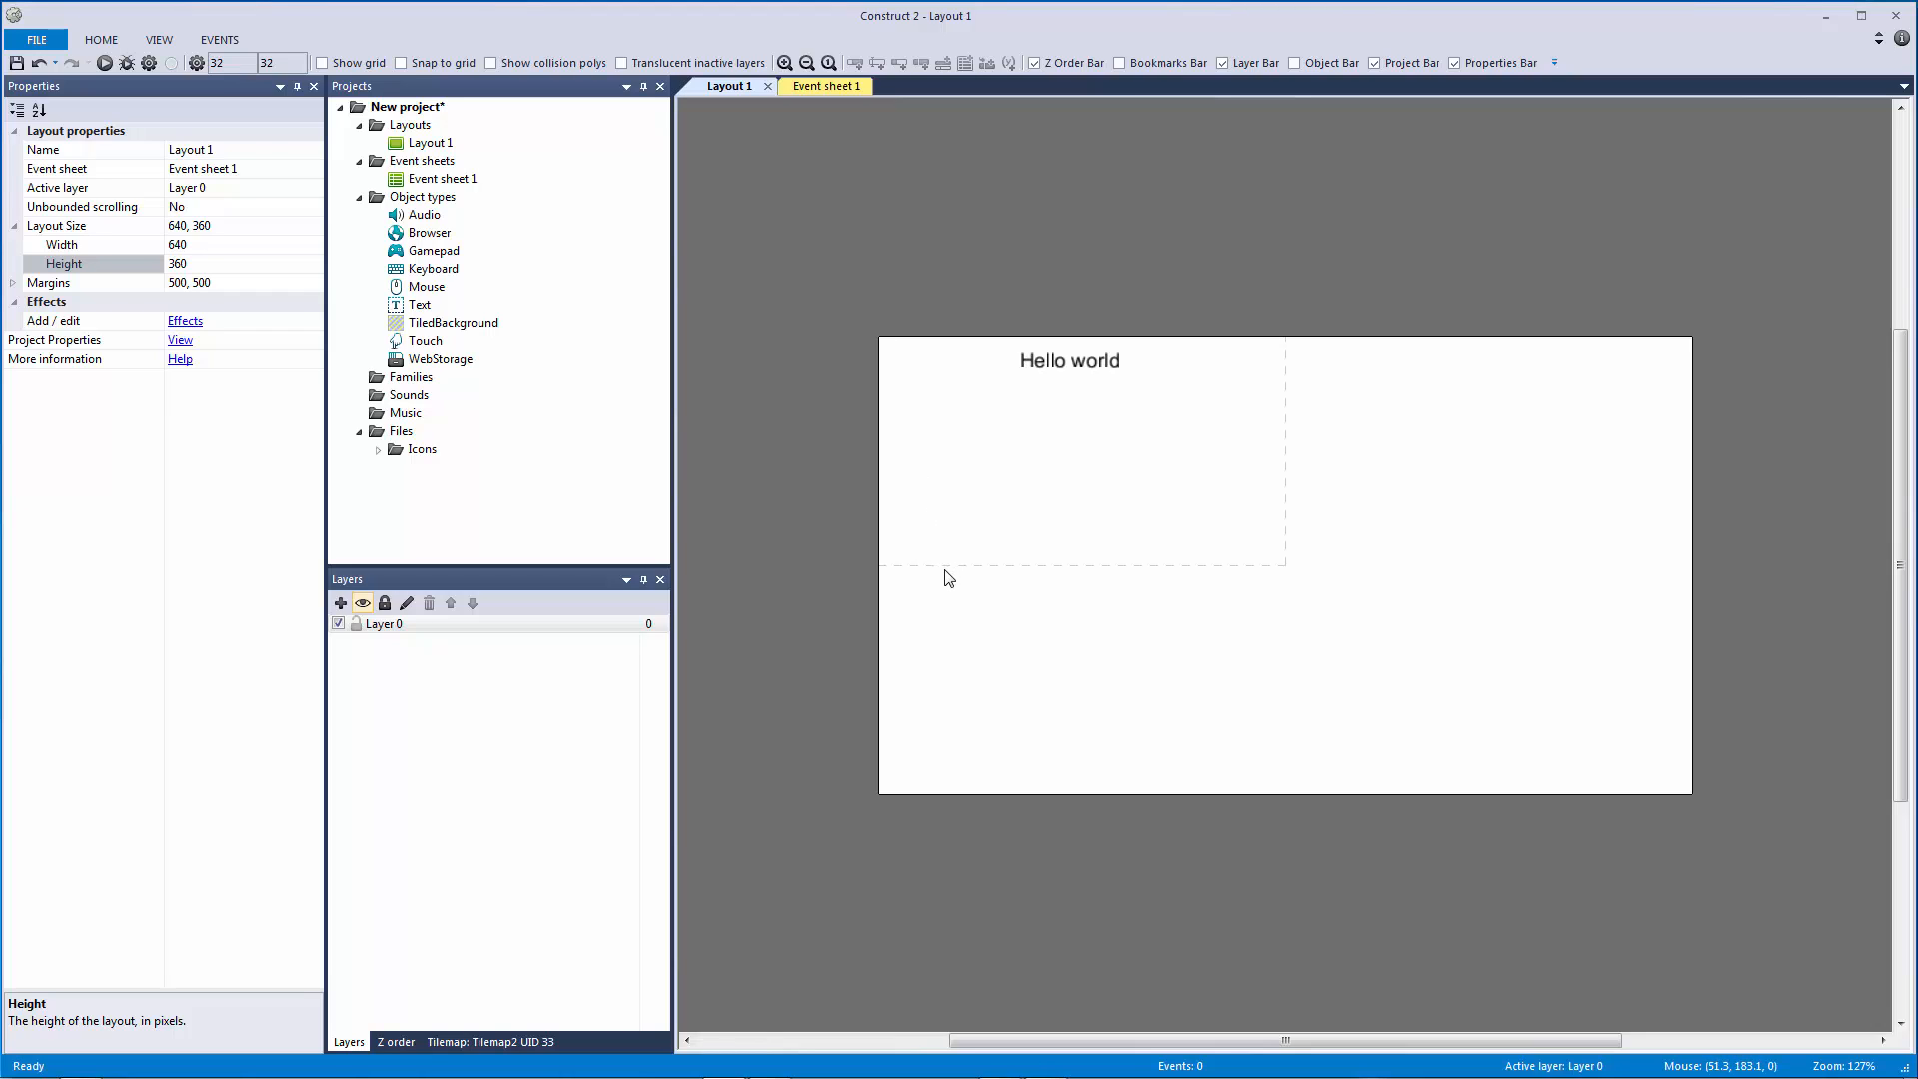
{"action": "mouse_move", "coordinate": [950, 581]}
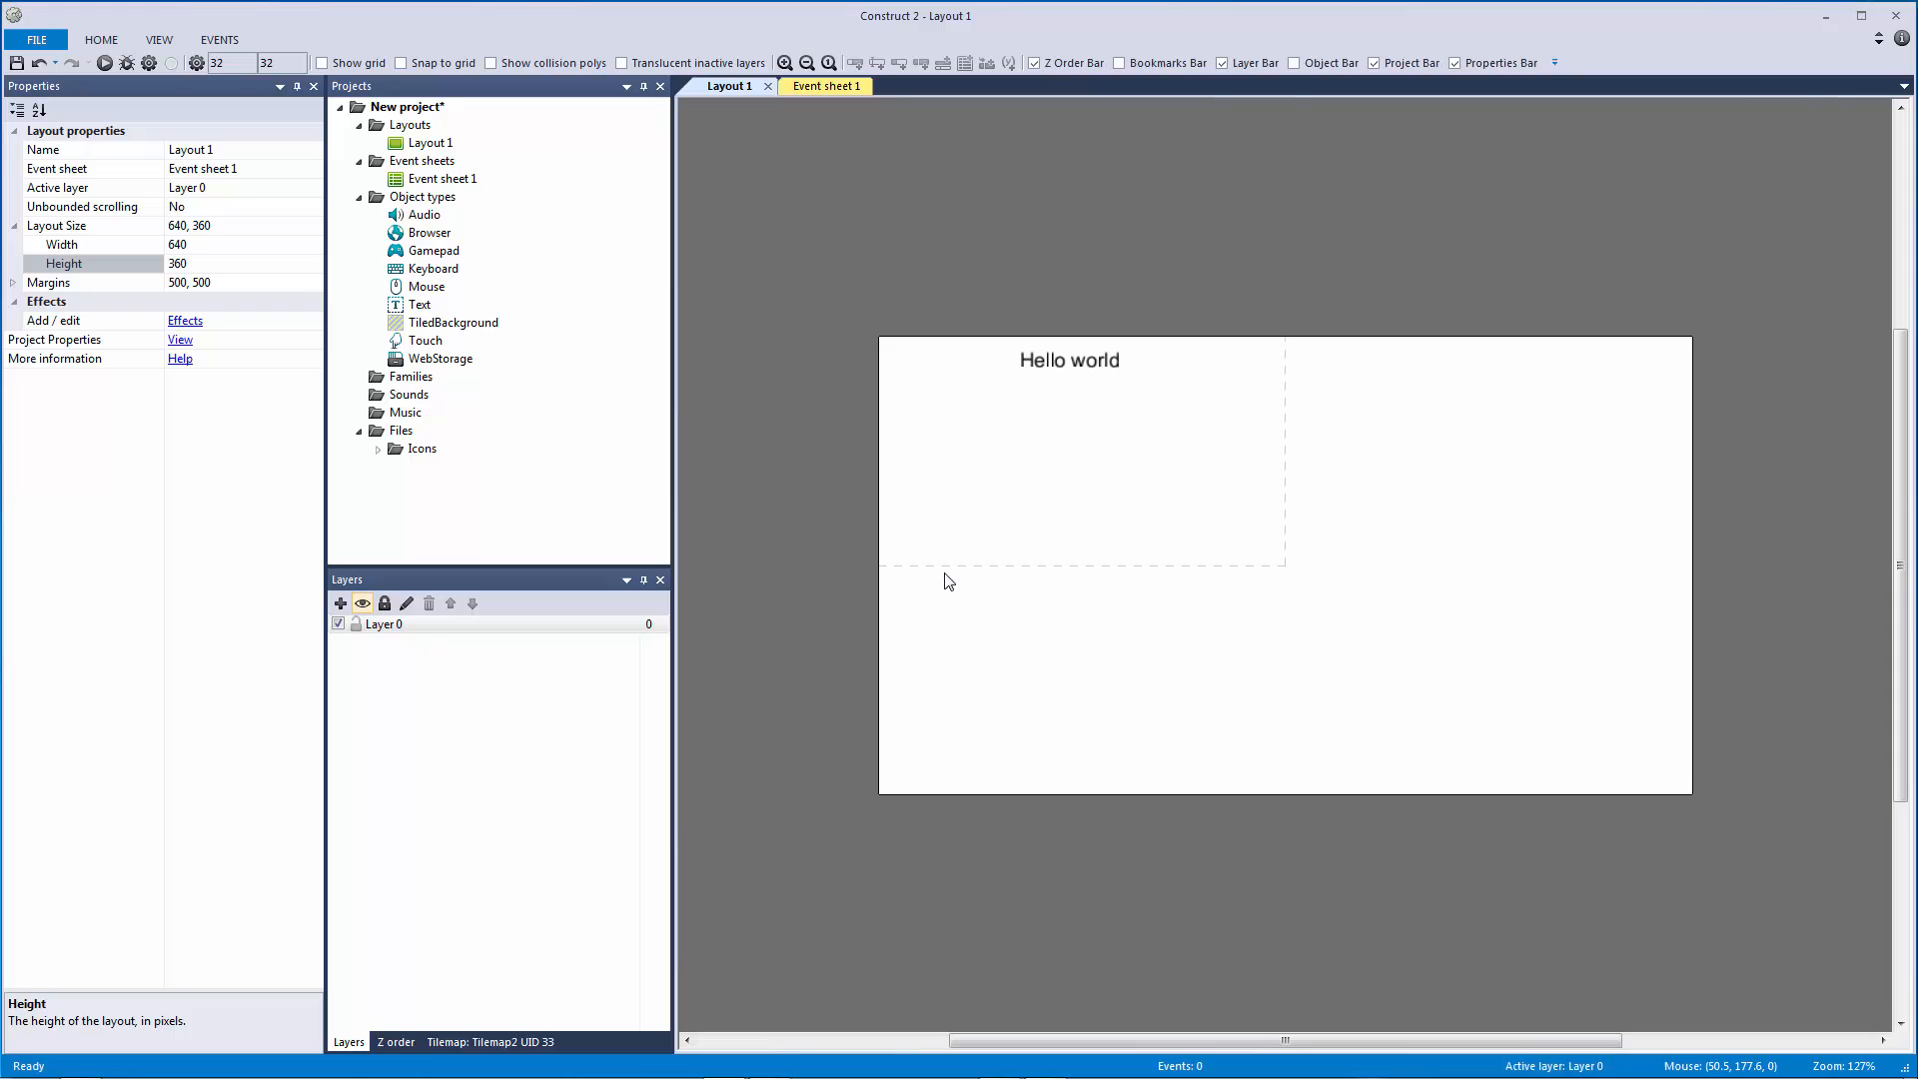
{"action": "left_click", "coordinate": [454, 322]}
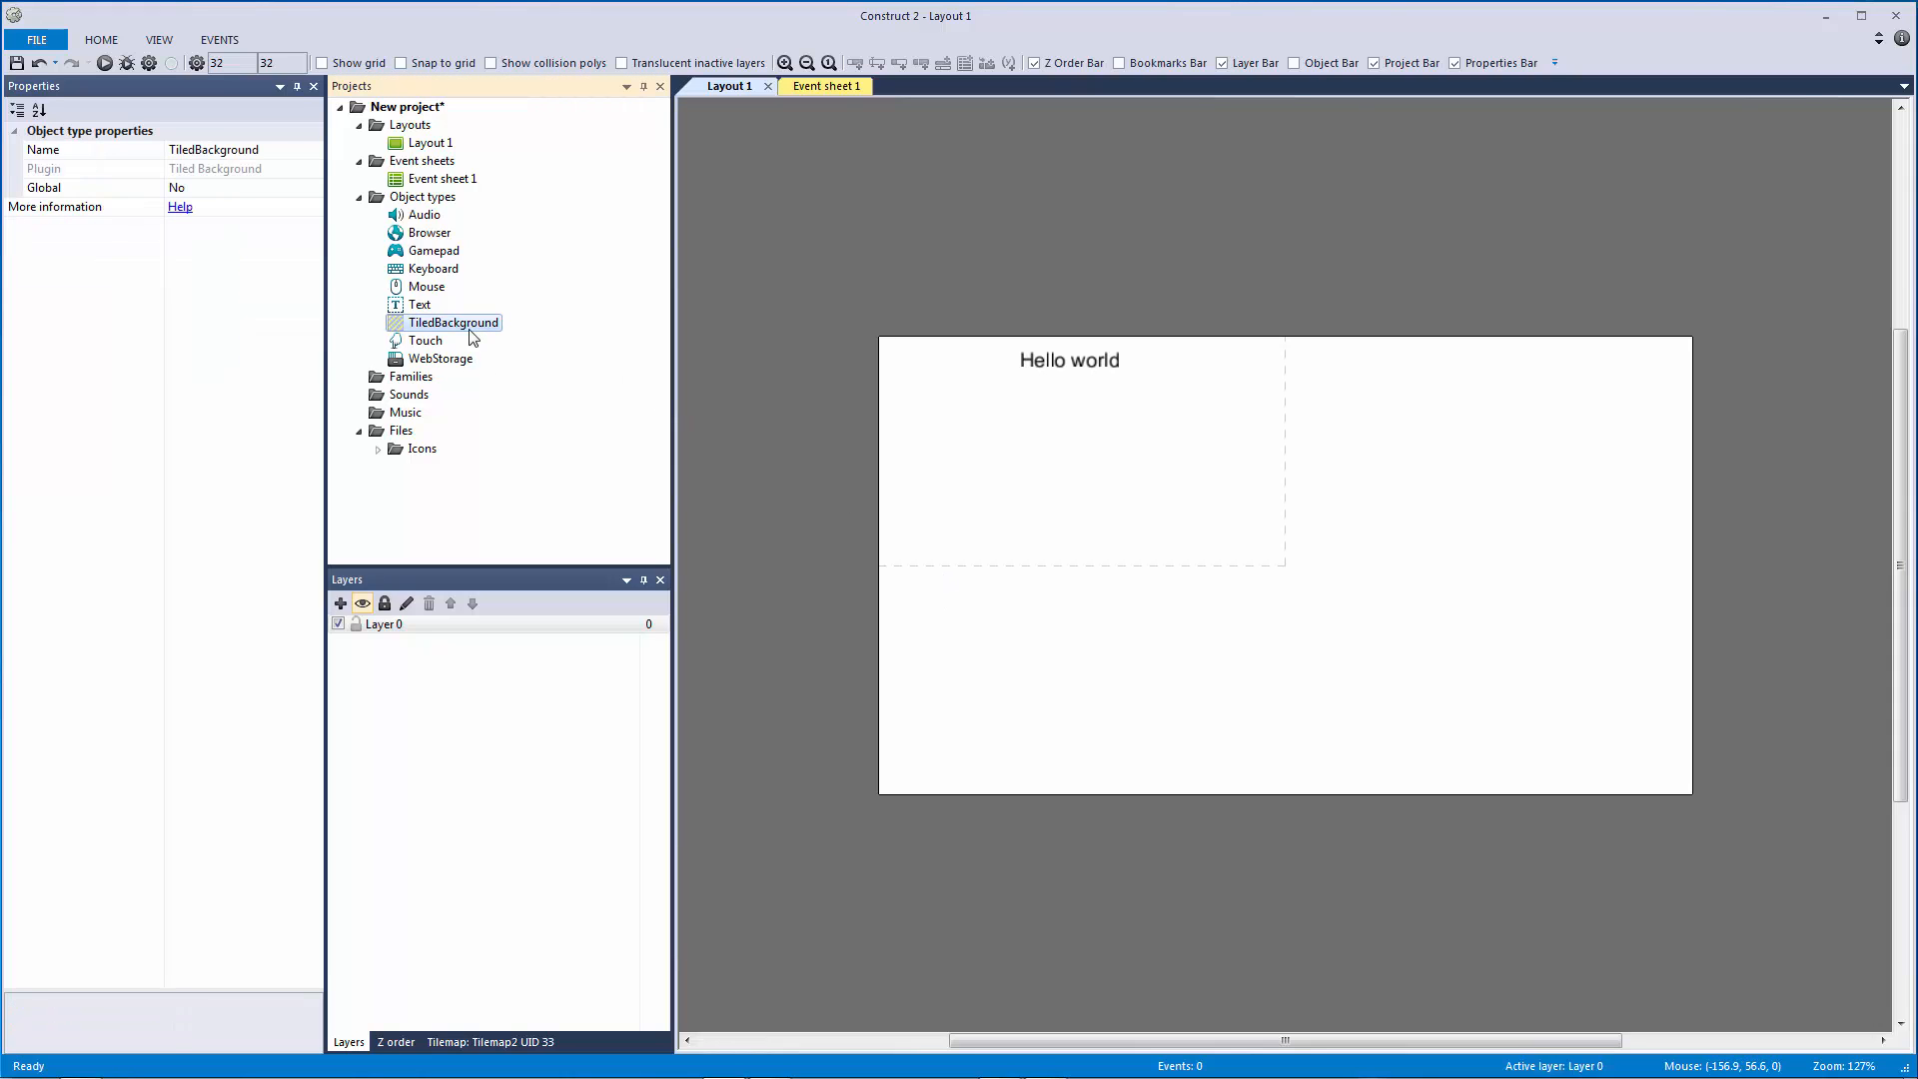
{"action": "double_click", "coordinate": [454, 321]}
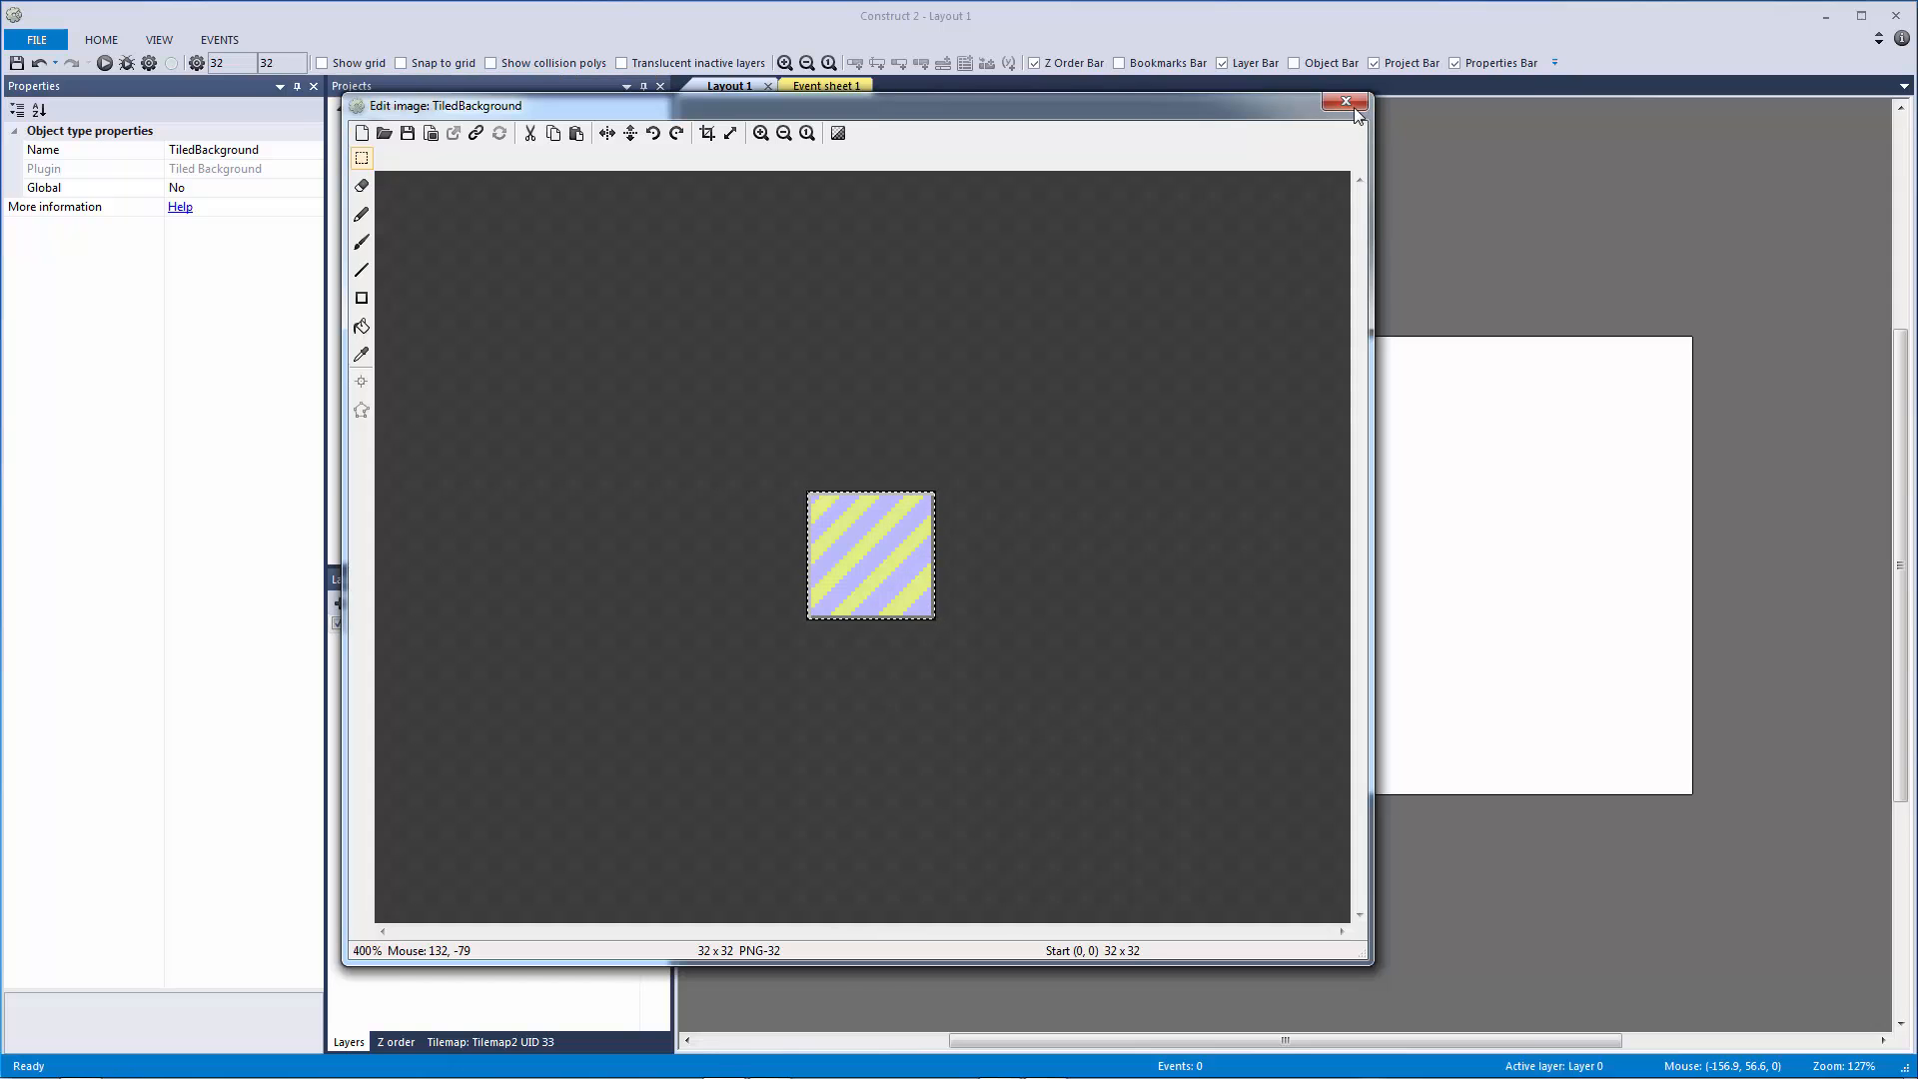
{"action": "left_click", "coordinate": [1345, 102]}
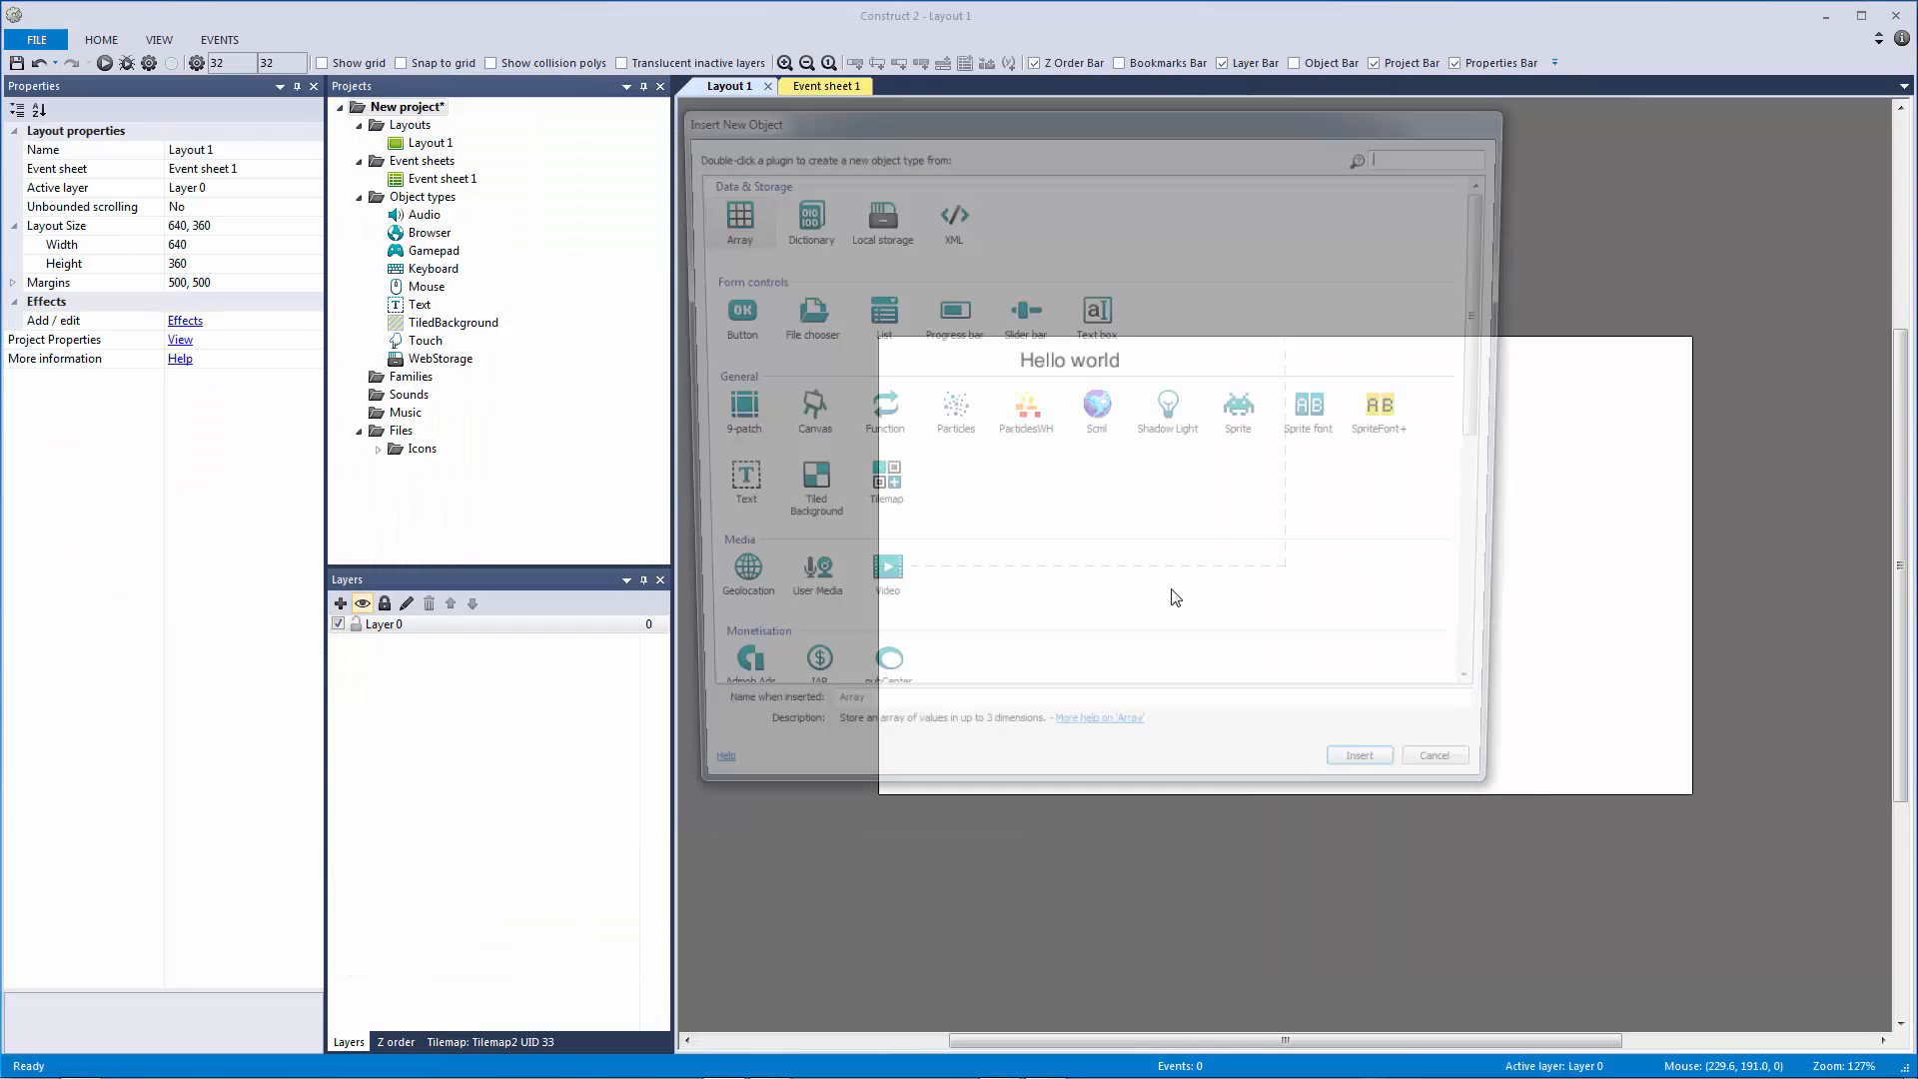
Insert the Tilemap object and paint a row of striped tiles across the layout.
{"action": "left_click", "coordinate": [1433, 755]}
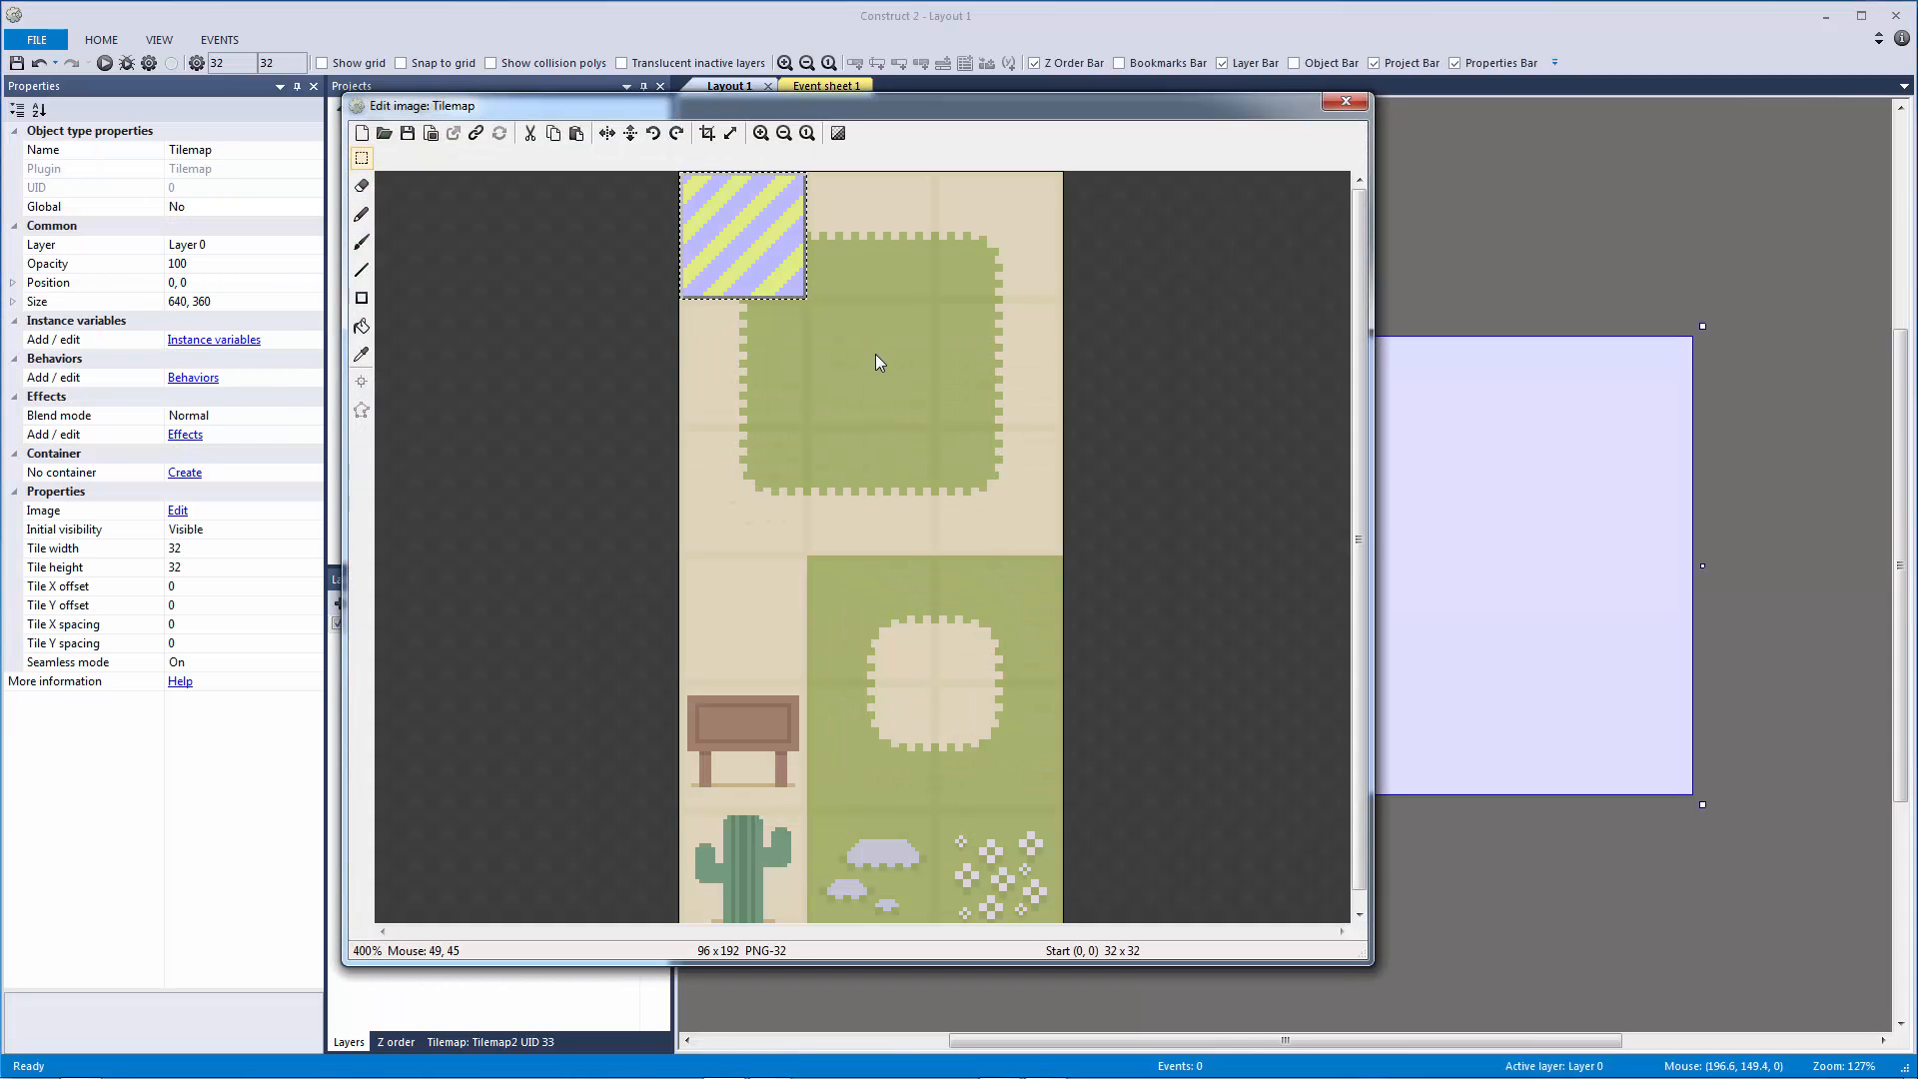
{"action": "left_click", "coordinate": [1345, 102]}
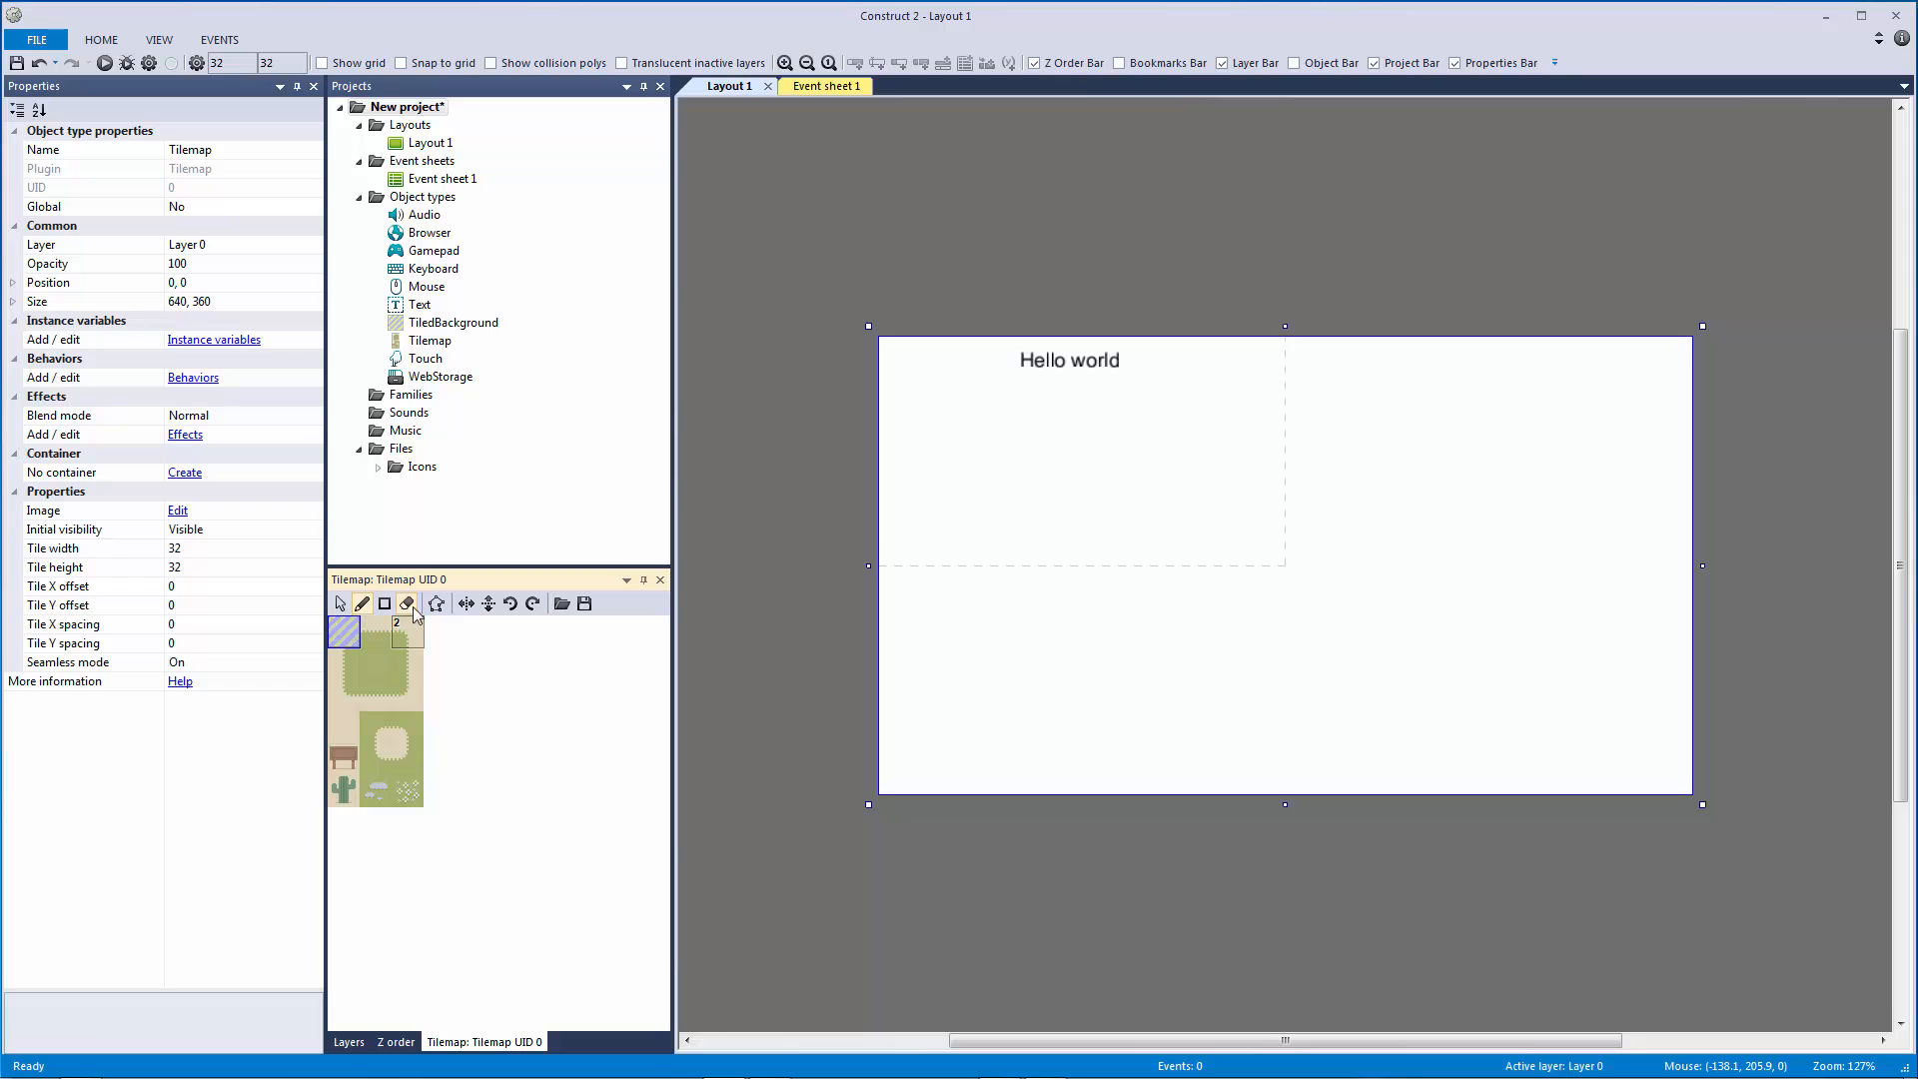
{"action": "left_click_drag", "start_coordinate": [887, 559], "coordinate": [1352, 560]}
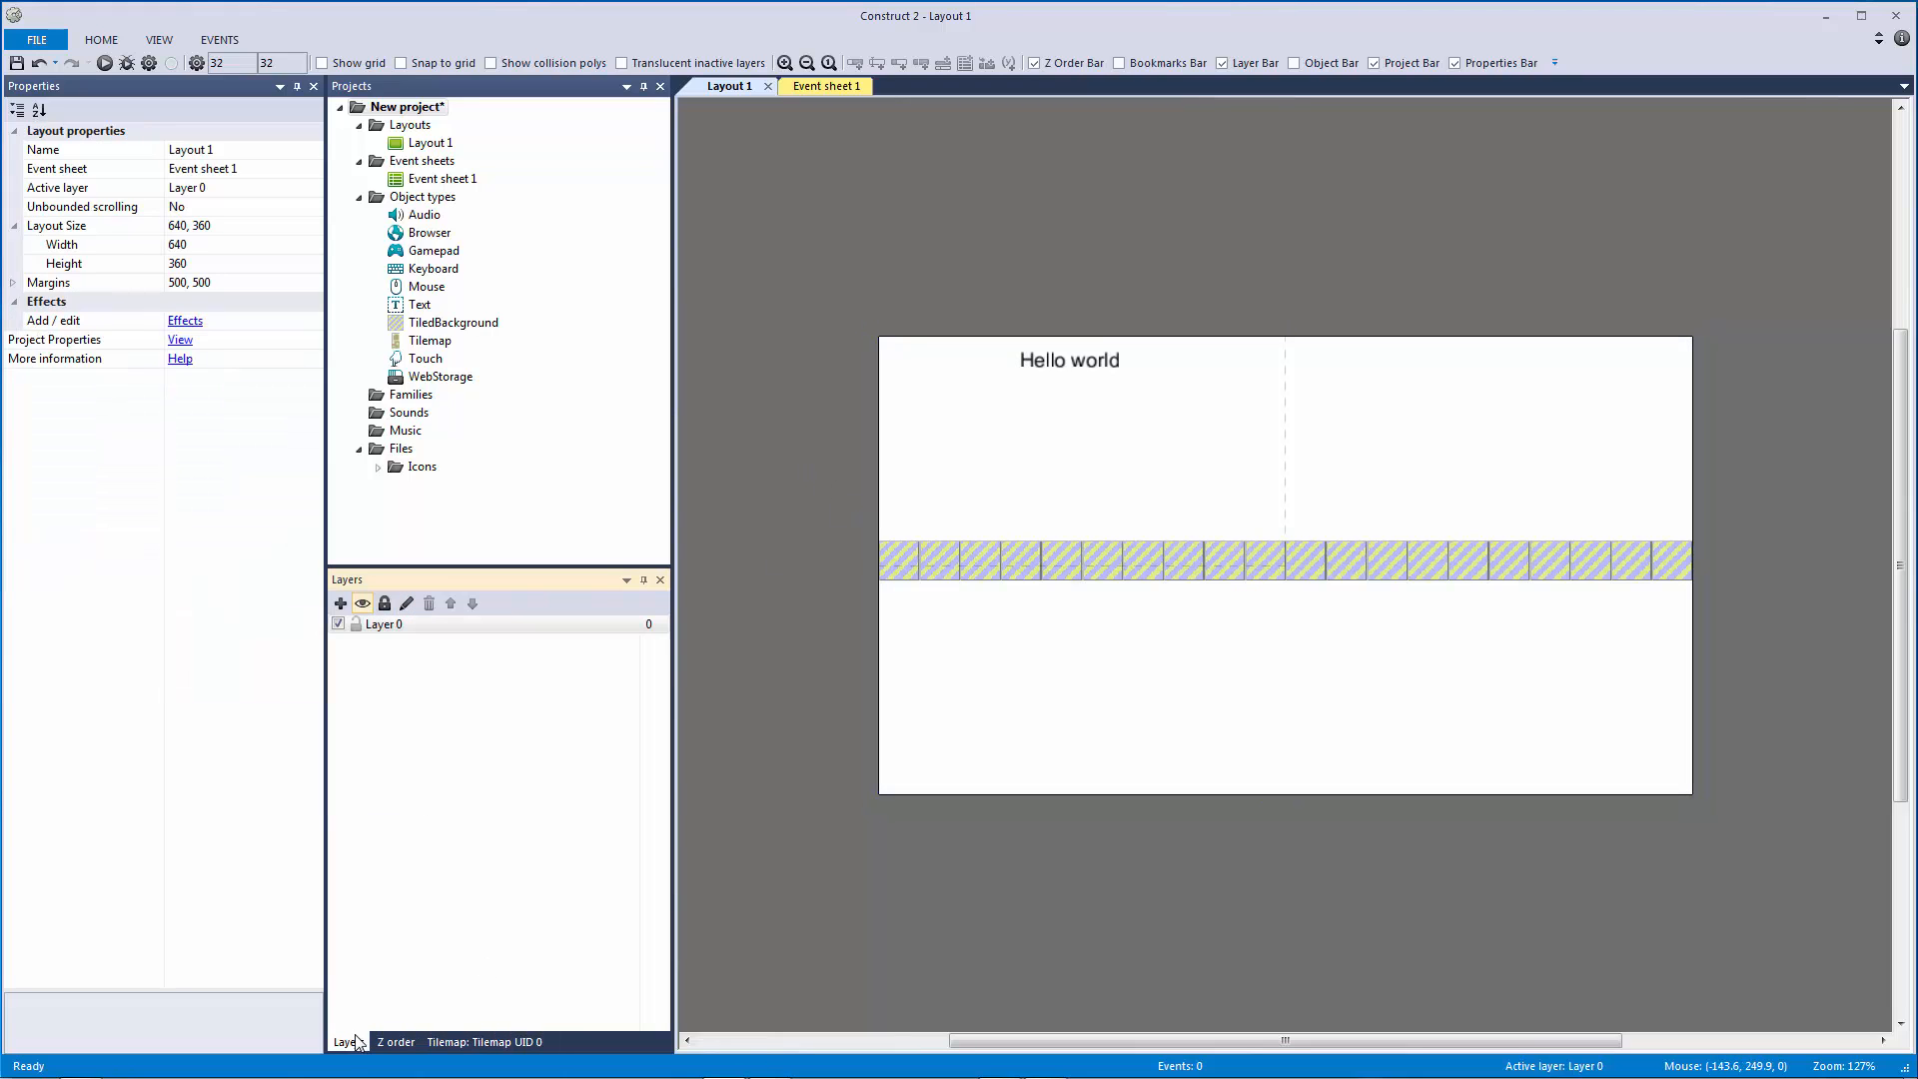
Insert a Sprite, shrink its canvas to 16×16, fill it orange and place it on the layout.
{"action": "left_click", "coordinate": [340, 601]}
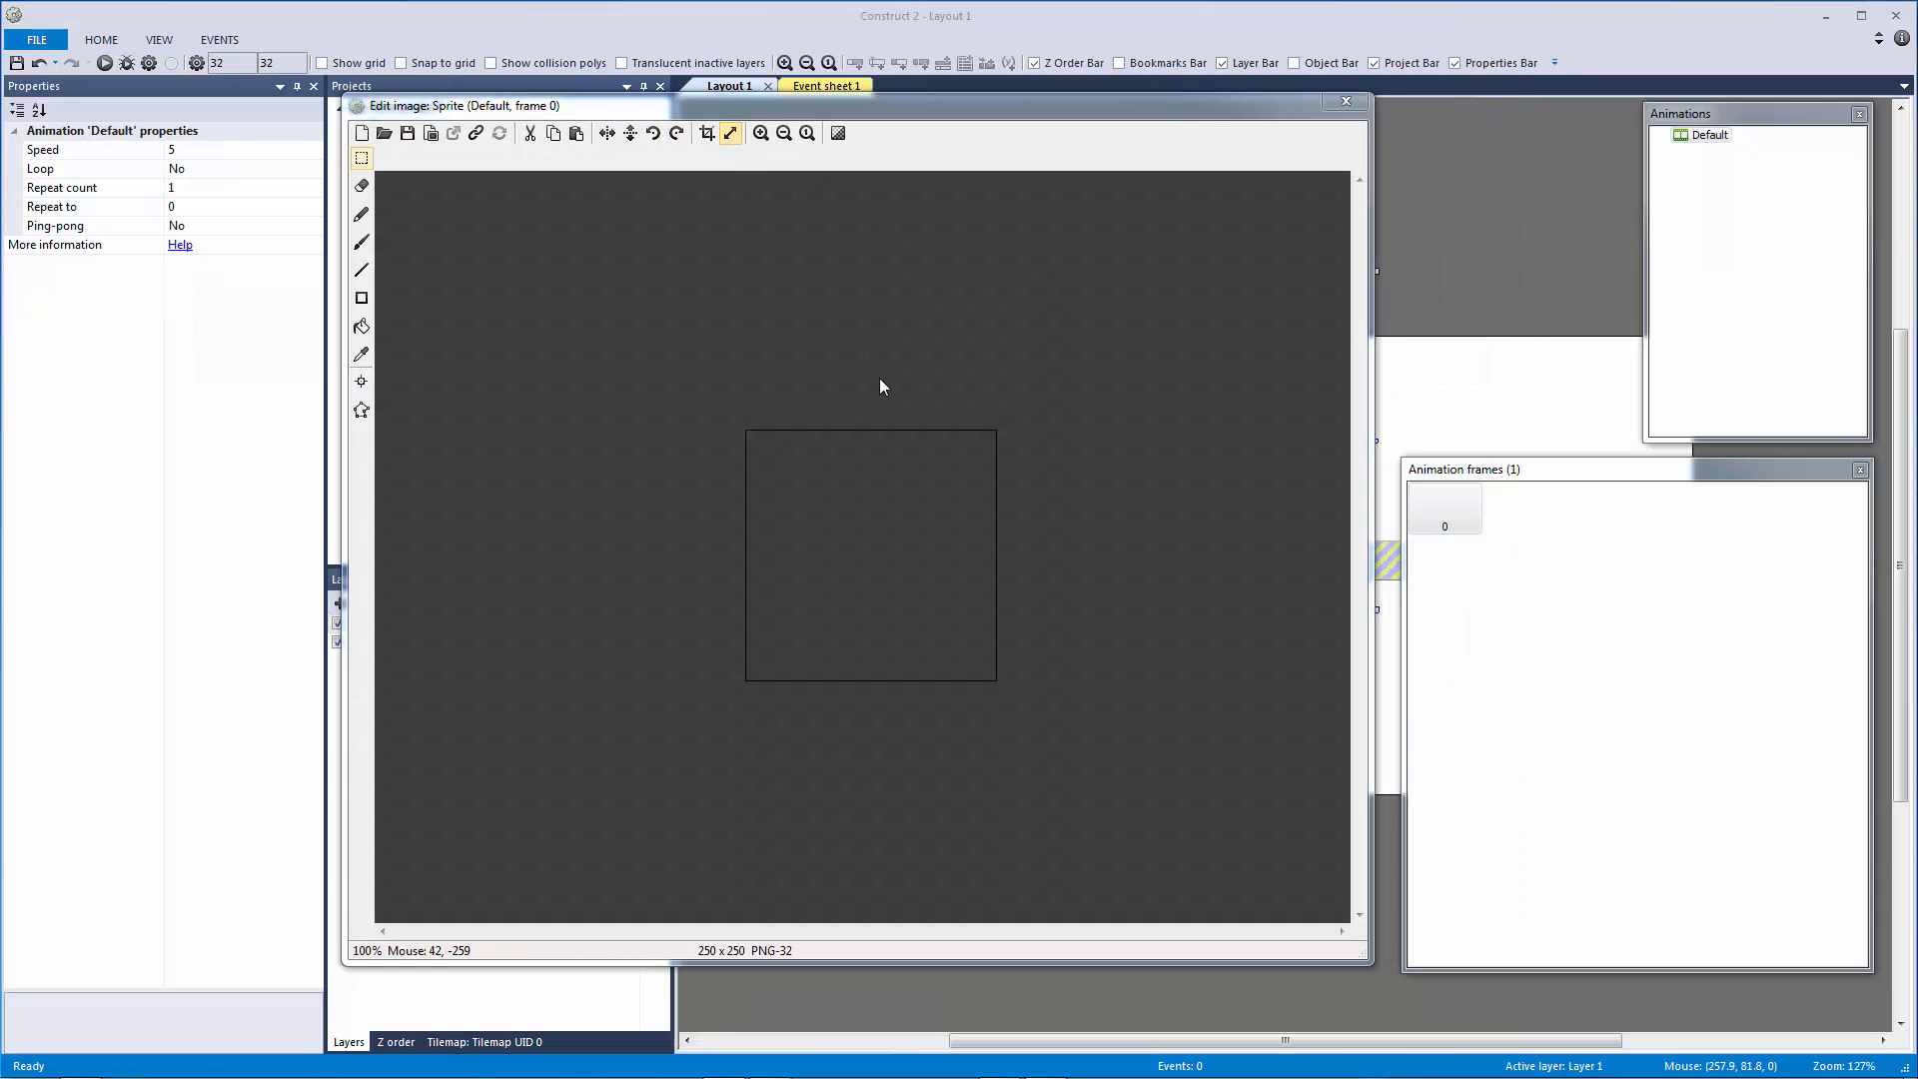
{"action": "left_click", "coordinate": [707, 132]}
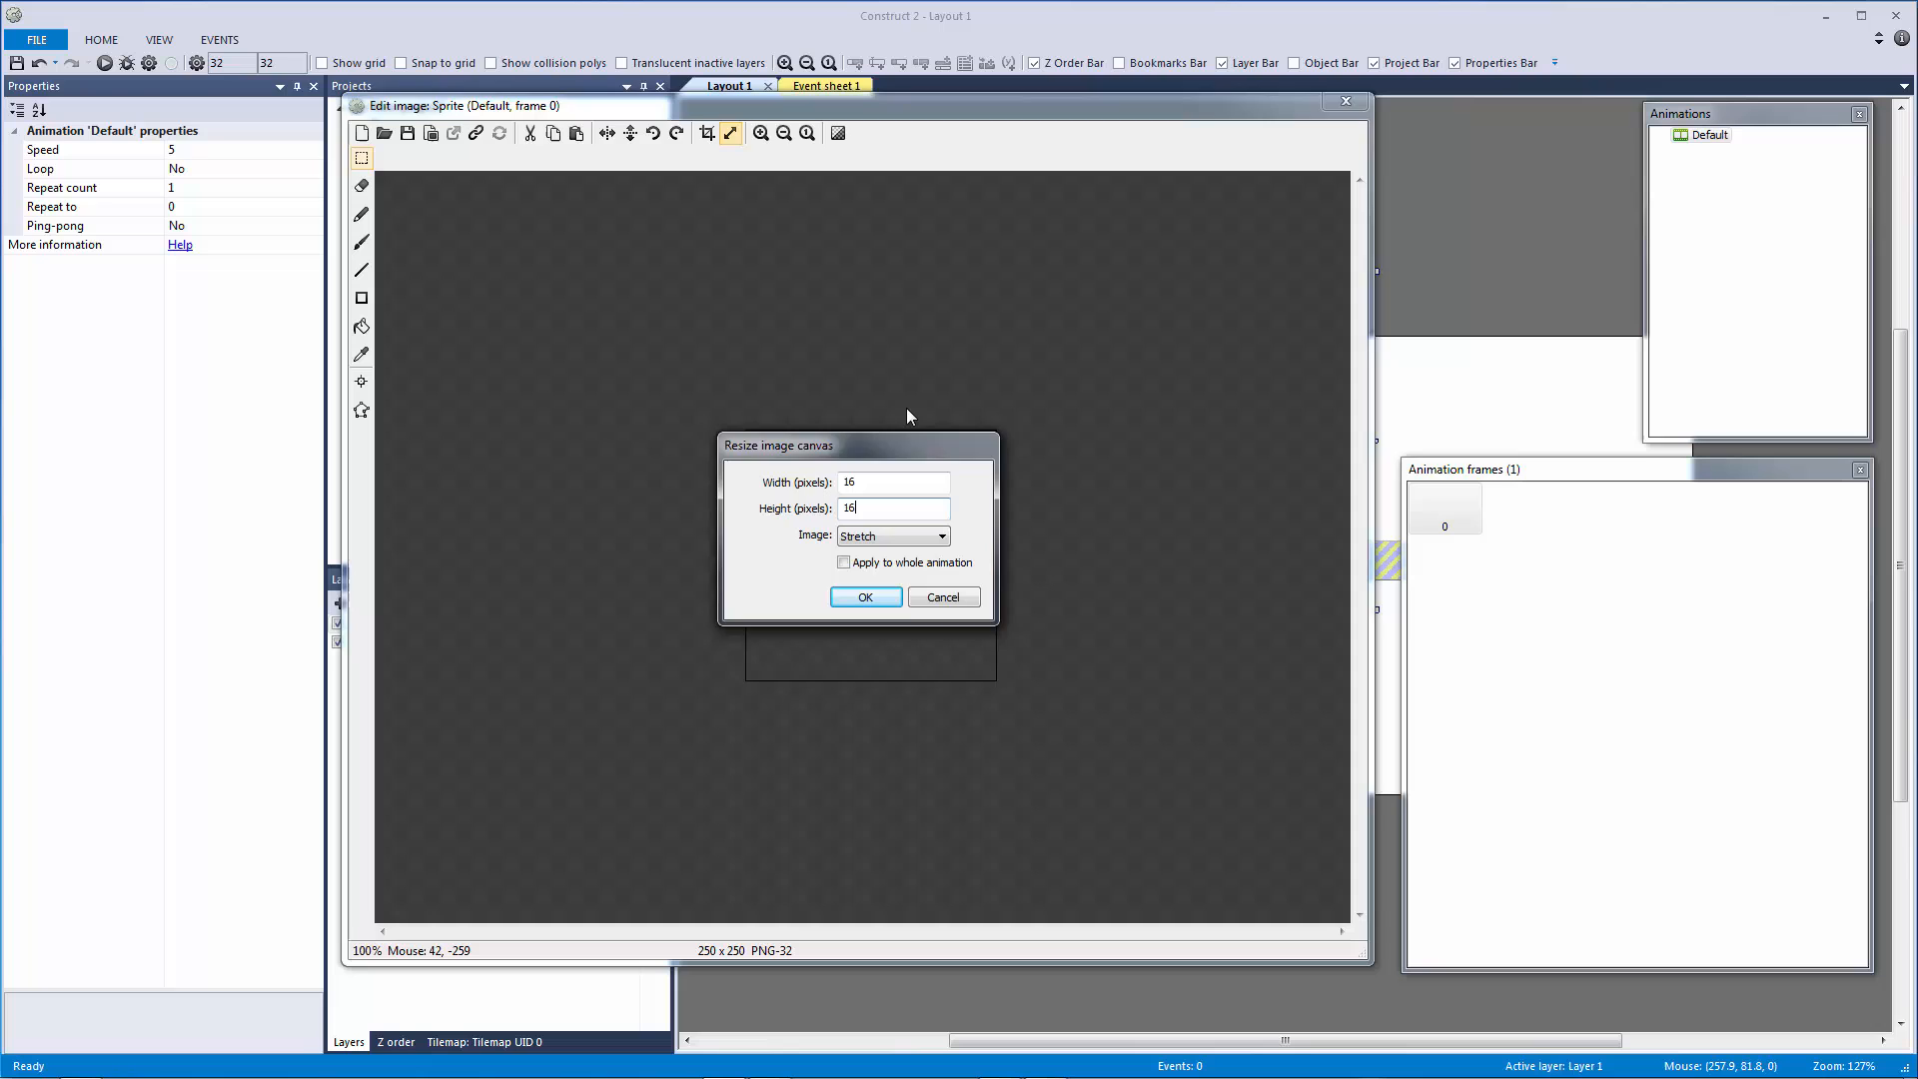
{"action": "left_click", "coordinate": [865, 597]}
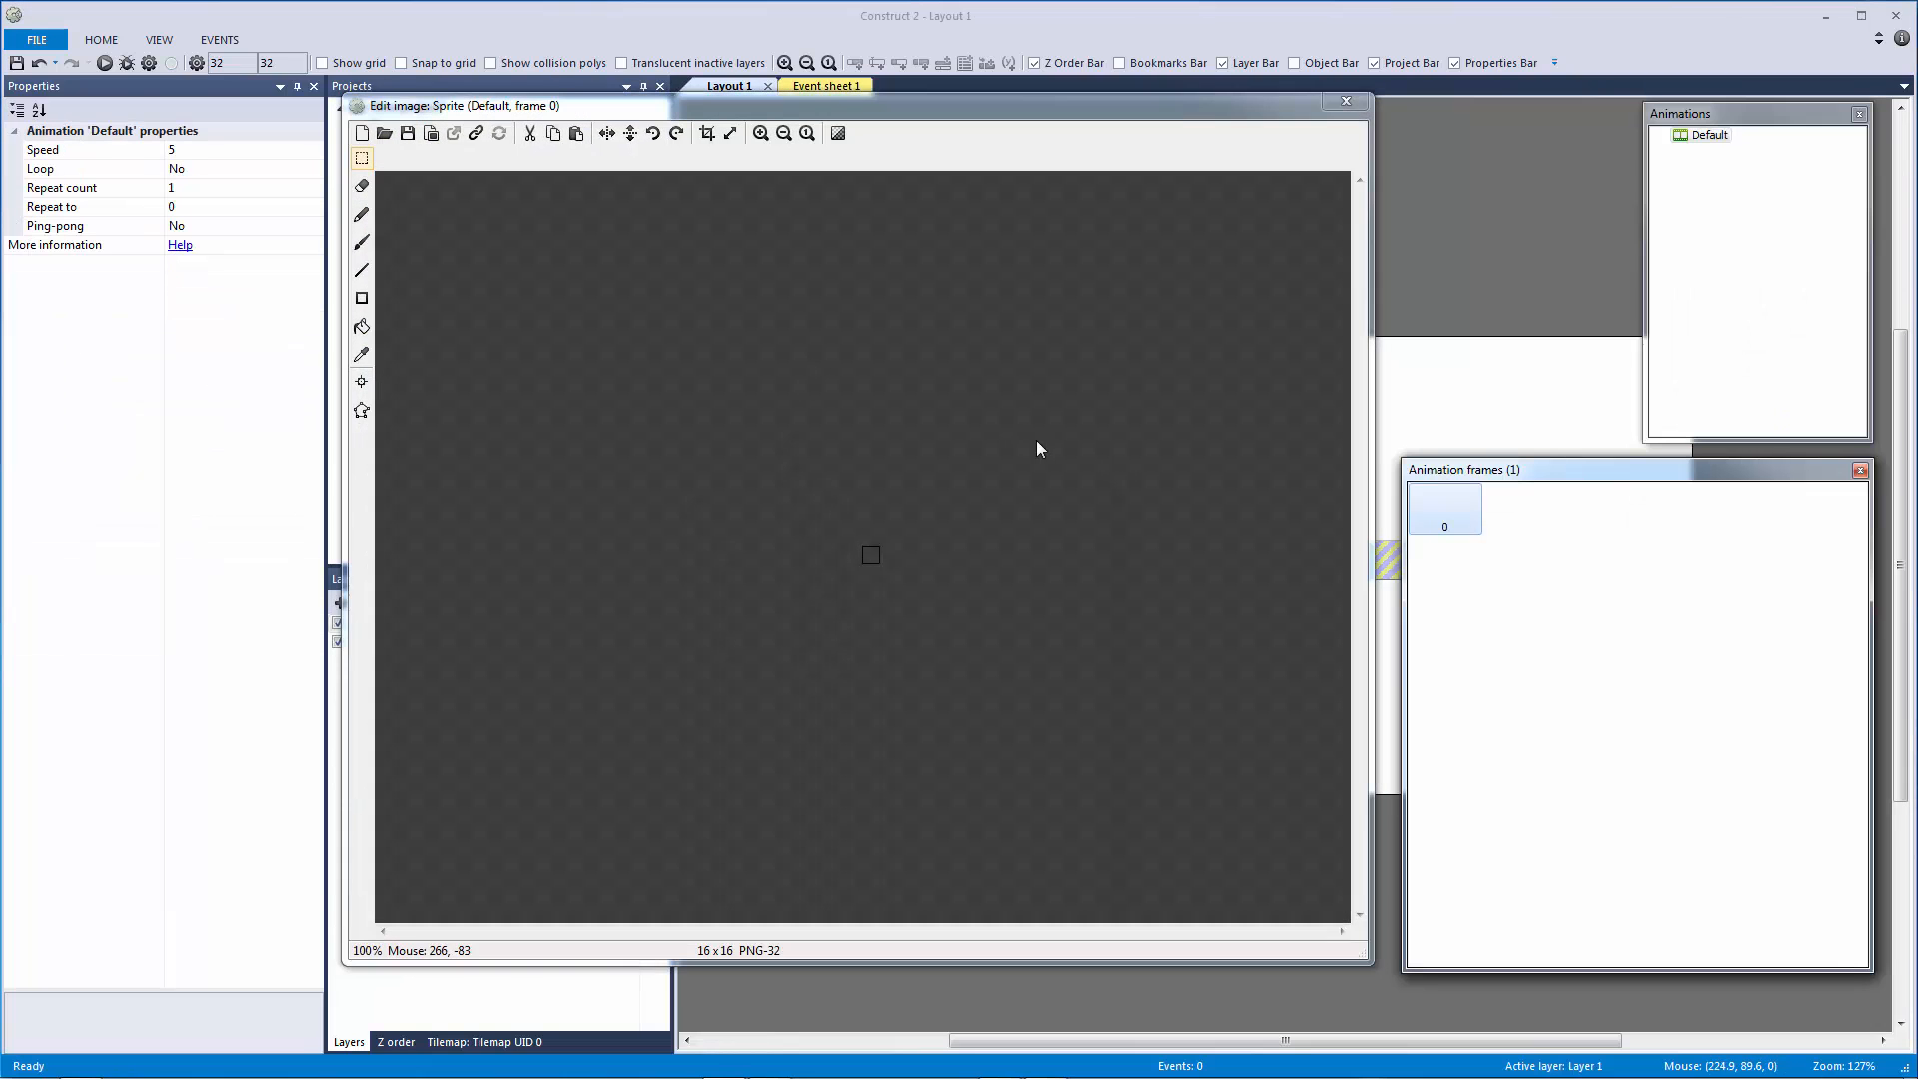
{"action": "left_click", "coordinate": [759, 134]}
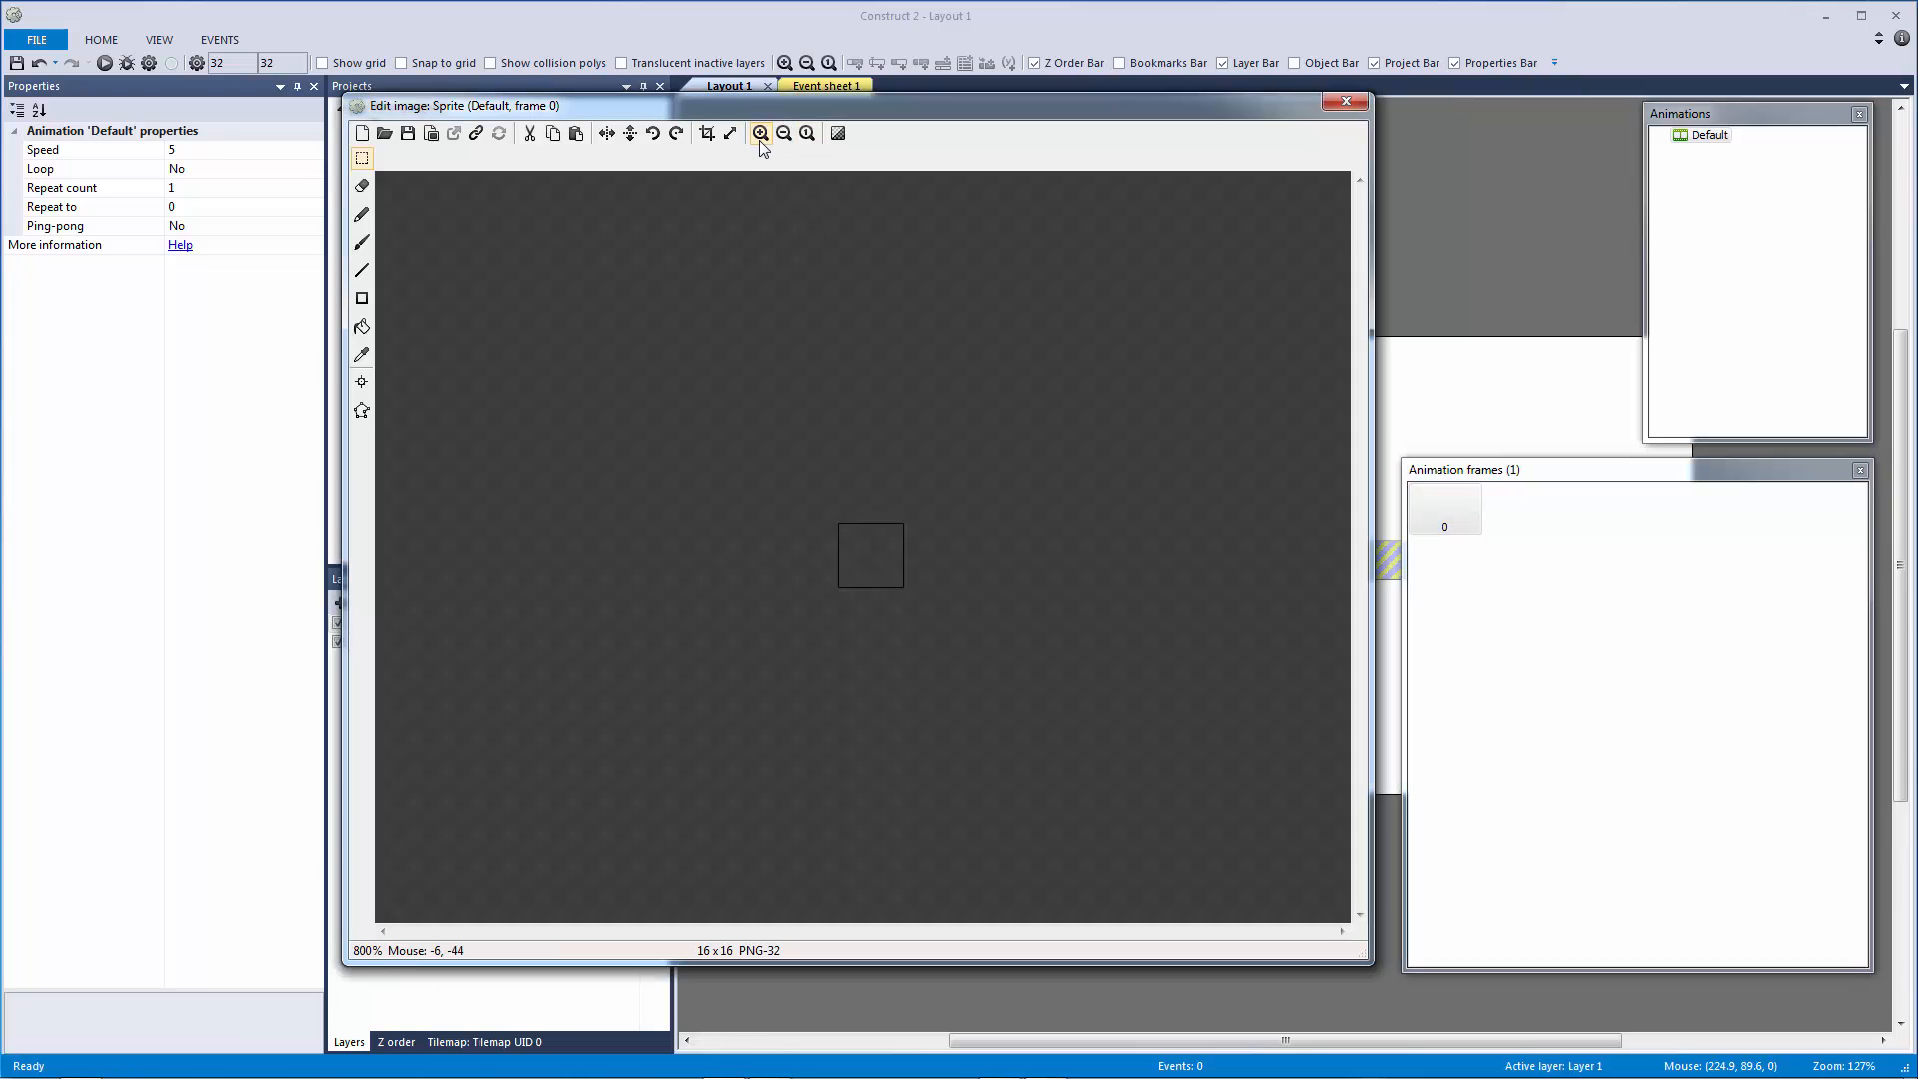
{"action": "left_click", "coordinate": [362, 326]}
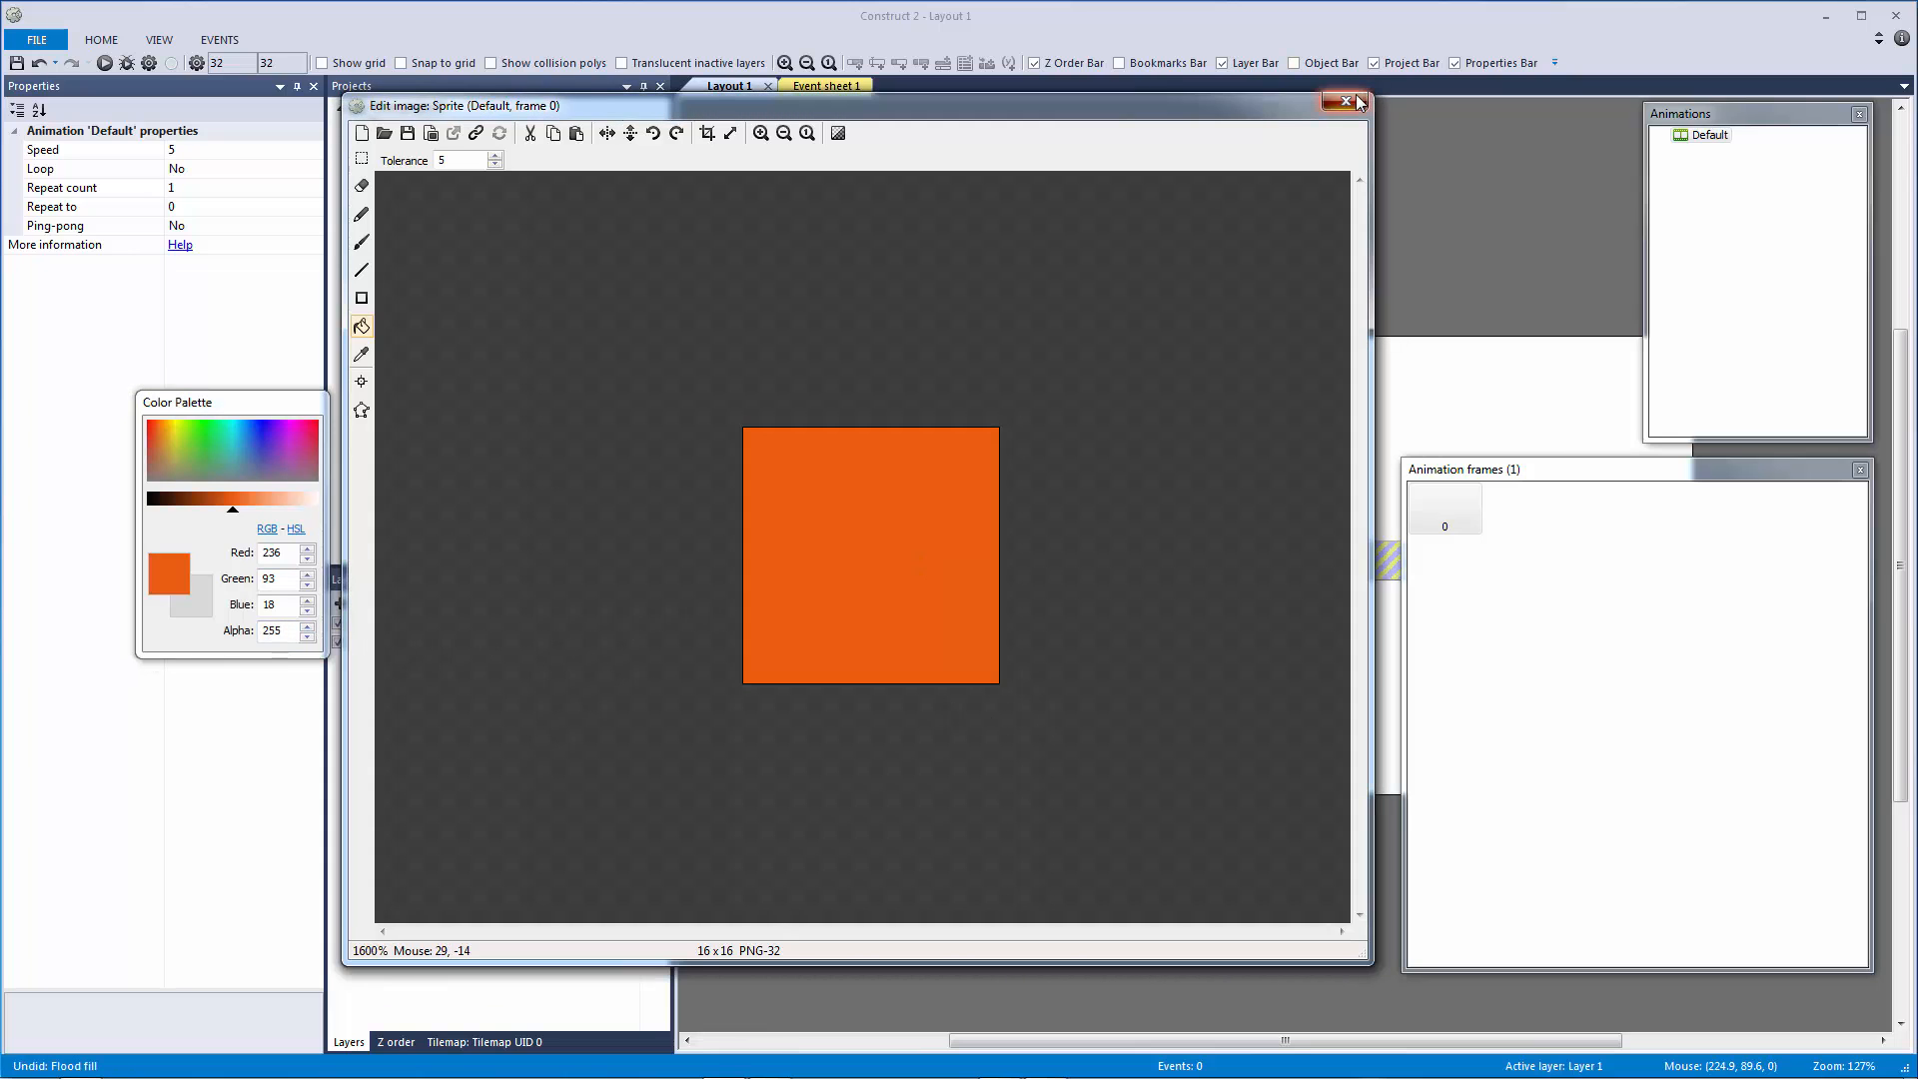
{"action": "left_click", "coordinate": [1345, 102]}
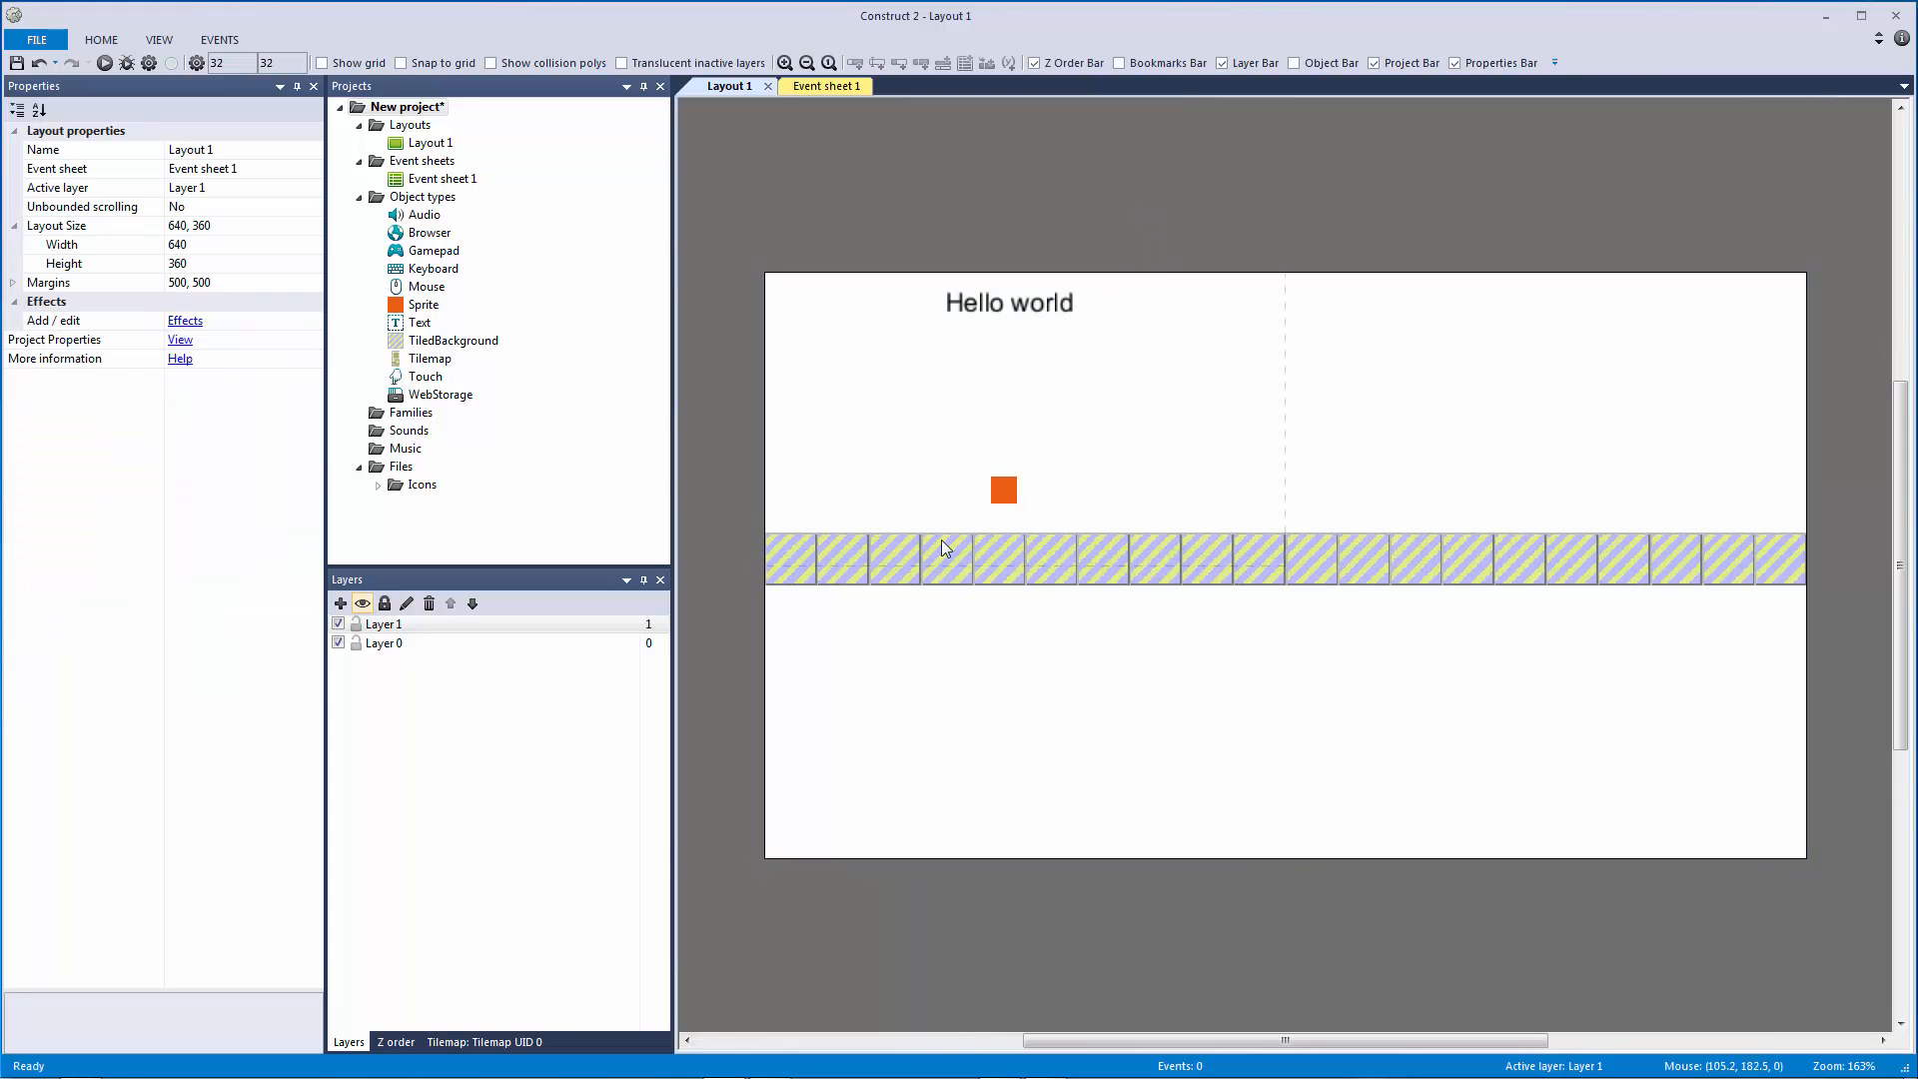
Rename the sprite obj_player, add obj_camera, and bring up the project settings.
{"action": "left_click", "coordinate": [1001, 490]}
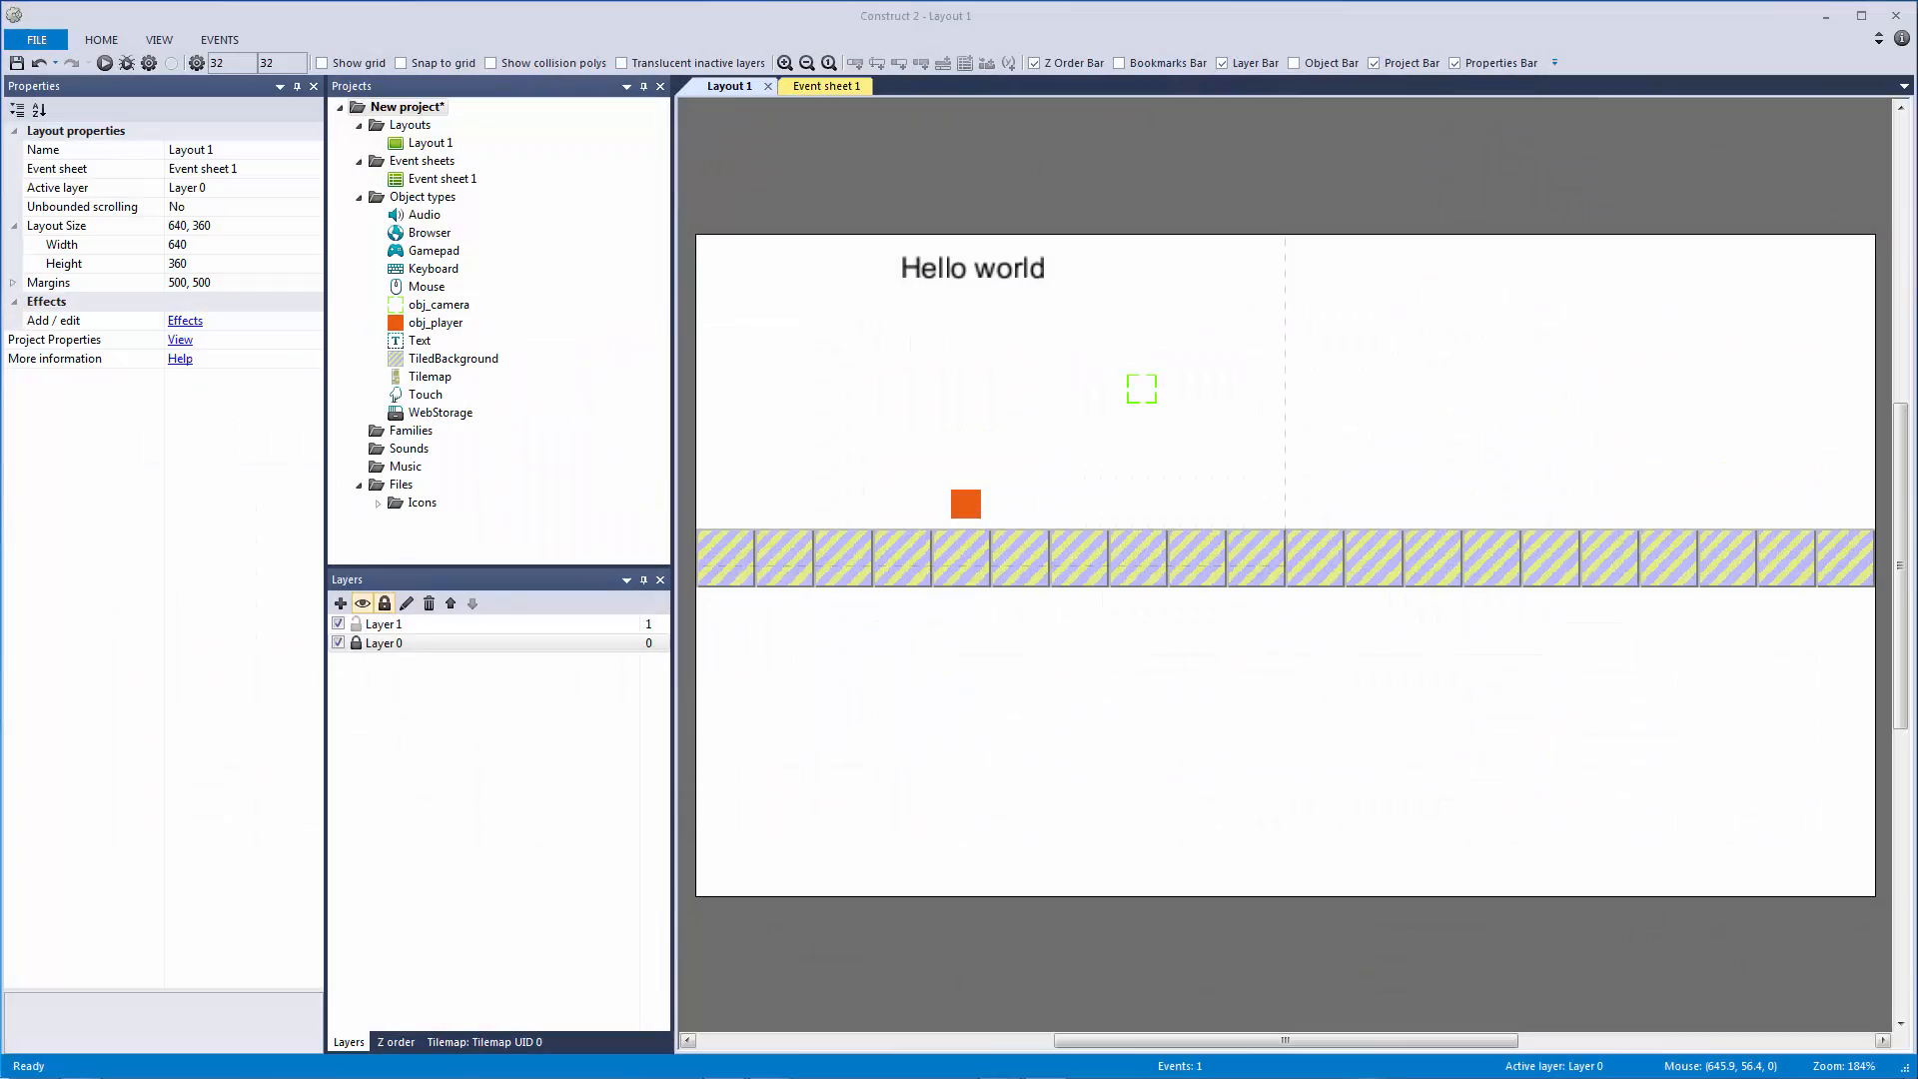
{"action": "mouse_move", "coordinate": [1067, 358]}
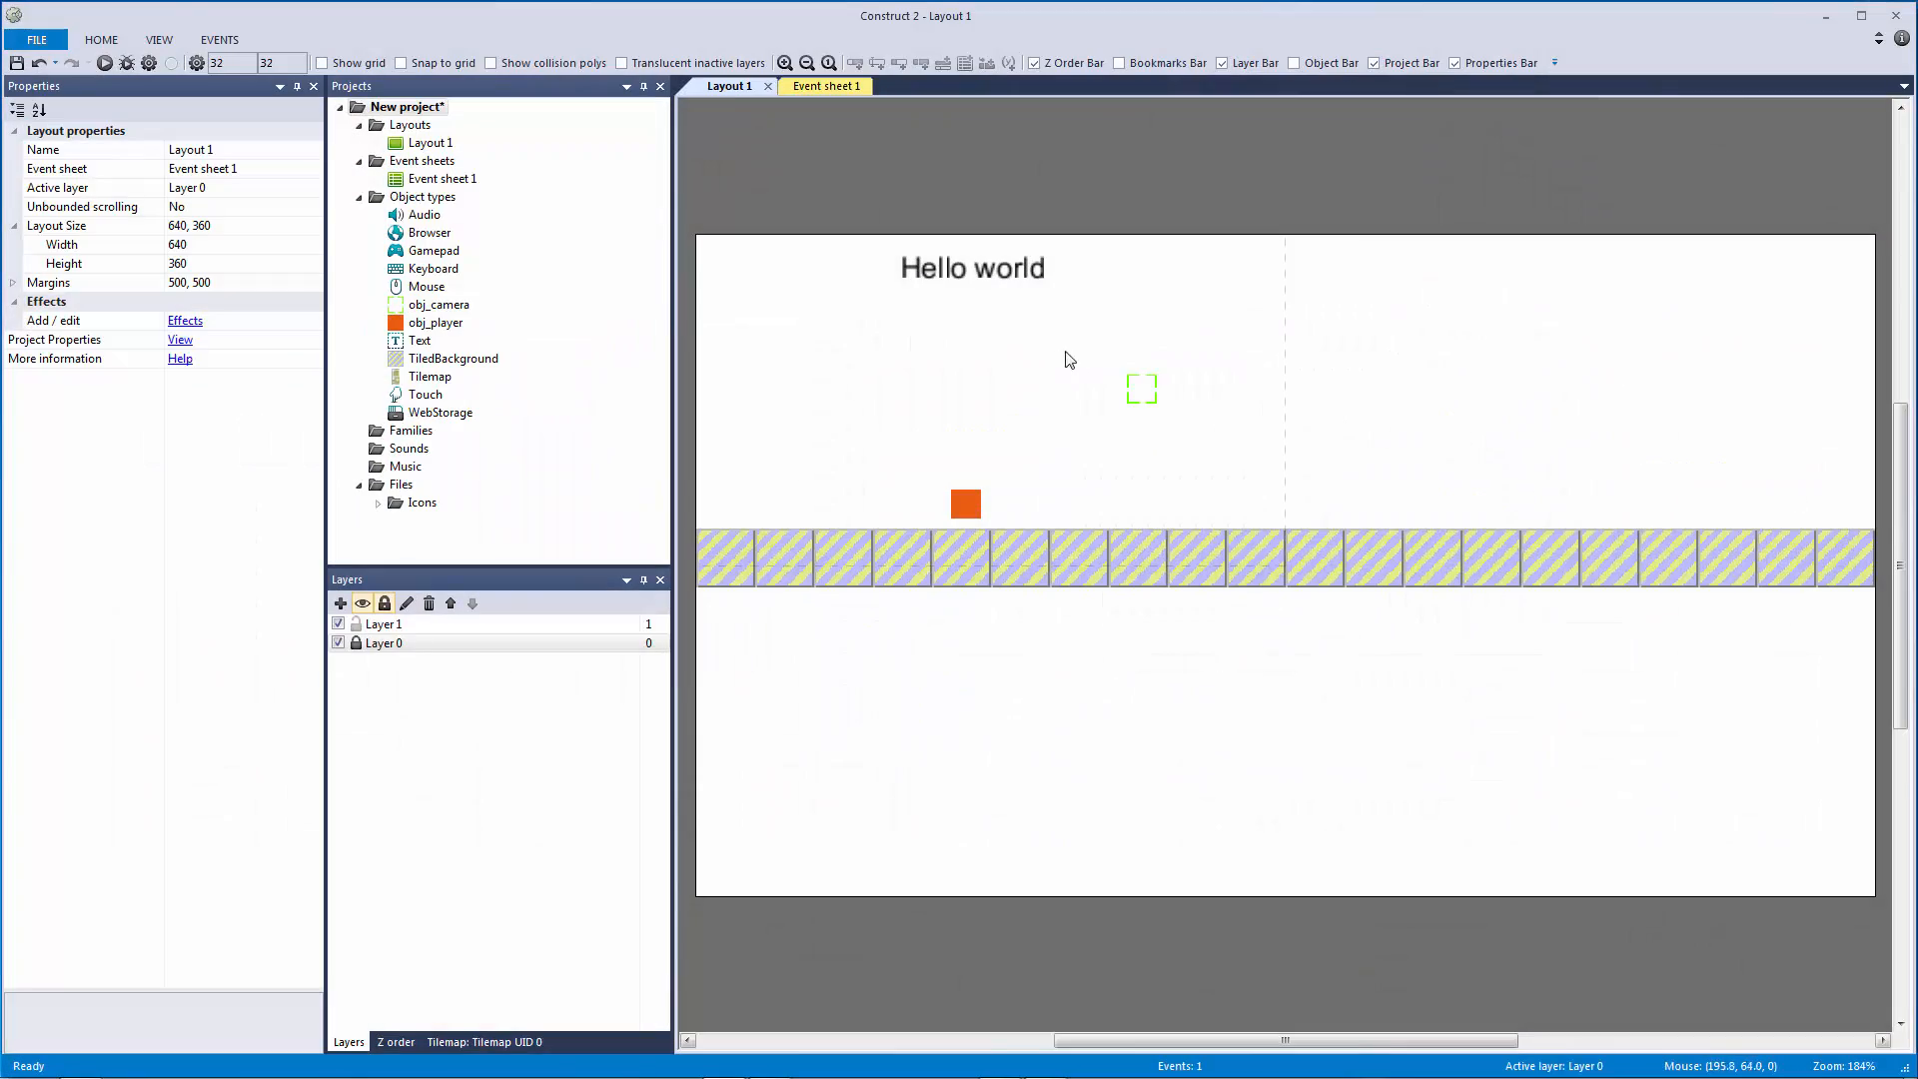
{"action": "left_click", "coordinate": [103, 62]}
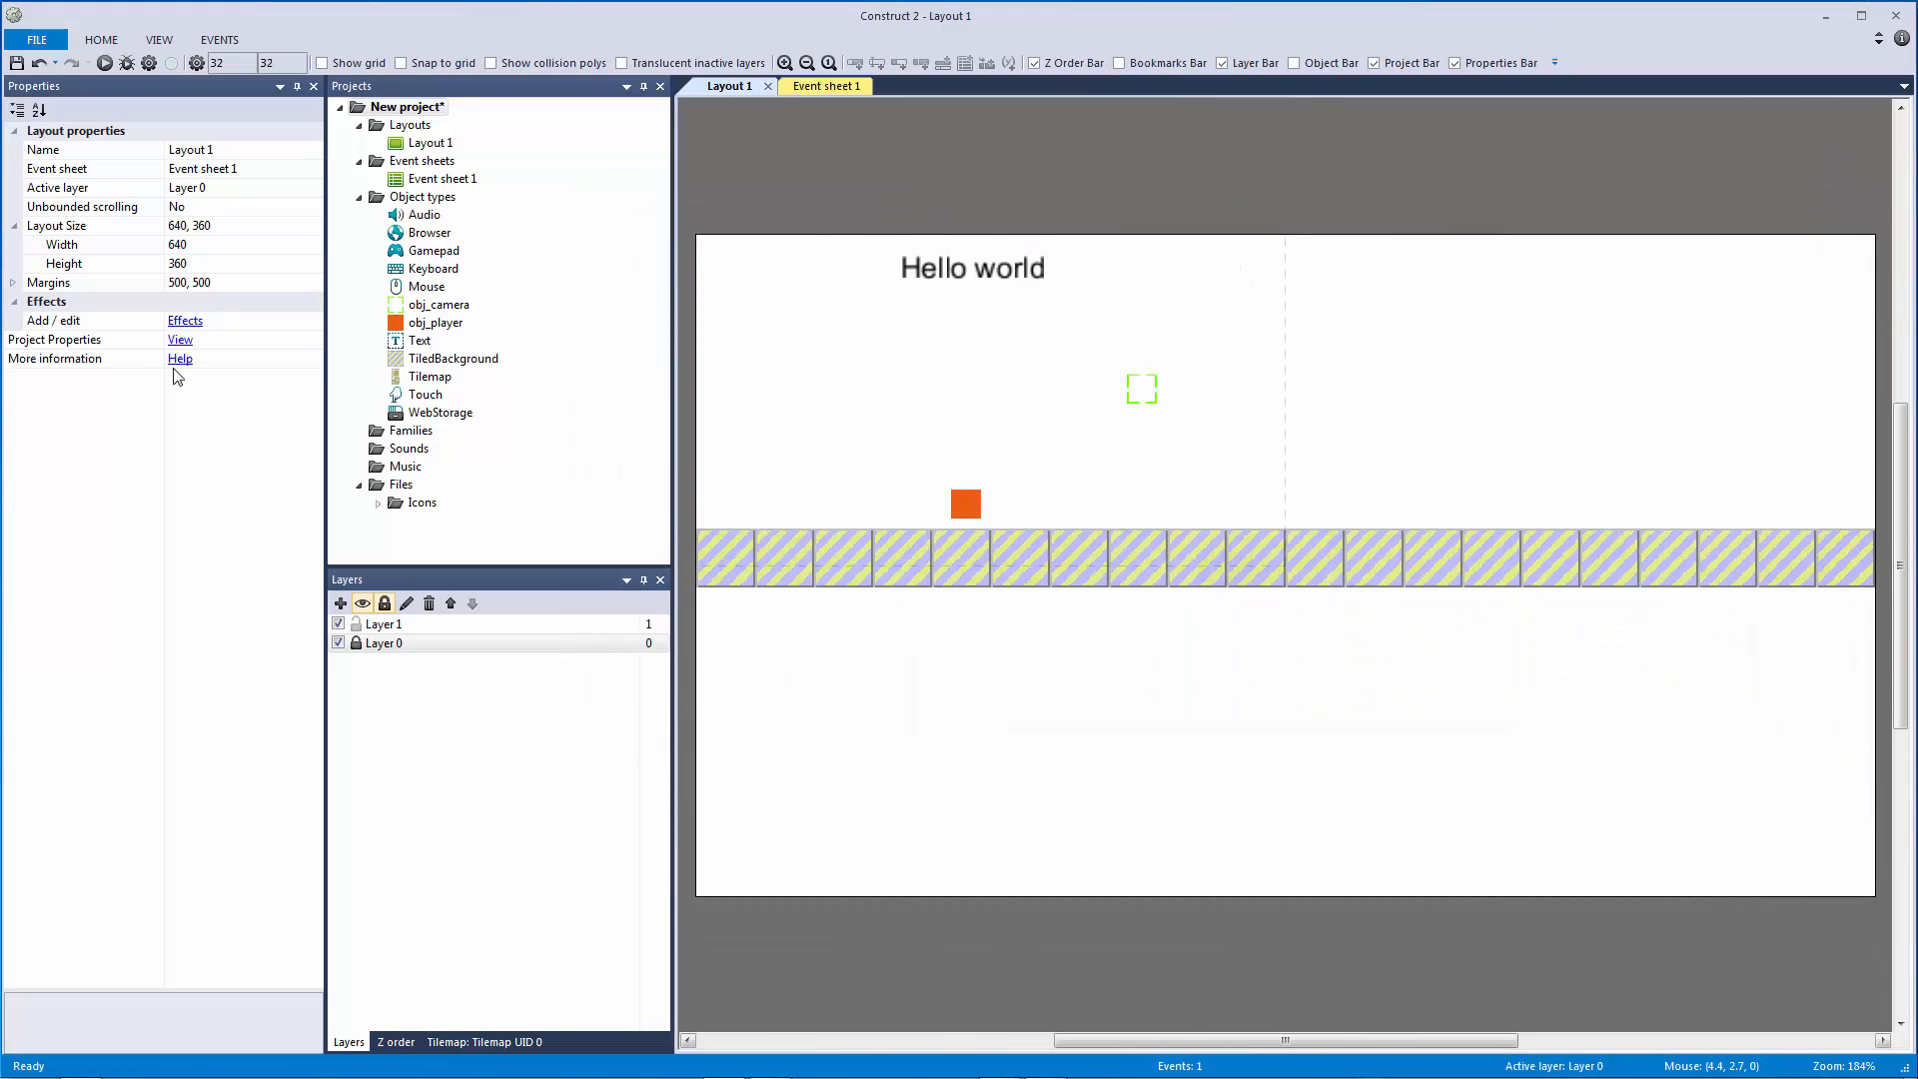
{"action": "left_click", "coordinate": [178, 340]}
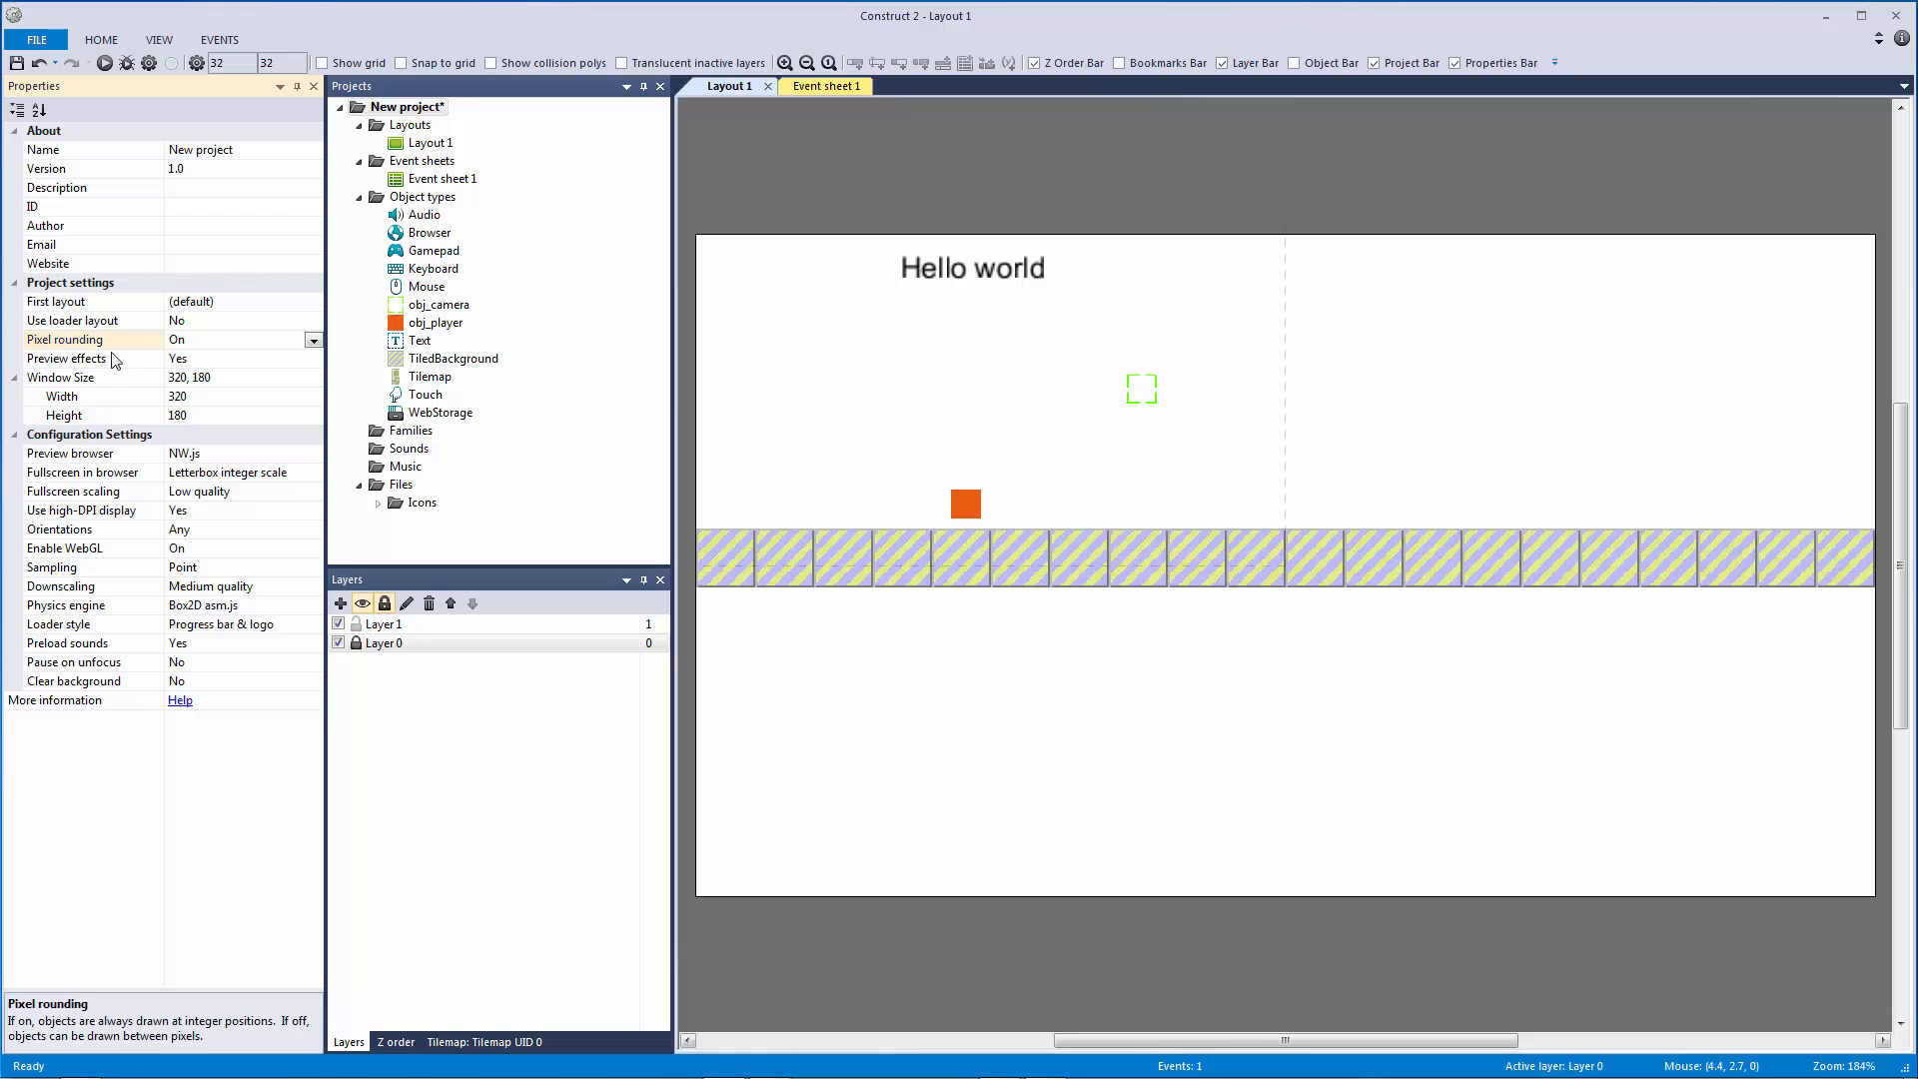
Turn the Pixel rounding setting off in the project properties.
{"action": "left_click", "coordinate": [238, 339]}
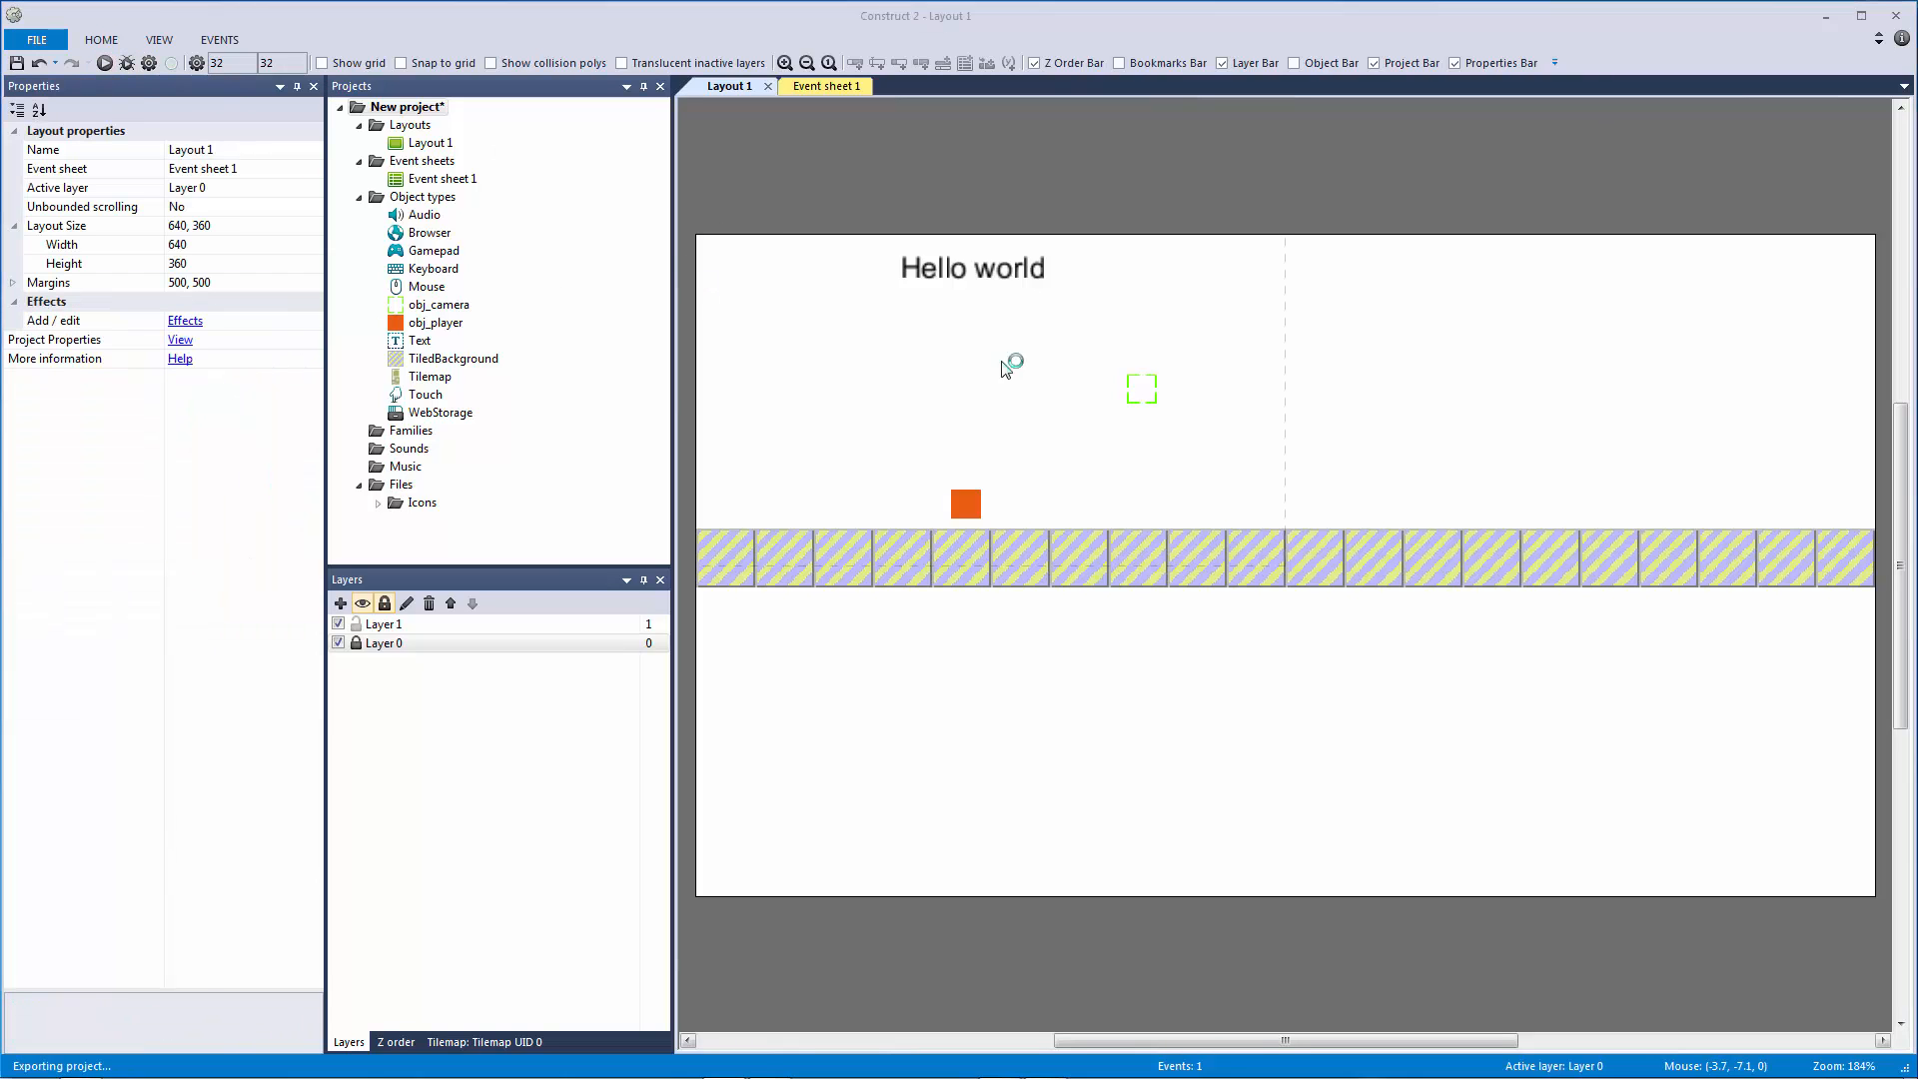
{"action": "left_click", "coordinate": [104, 62]}
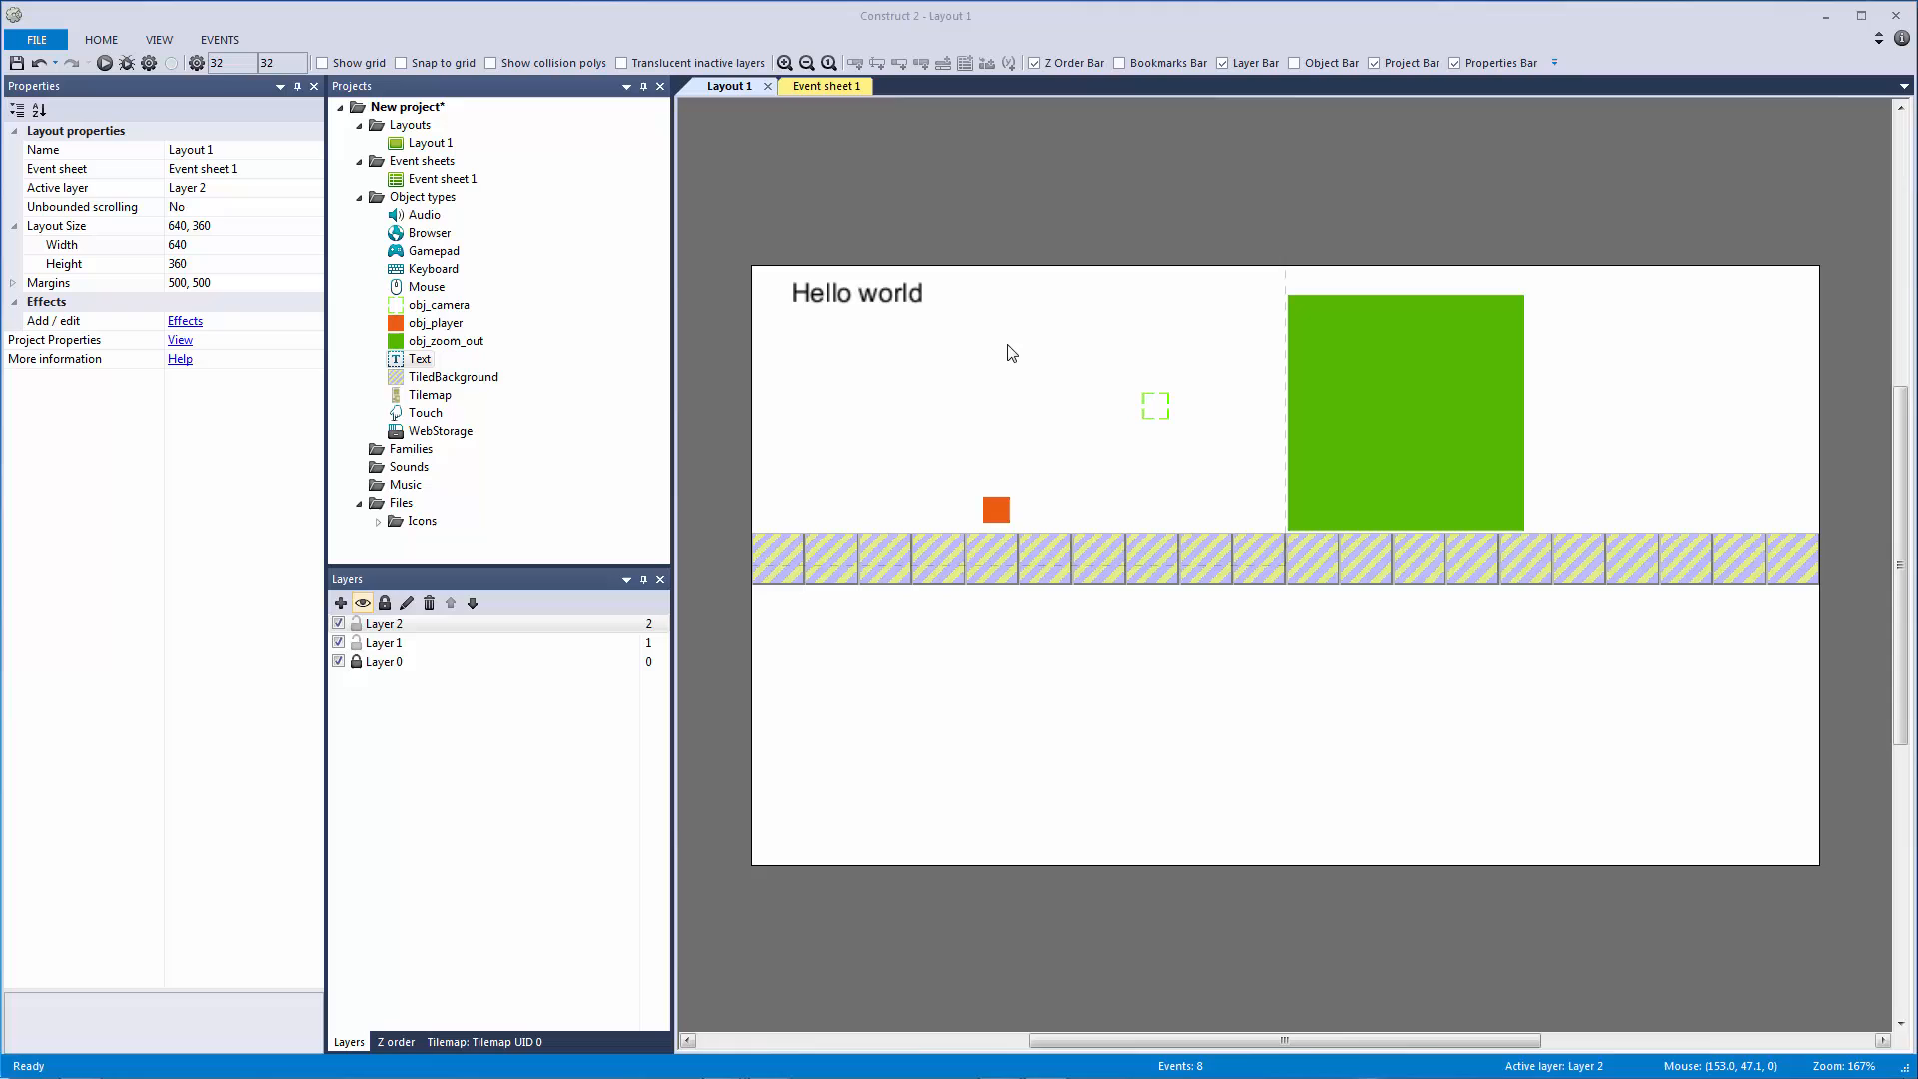
{"action": "mouse_move", "coordinate": [995, 336]}
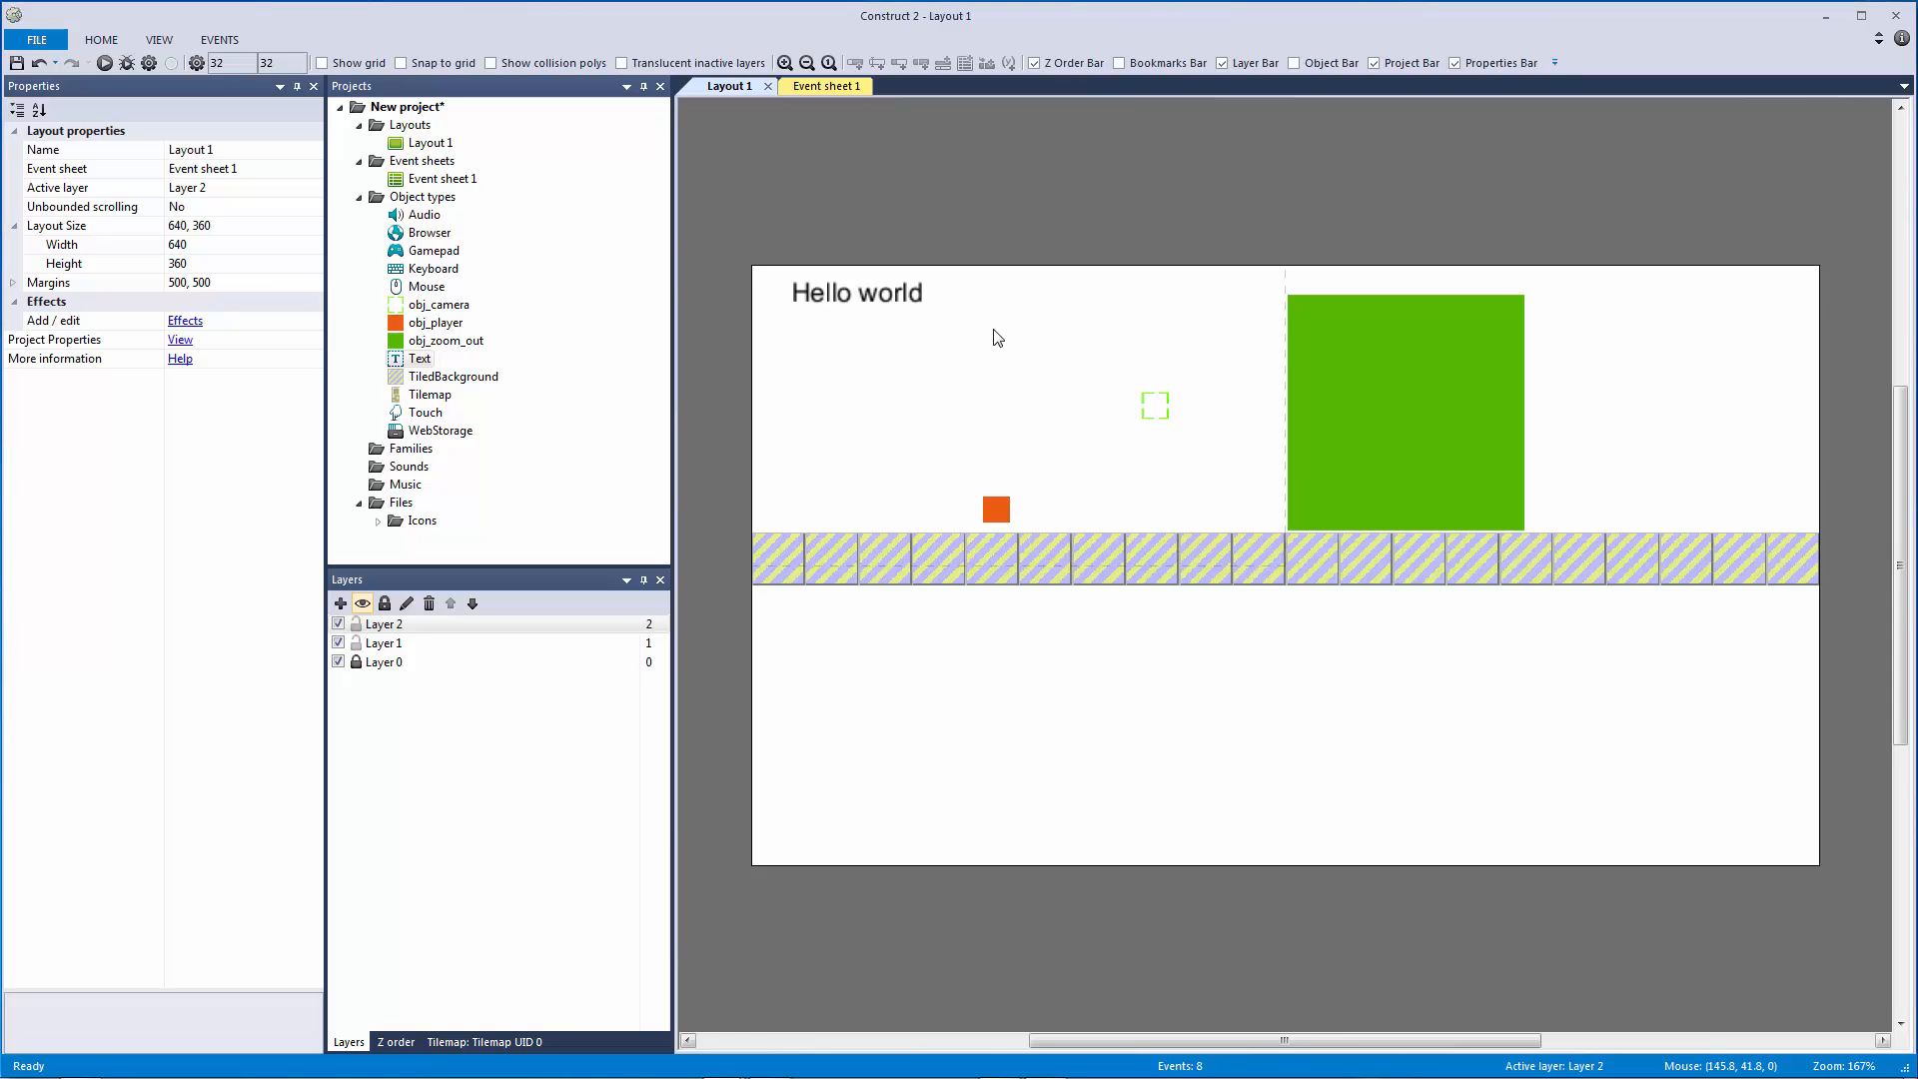
{"action": "mouse_move", "coordinate": [1059, 472]}
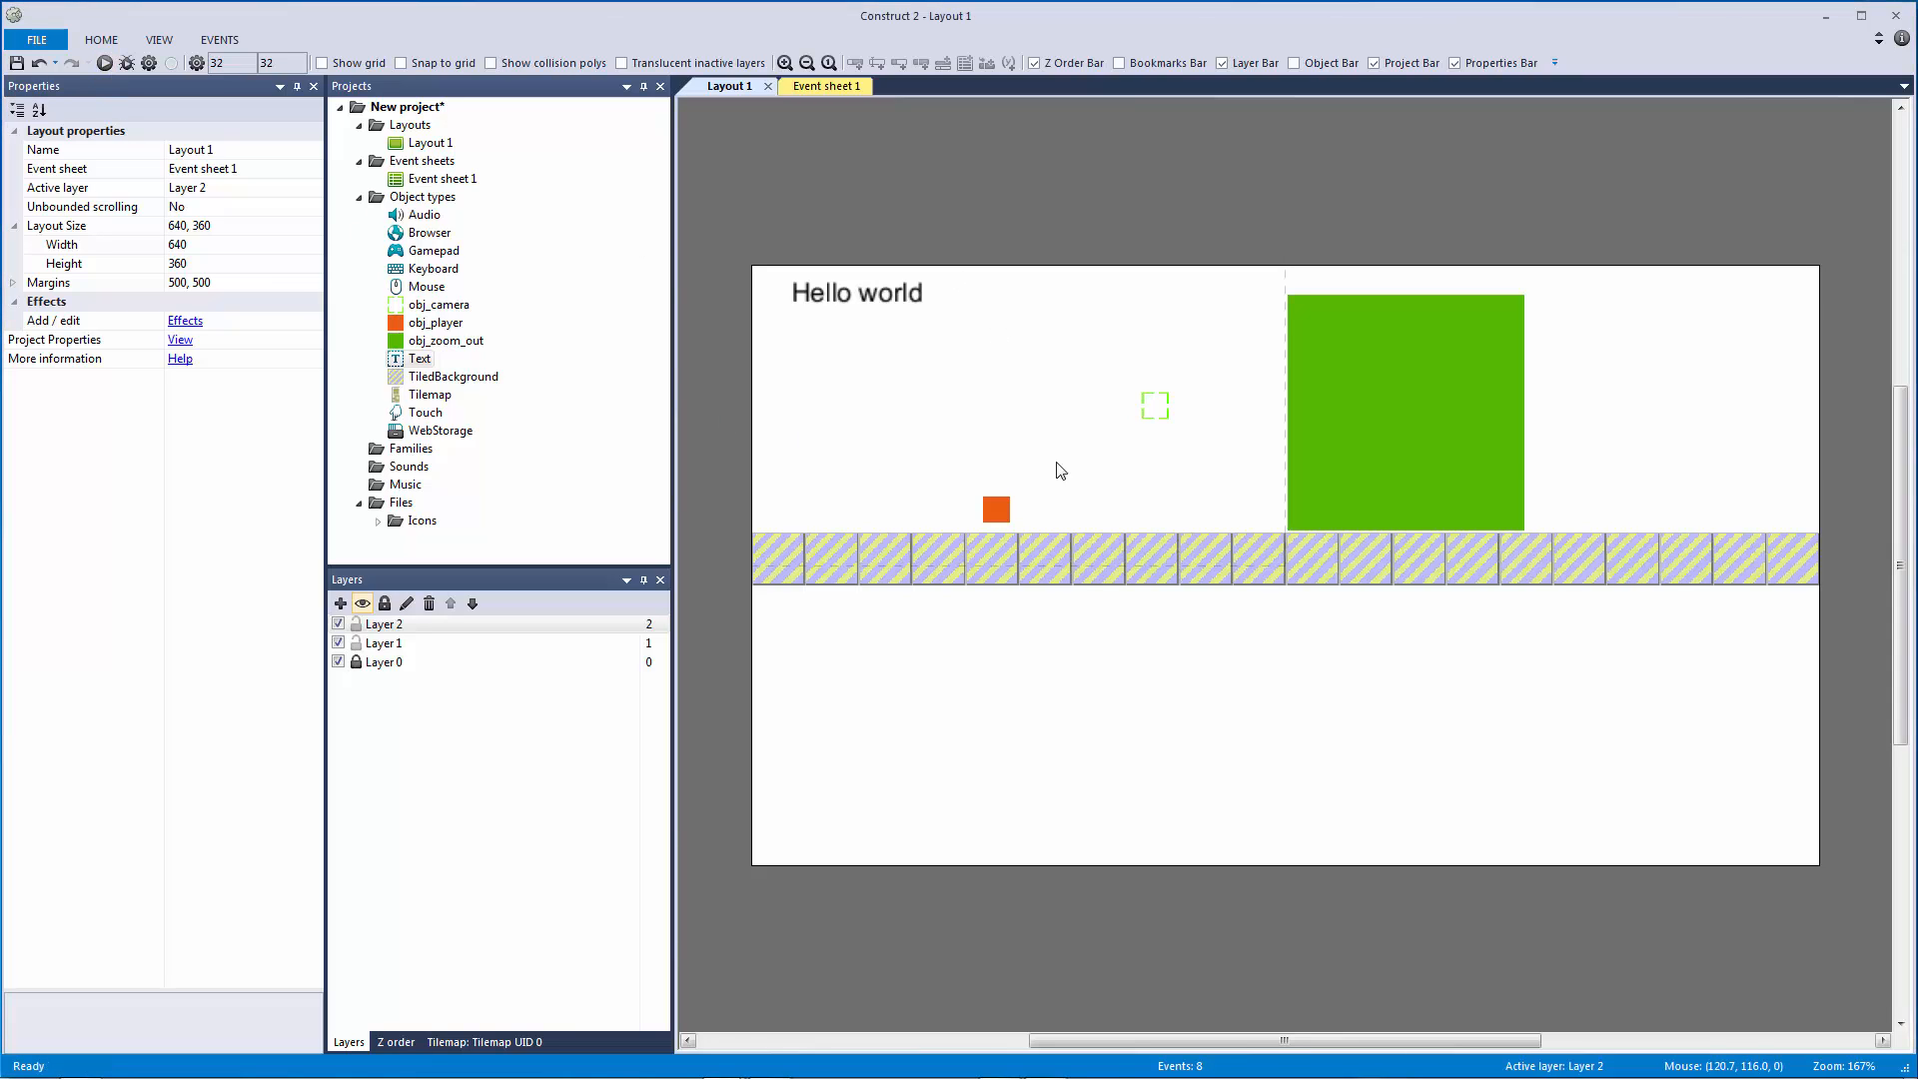
{"action": "left_click", "coordinate": [104, 62]}
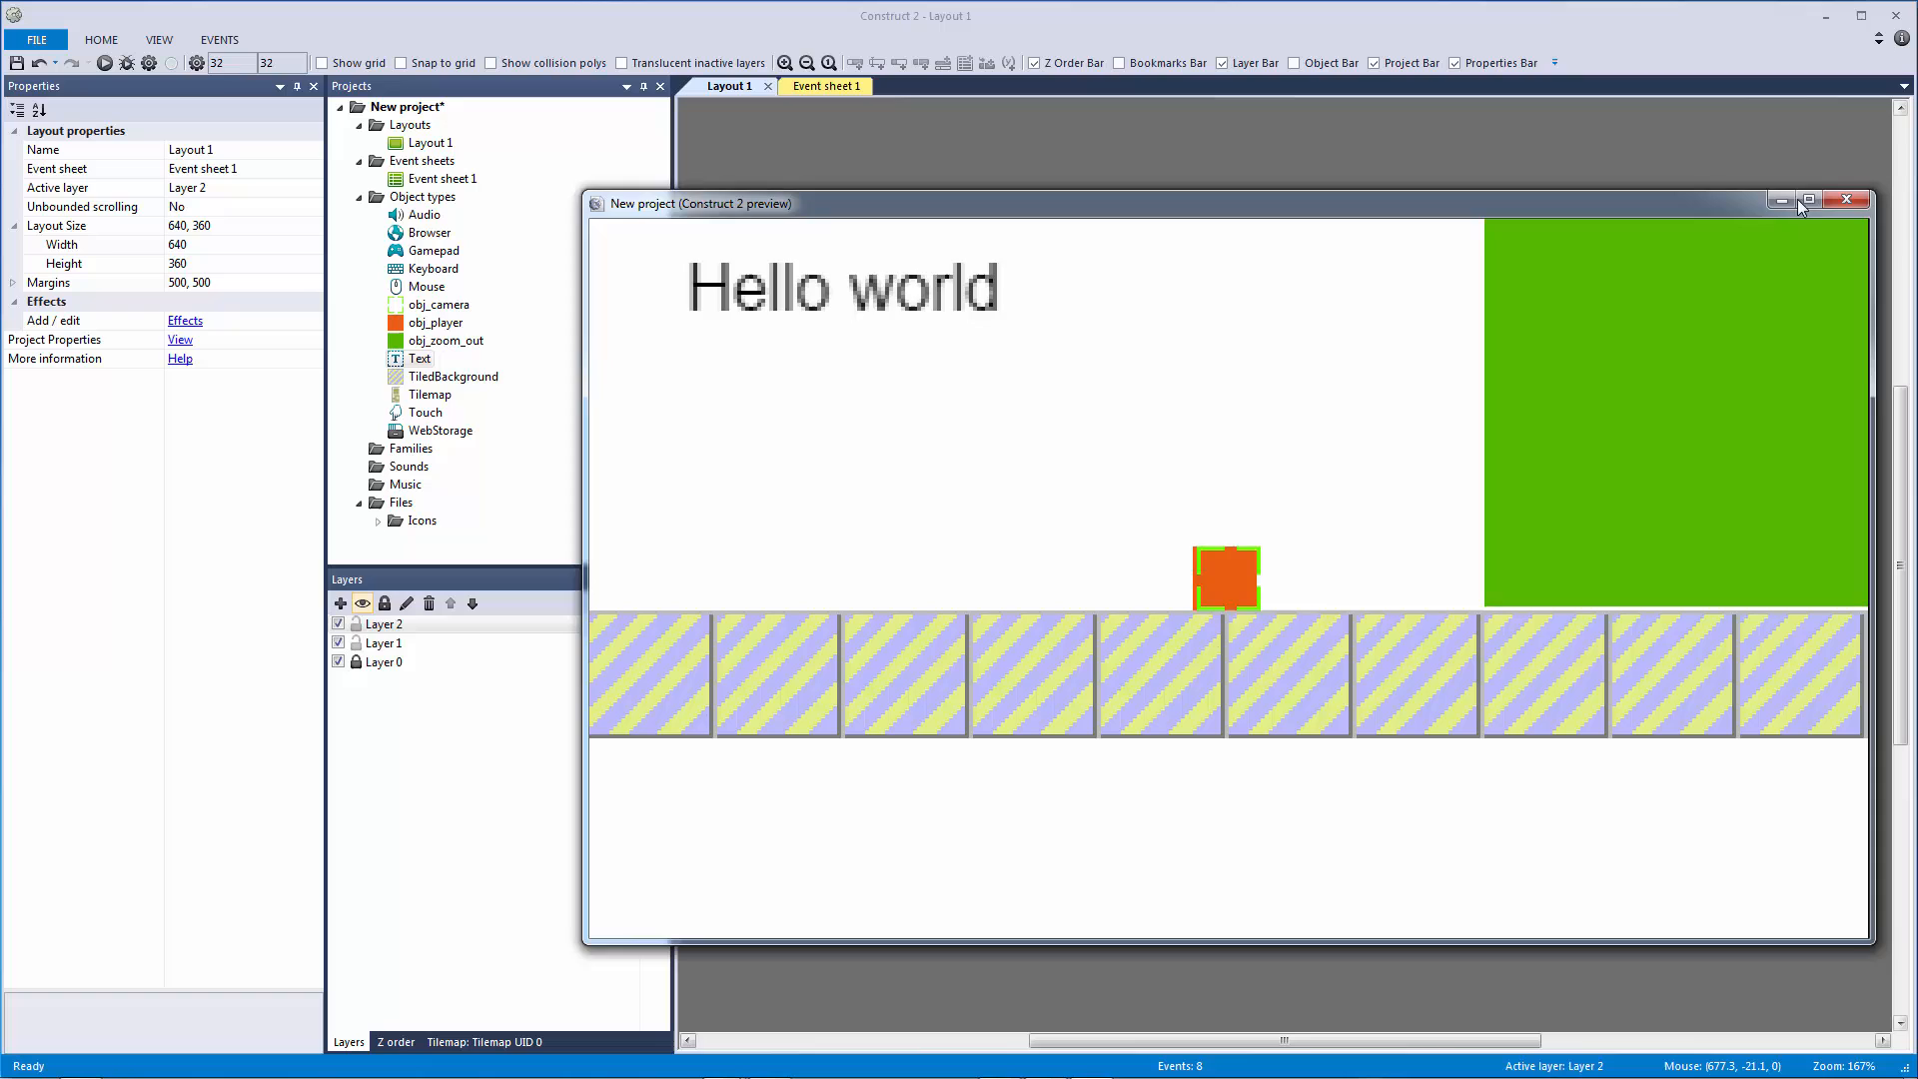
{"action": "left_click", "coordinate": [1847, 200]}
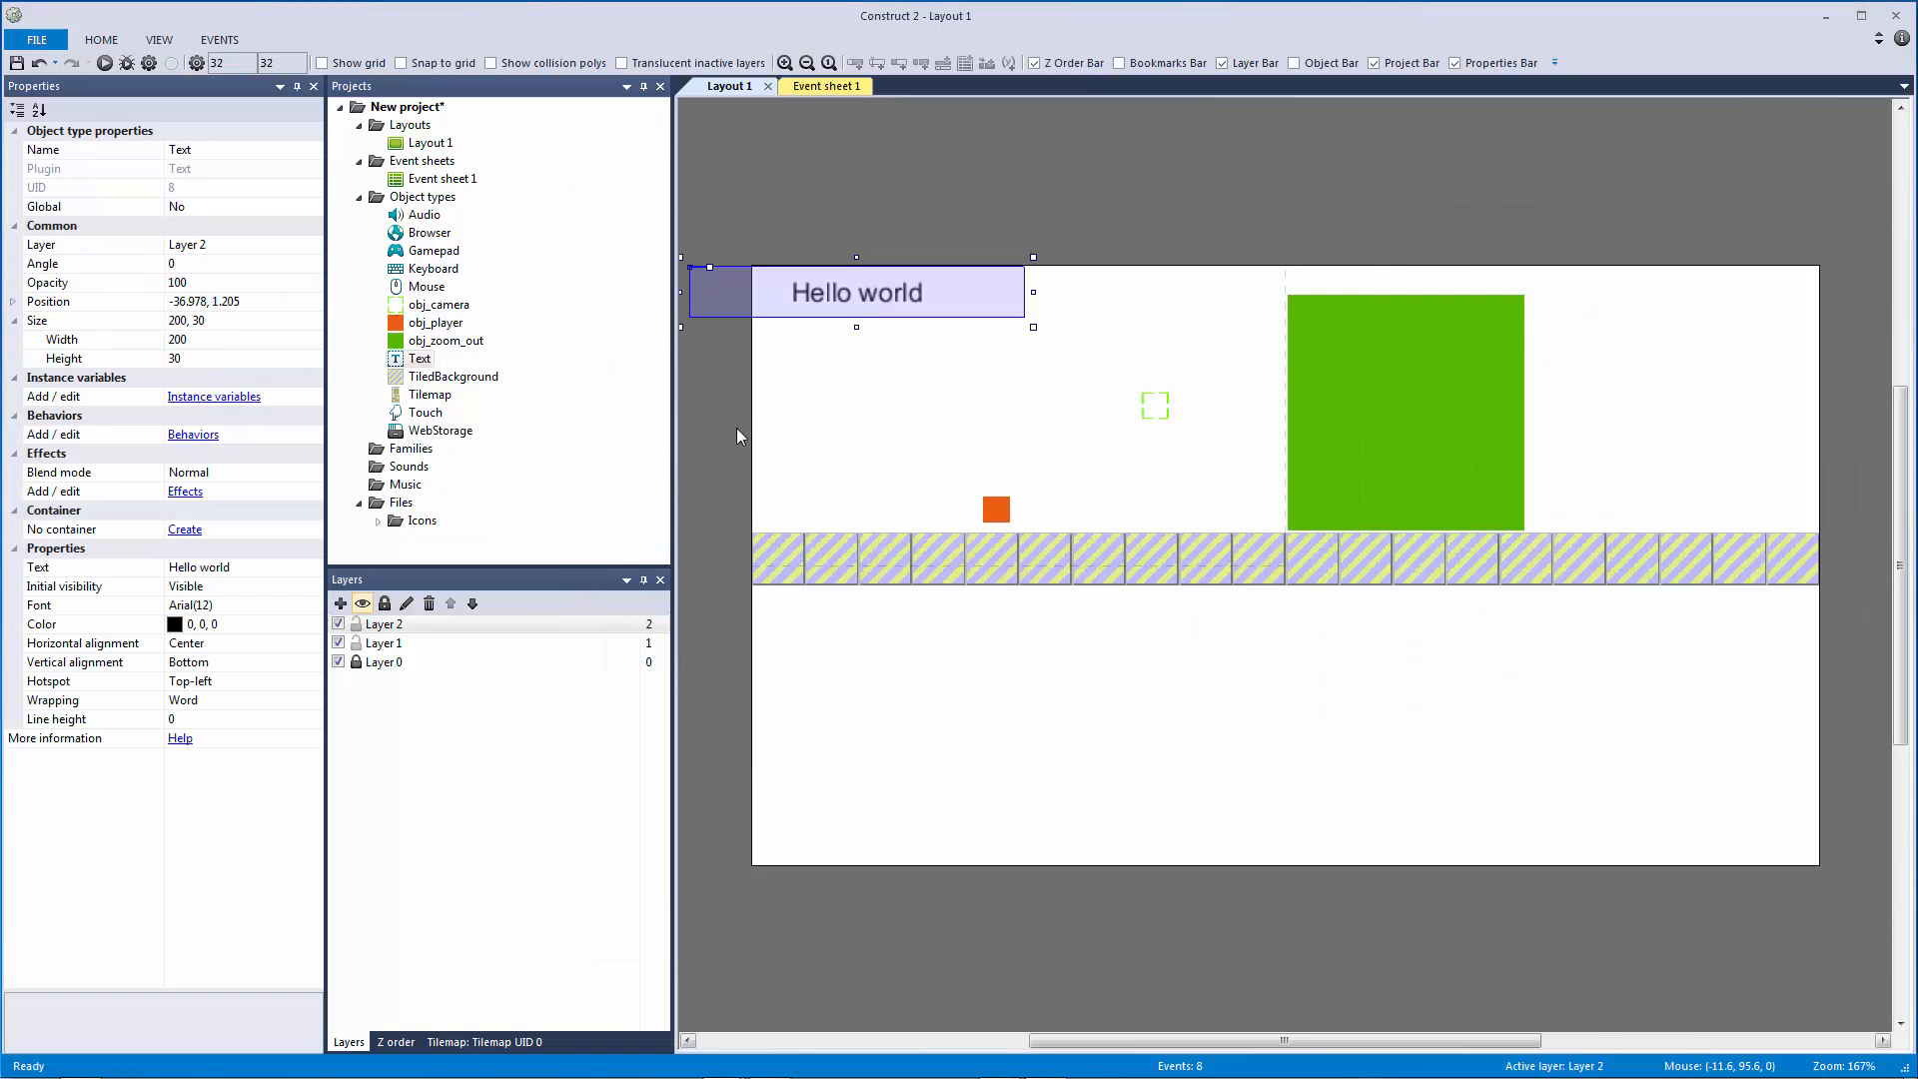
{"action": "left_click", "coordinate": [384, 624]}
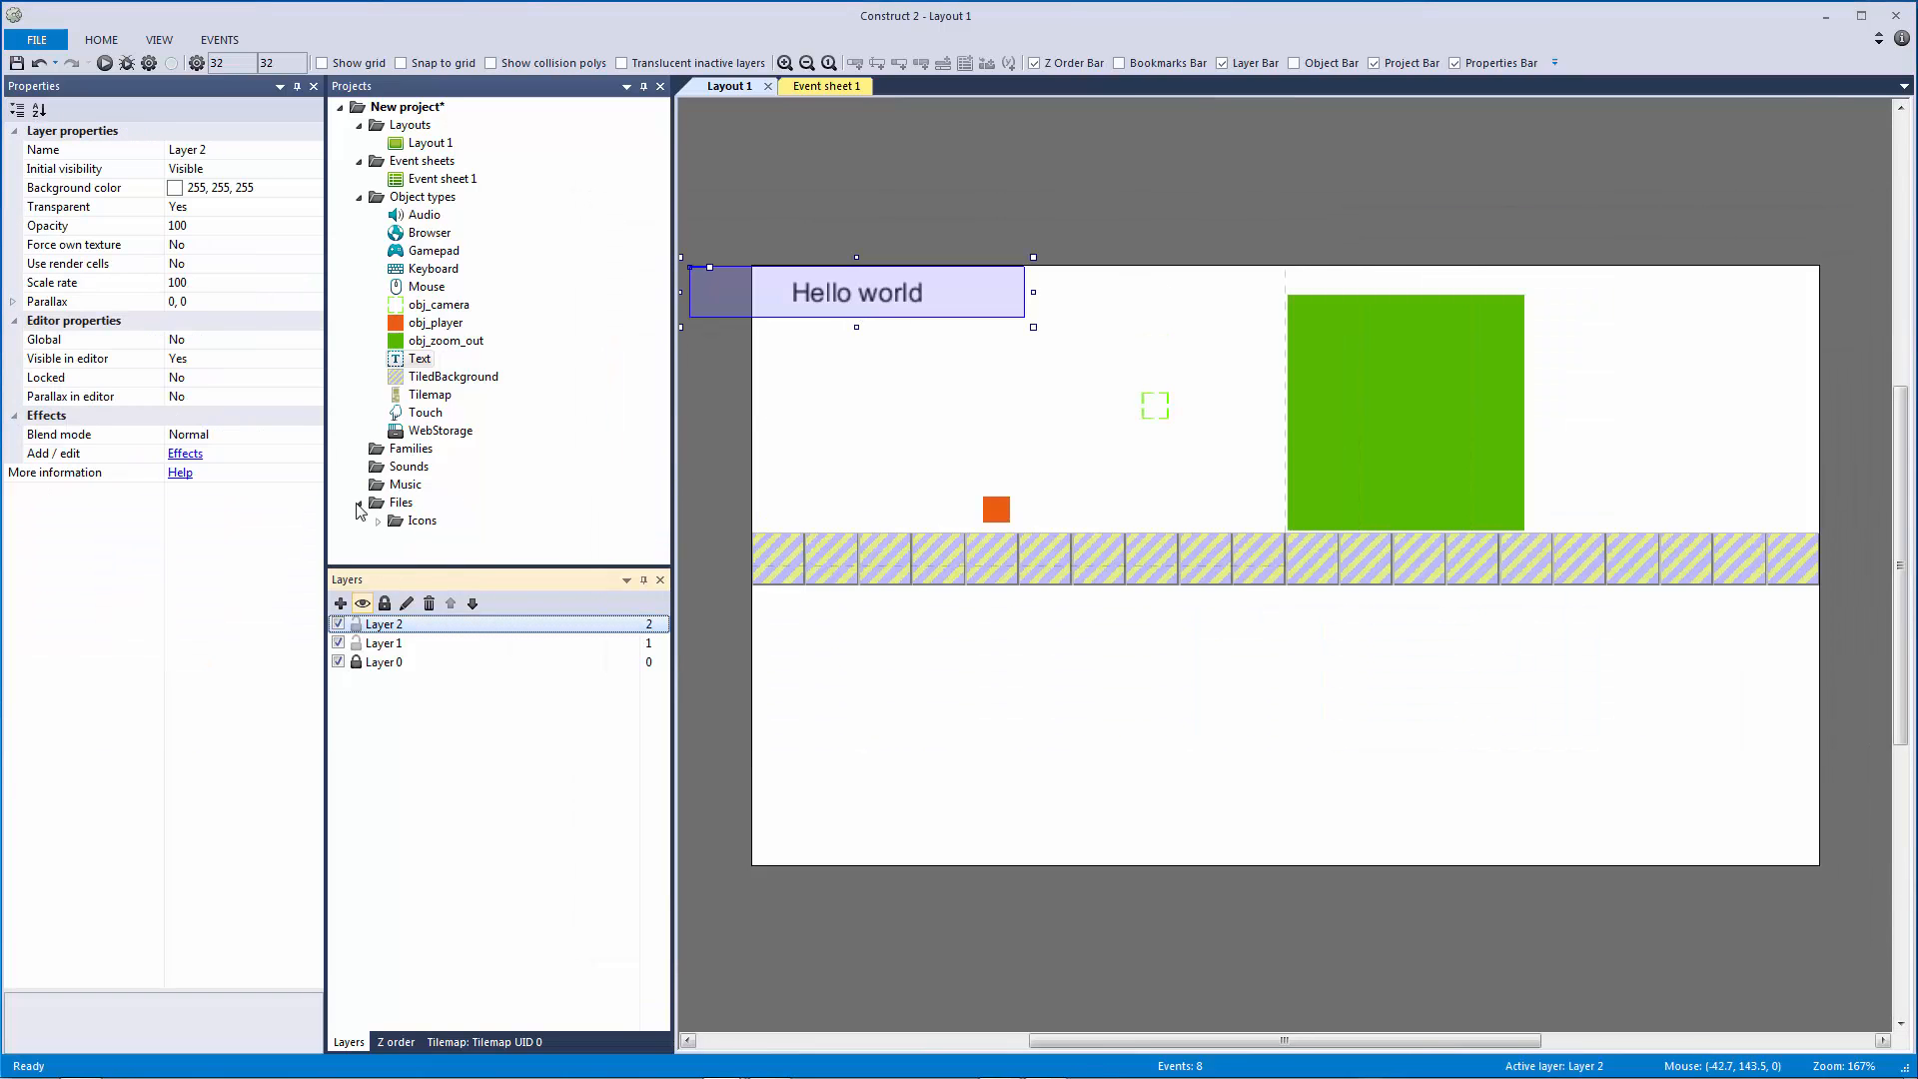
{"action": "left_click", "coordinate": [48, 302]}
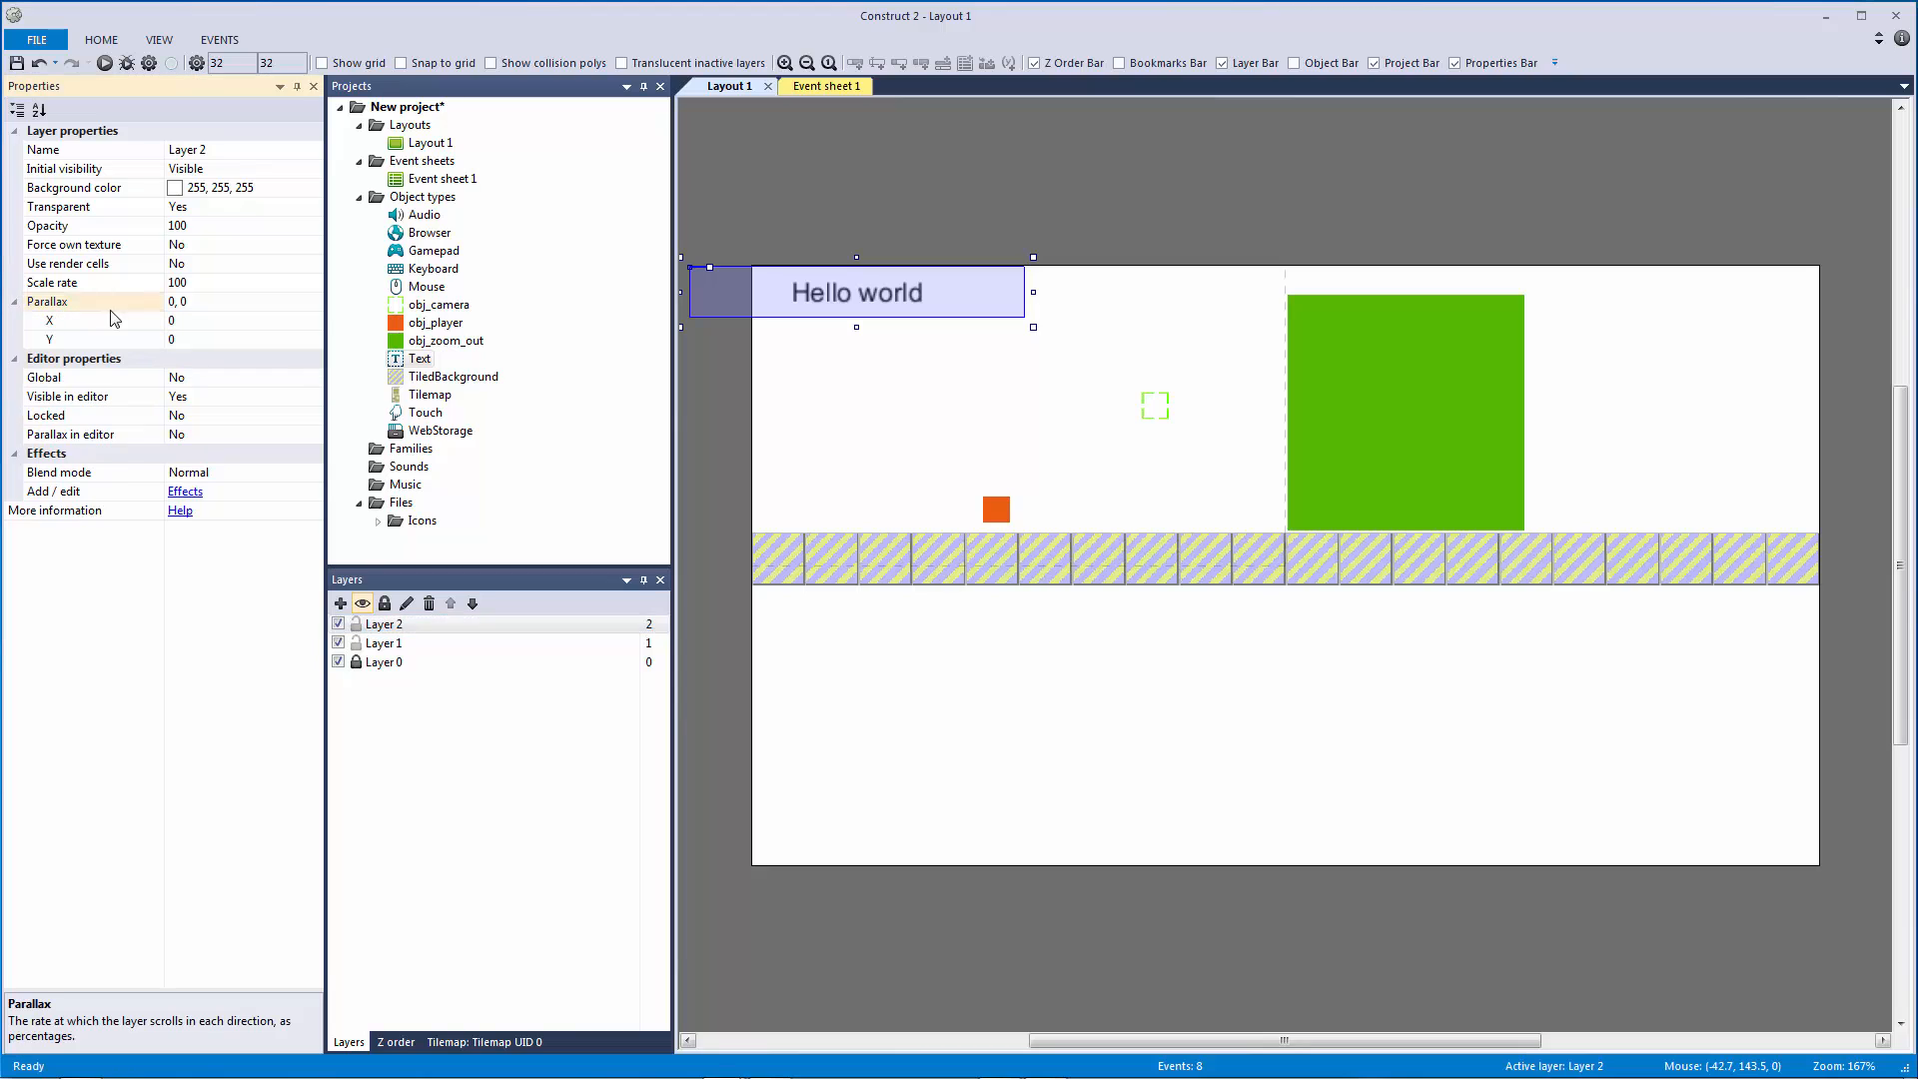
{"action": "left_click", "coordinate": [178, 282]}
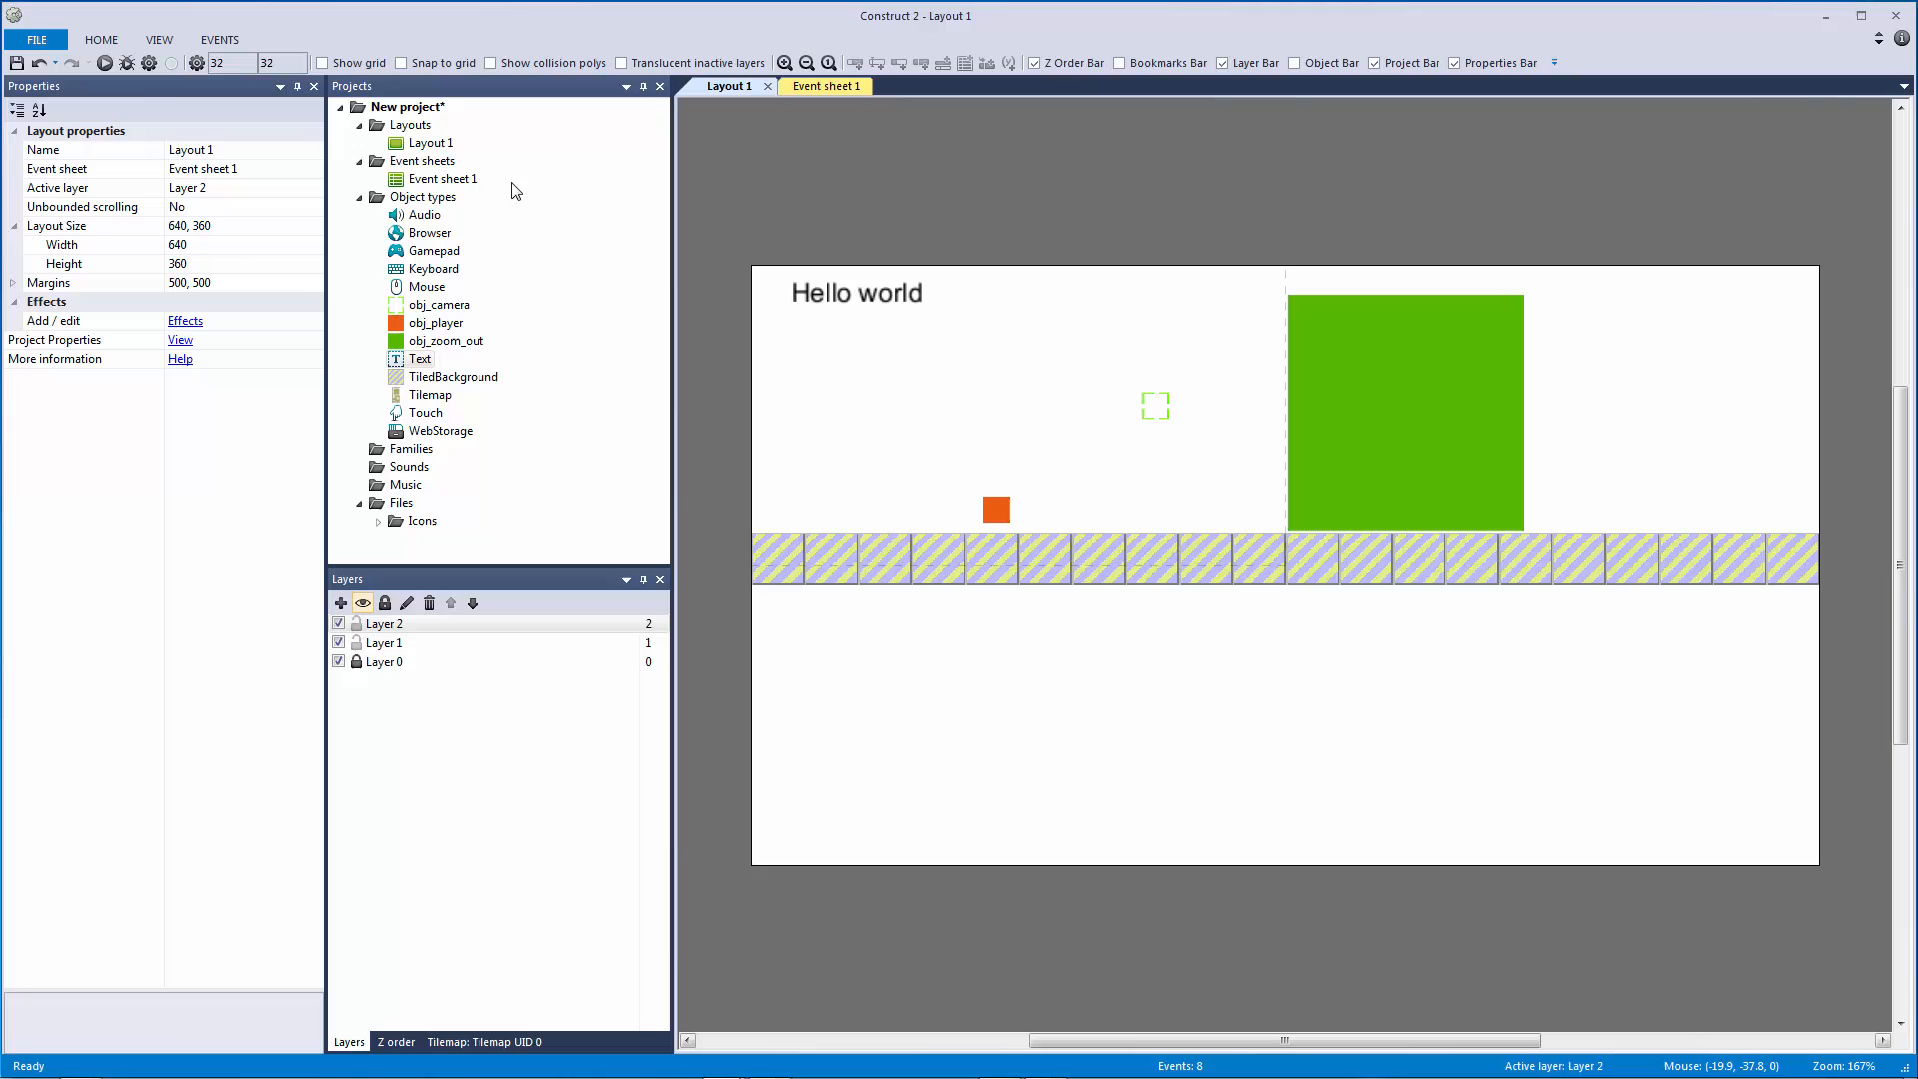
{"action": "left_click", "coordinate": [104, 62]}
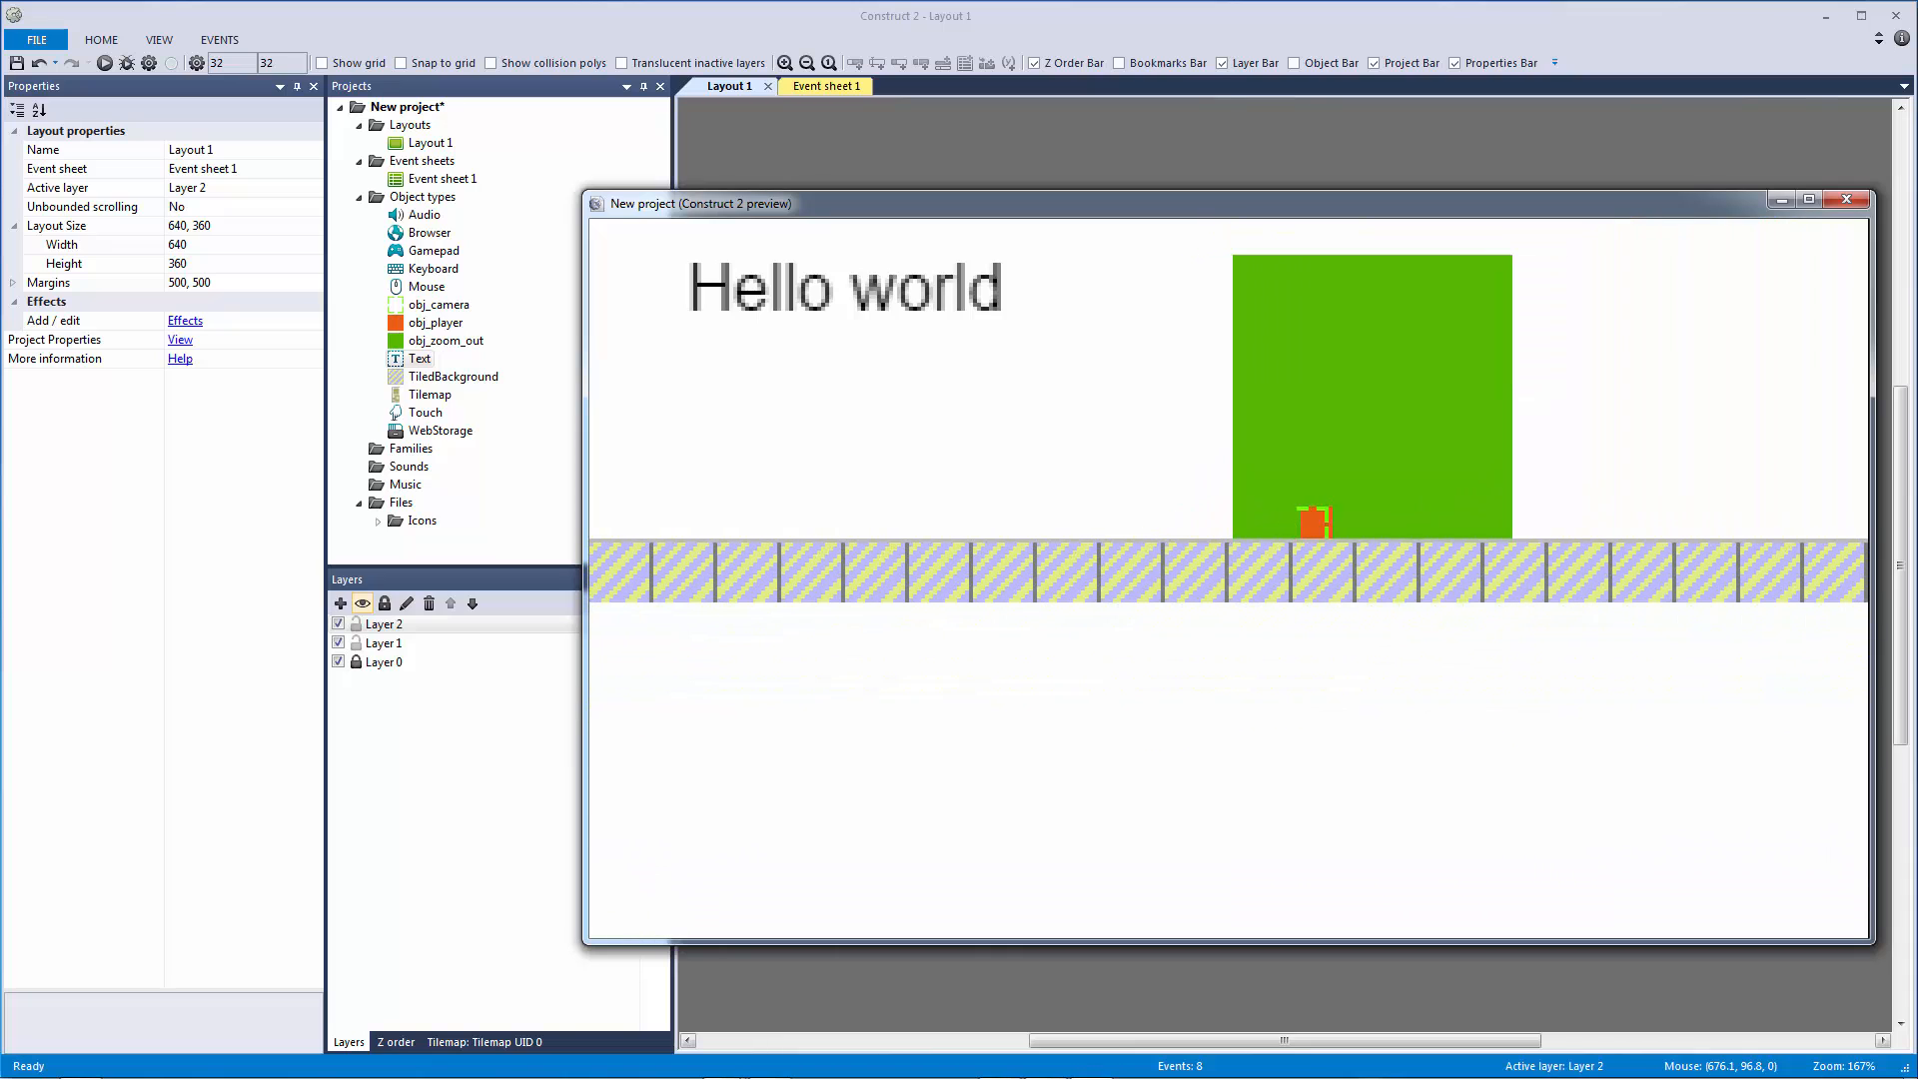
{"action": "left_click", "coordinate": [1847, 200]}
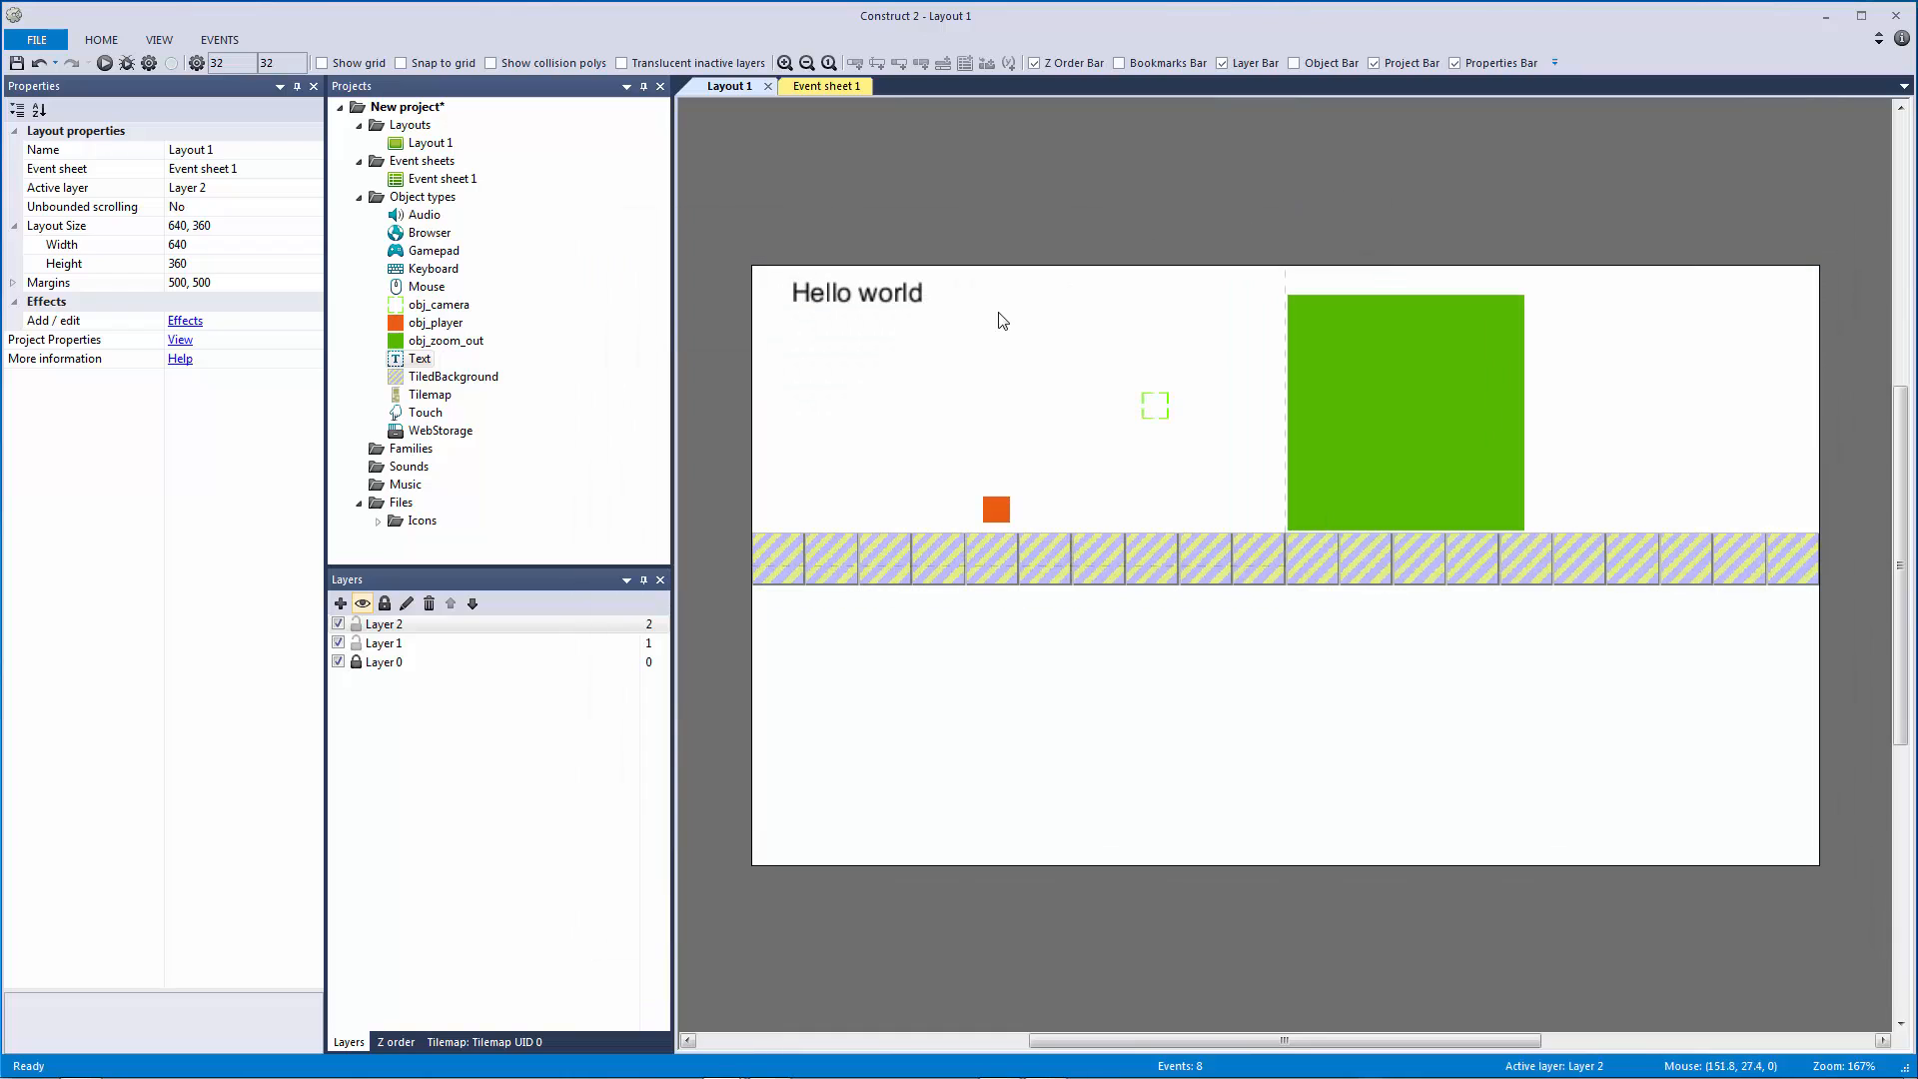
{"action": "mouse_move", "coordinate": [270, 386]}
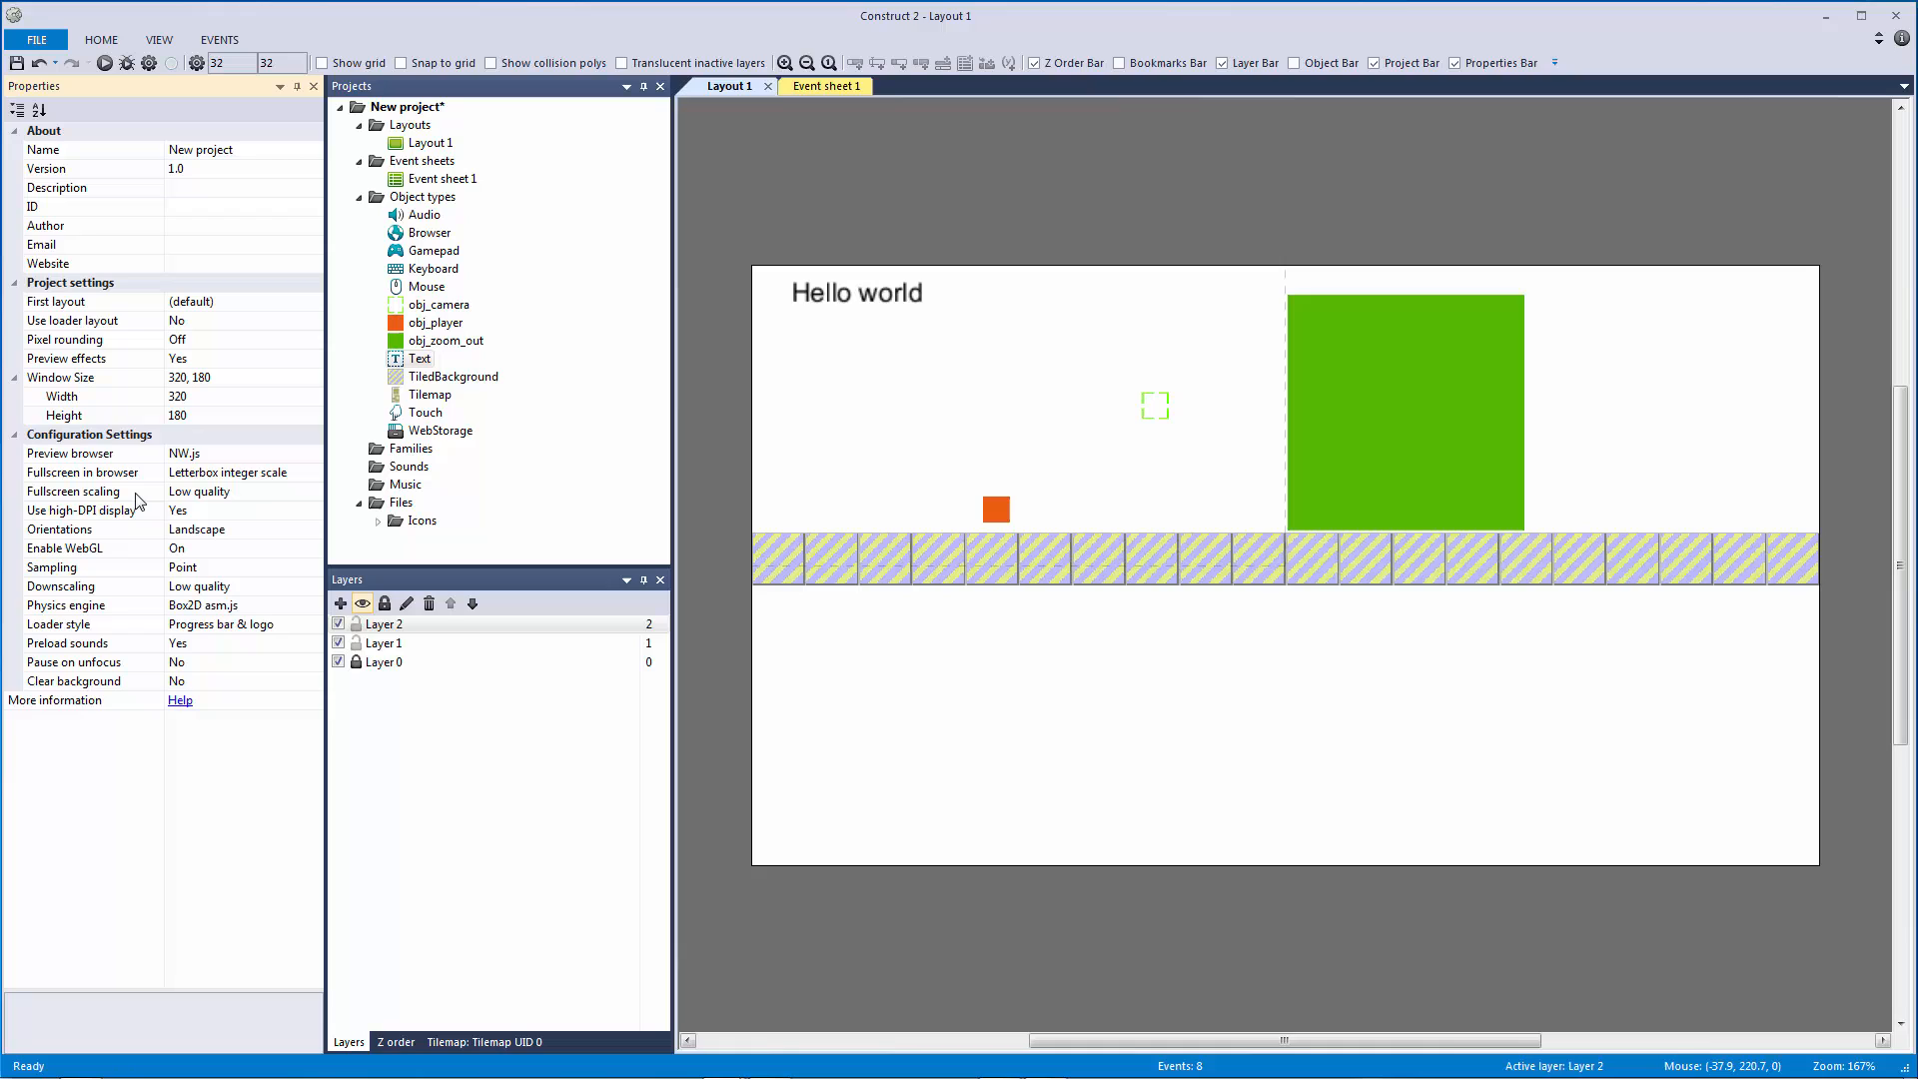
Set Fullscreen scaling to High quality, adjust the high-DPI setting, and run the layout preview.
{"action": "left_click", "coordinate": [74, 491]}
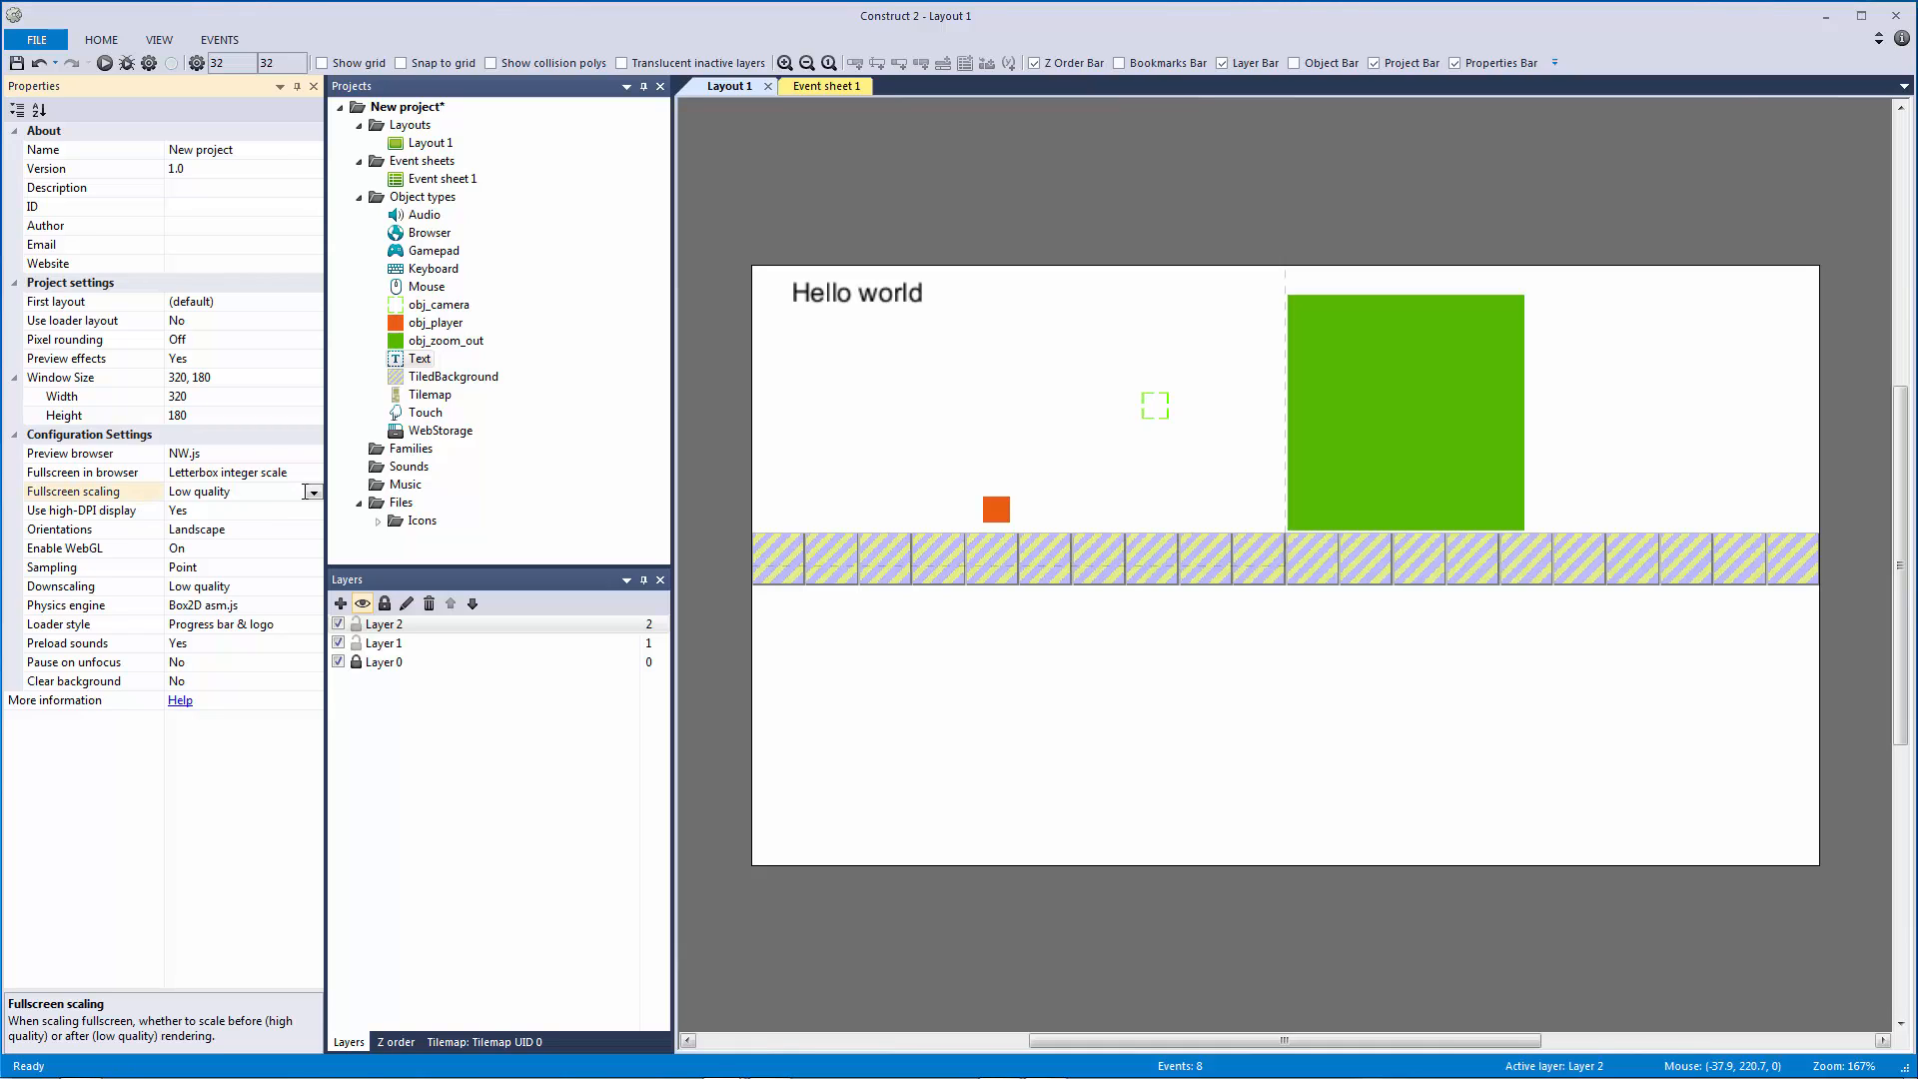
{"action": "left_click", "coordinate": [232, 491]}
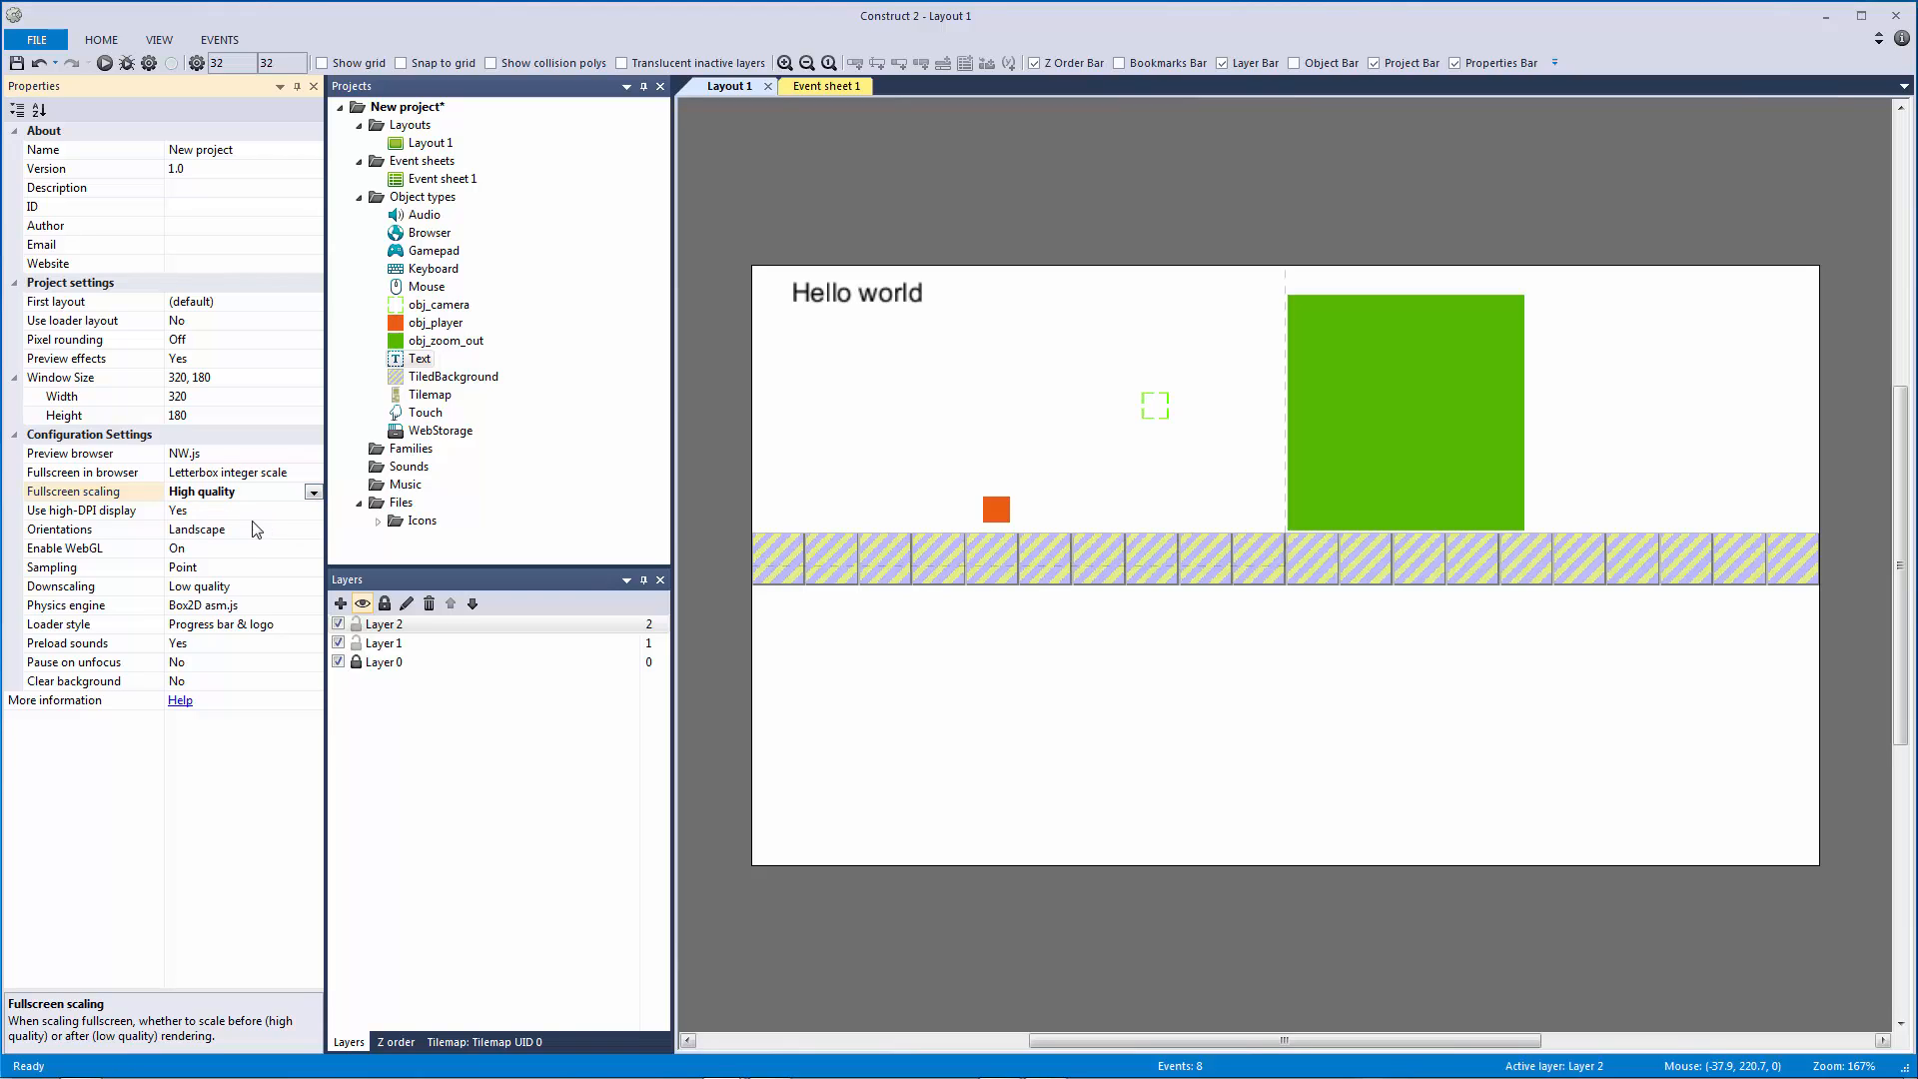
{"action": "mouse_move", "coordinate": [124, 515]}
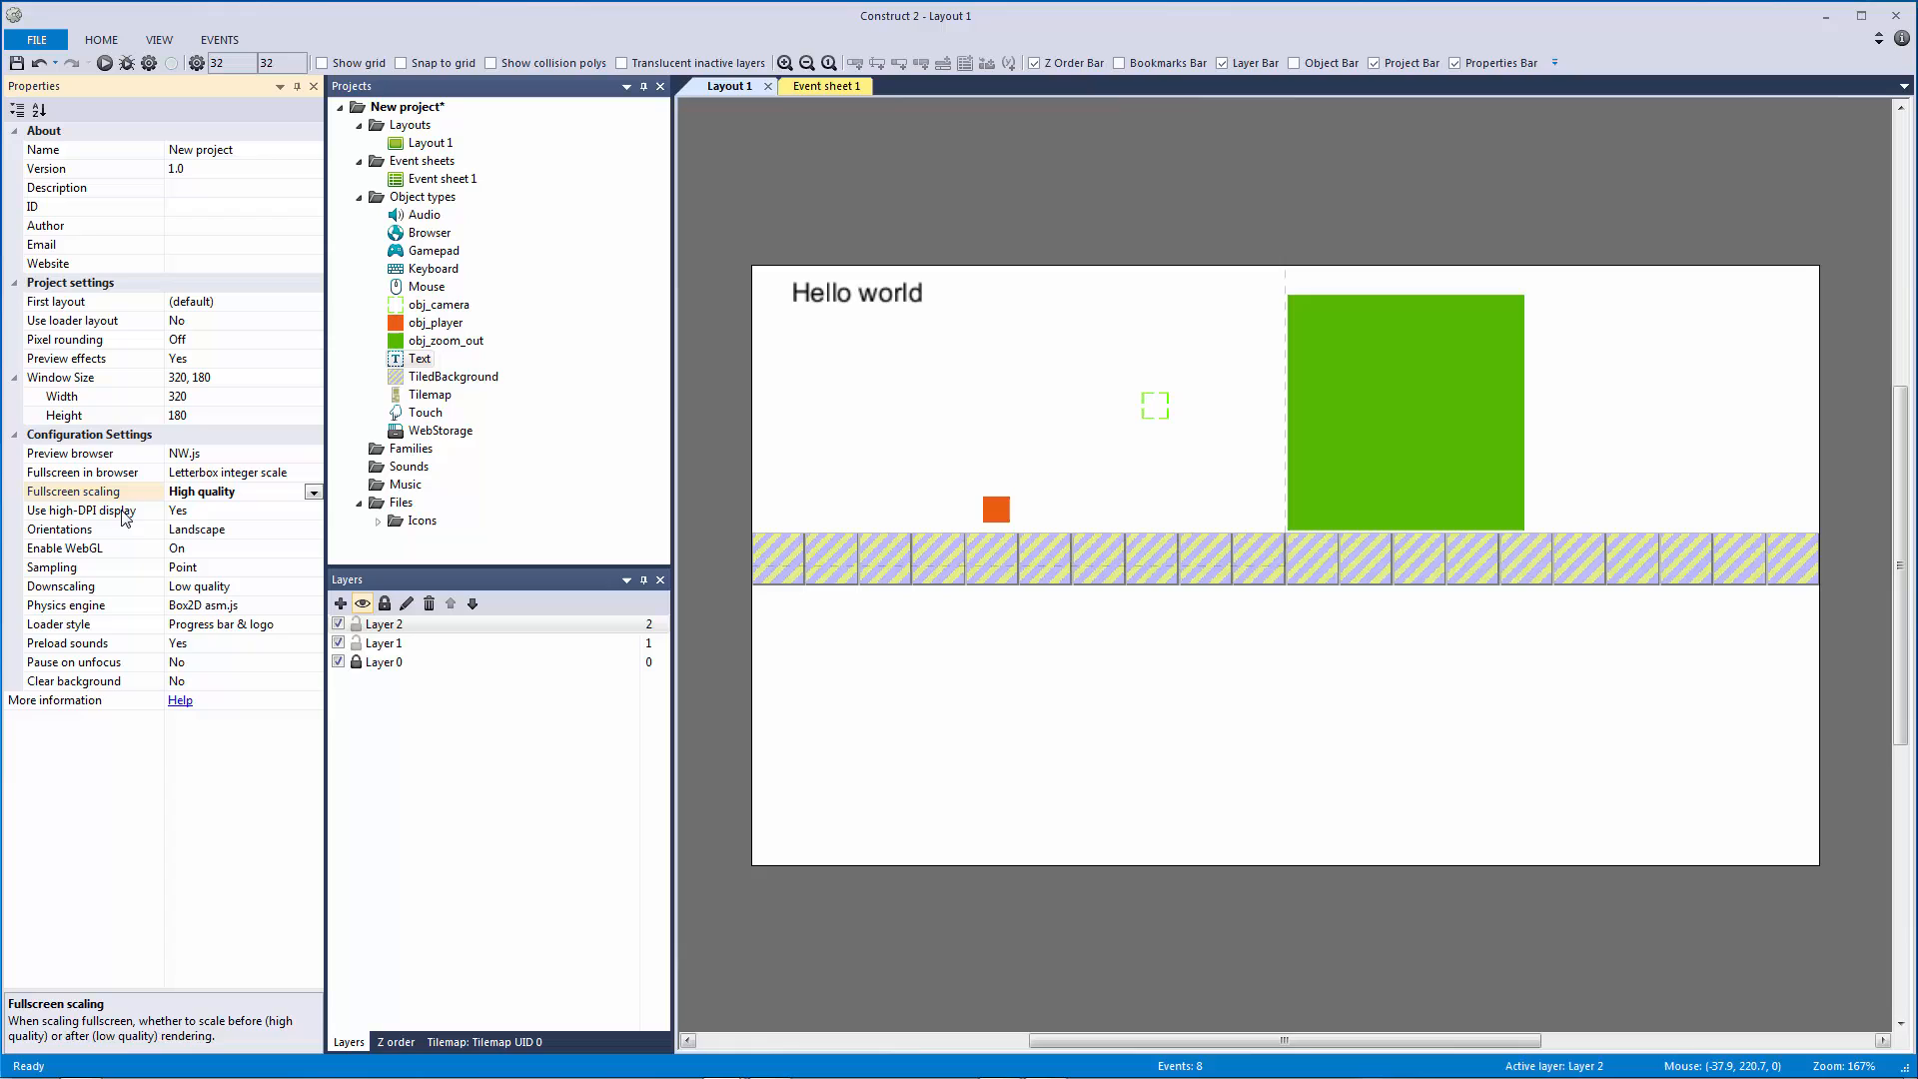
{"action": "left_click", "coordinate": [82, 510]}
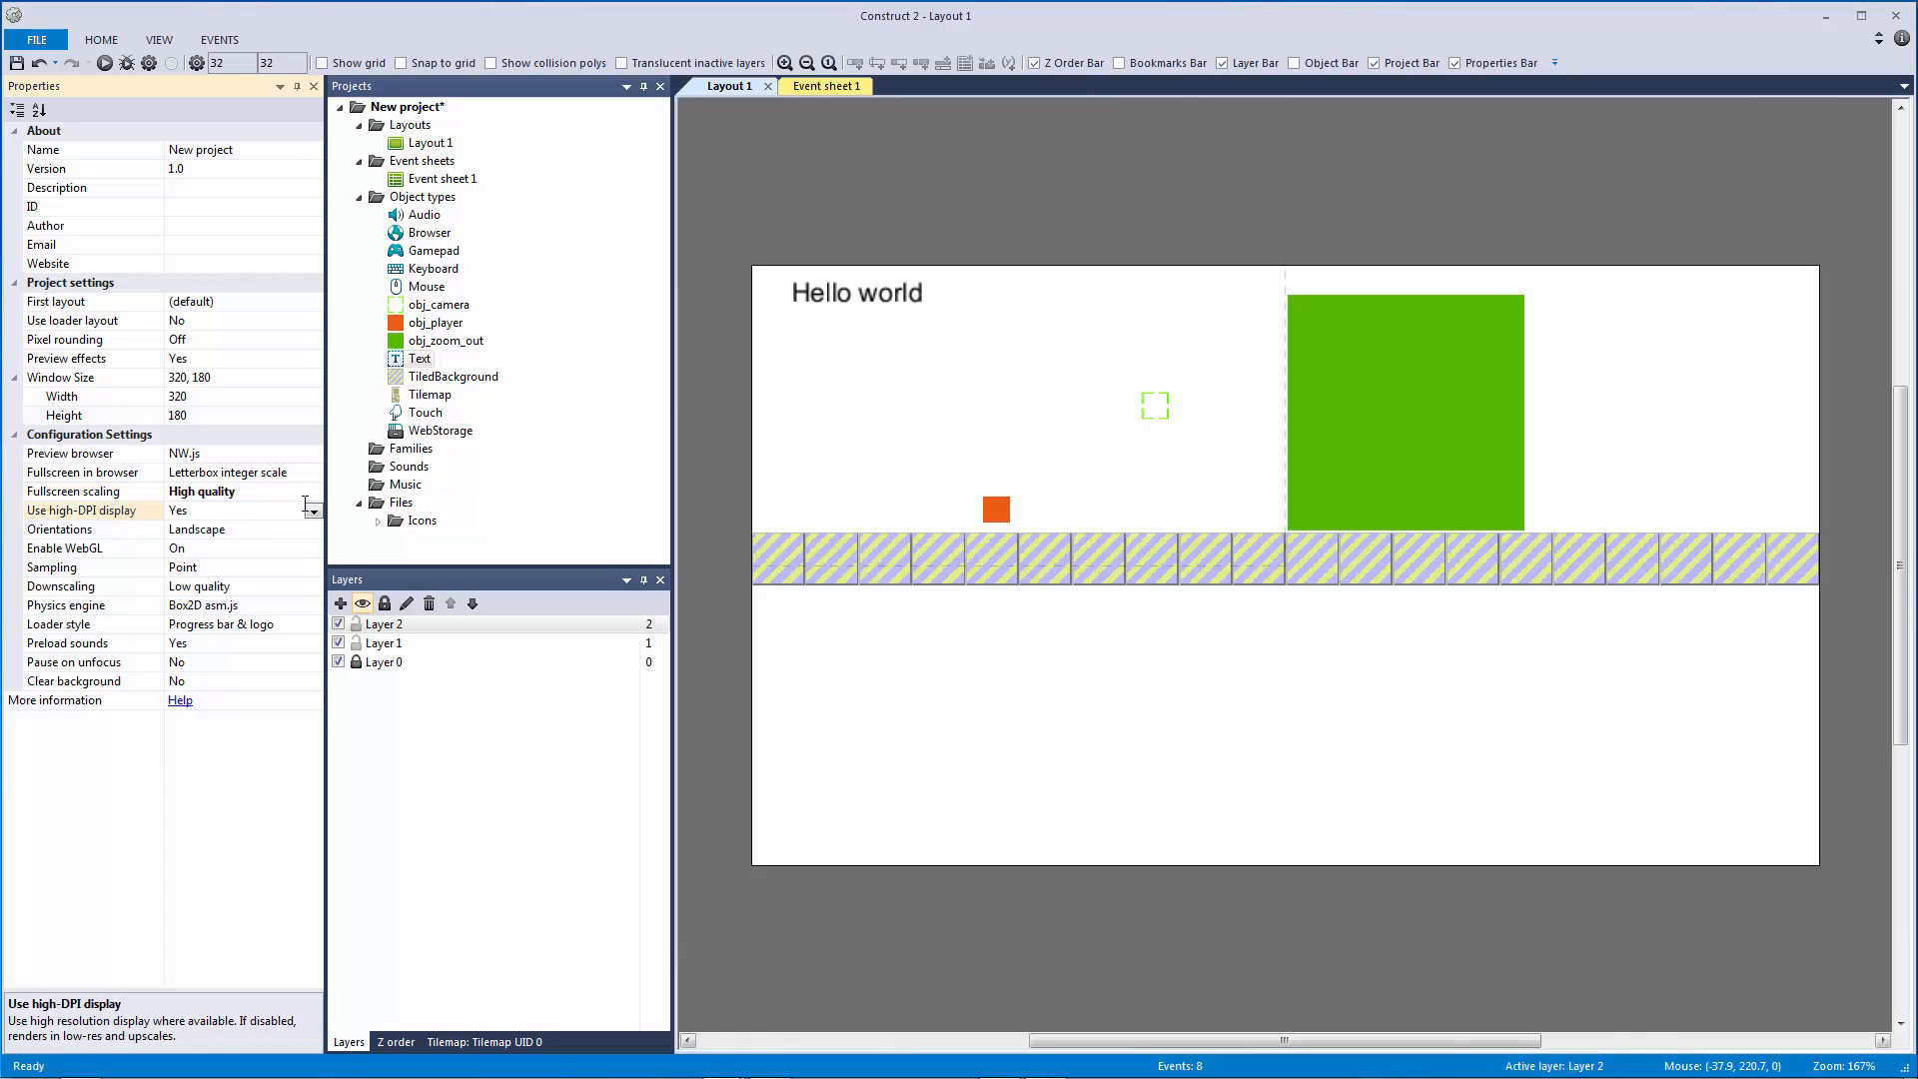
{"action": "left_click", "coordinate": [312, 510]}
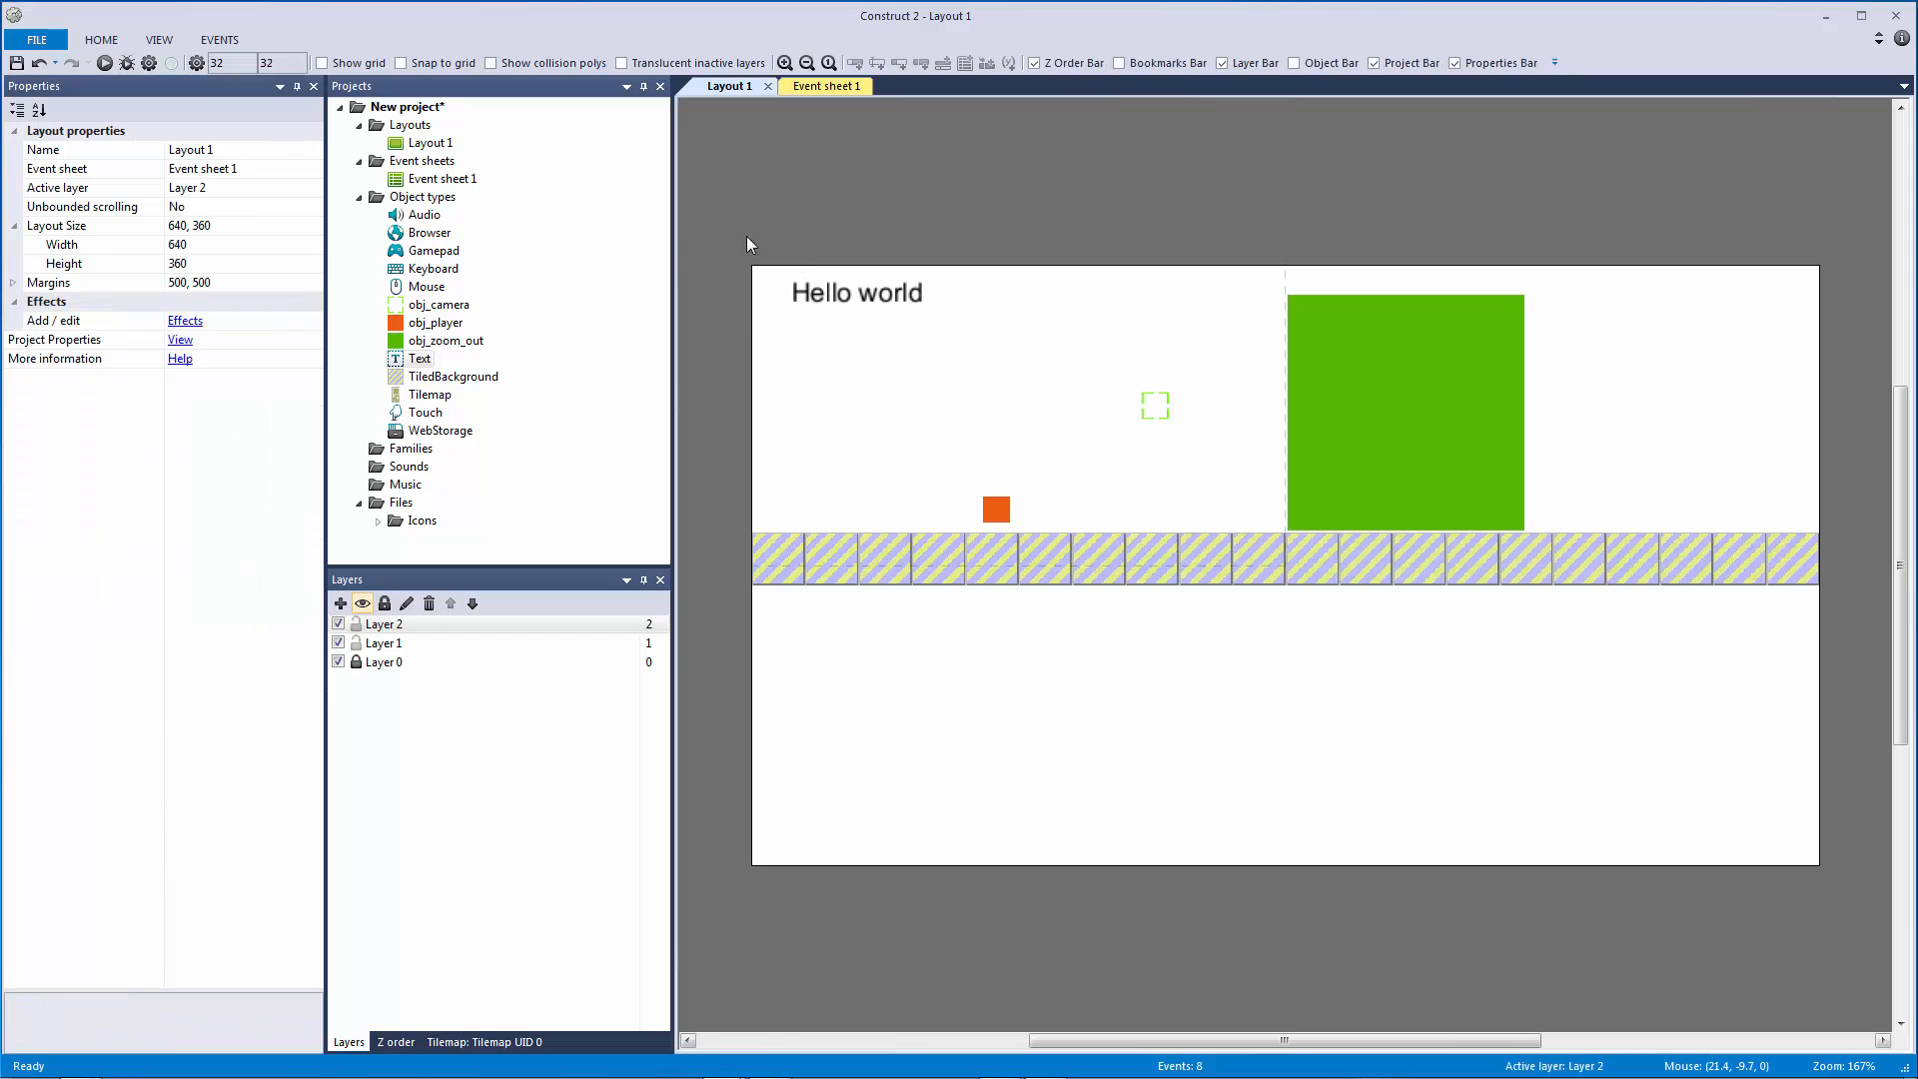
{"action": "left_click", "coordinate": [104, 61]}
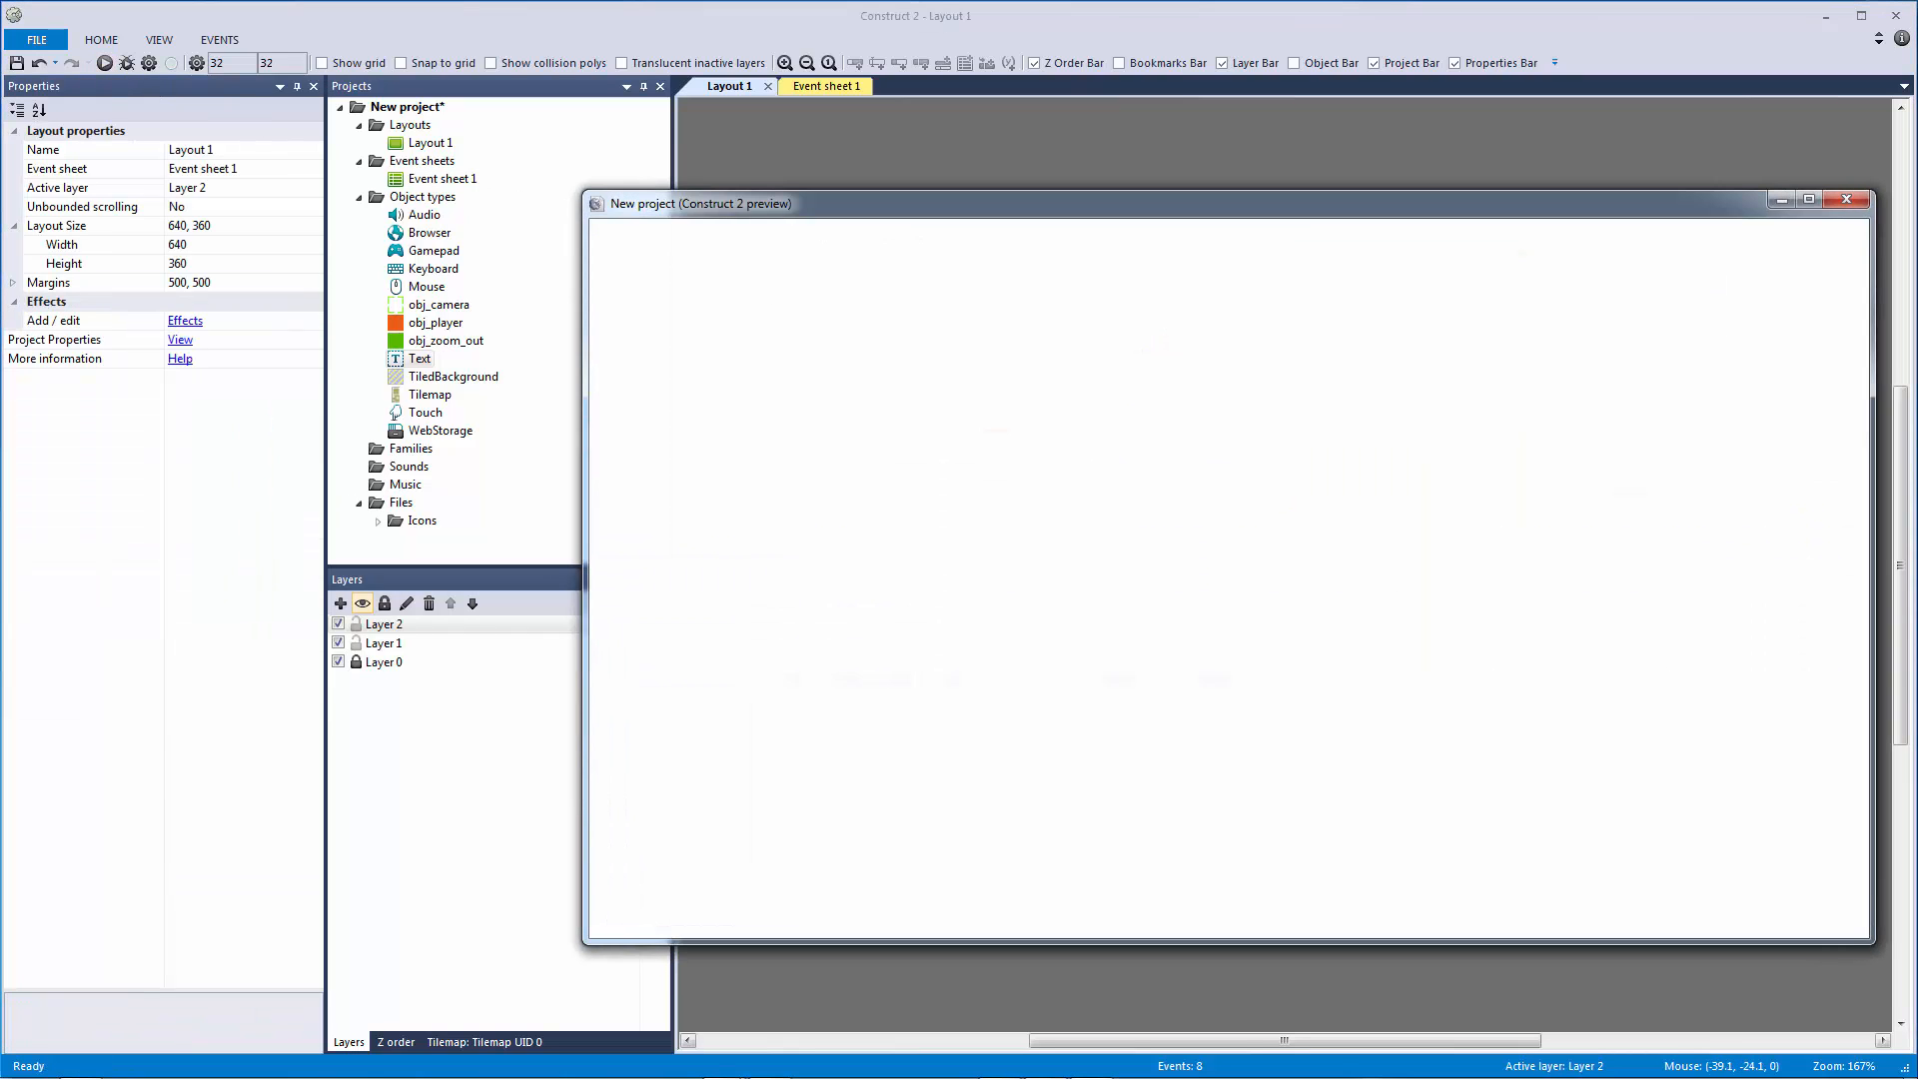